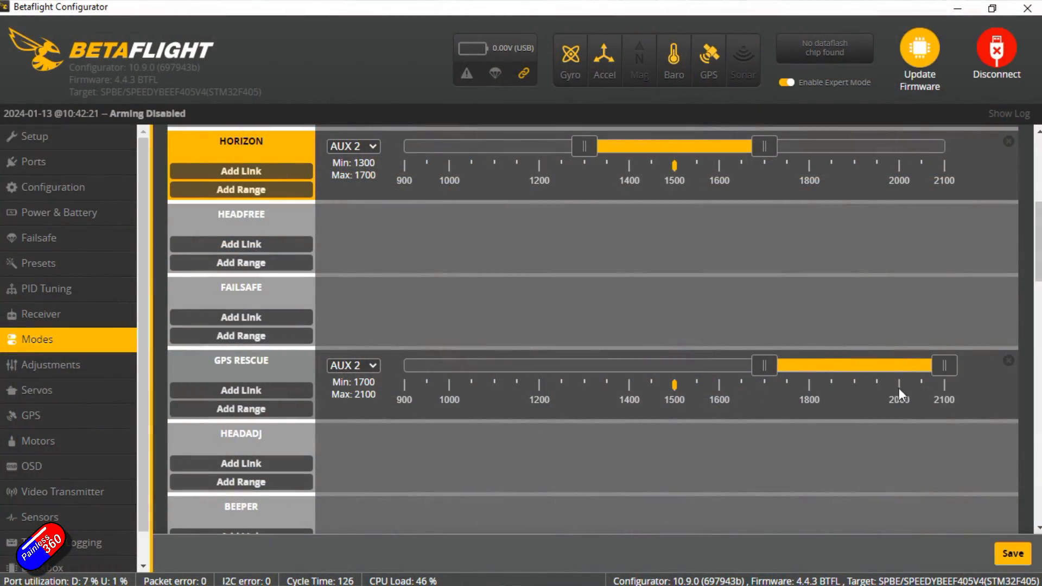
mouse_move(876, 416)
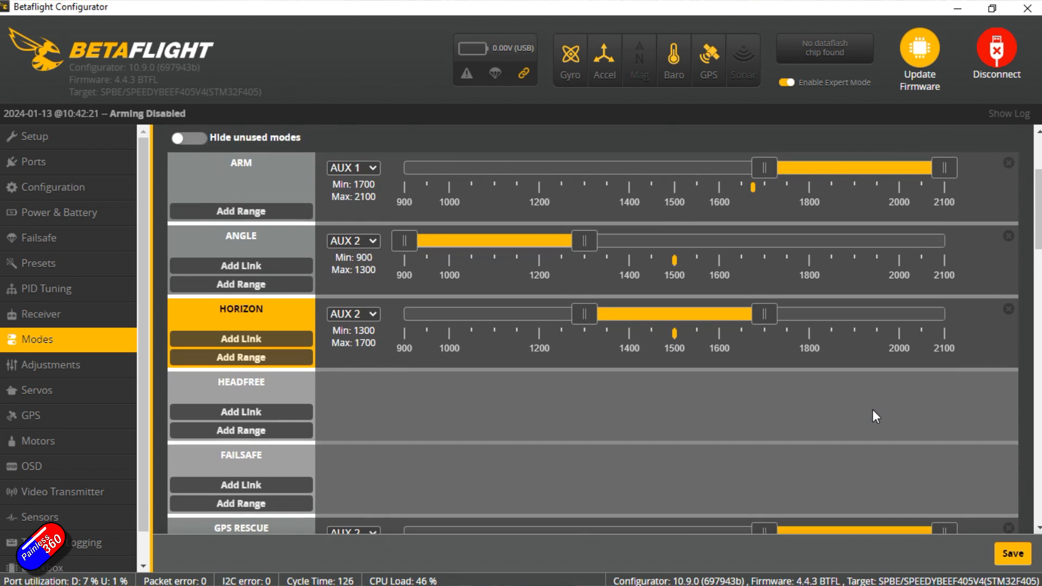
Review the Stage 2 GPS Rescue failsafe parameters: 30 m initial altitude, 8 minimum satellites, failsafe-only sanity checks.
click(38, 237)
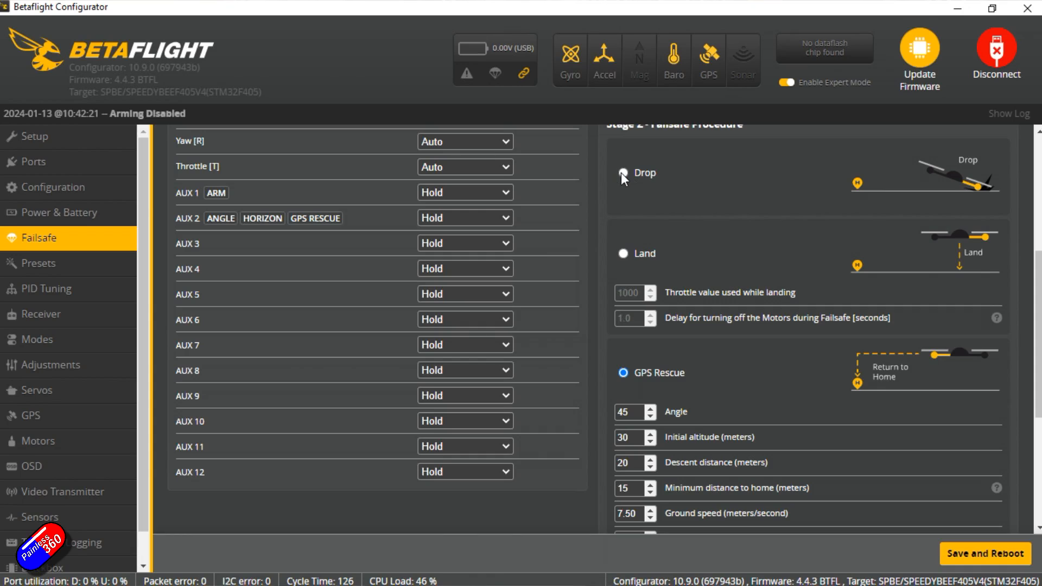
scroll(down, 3)
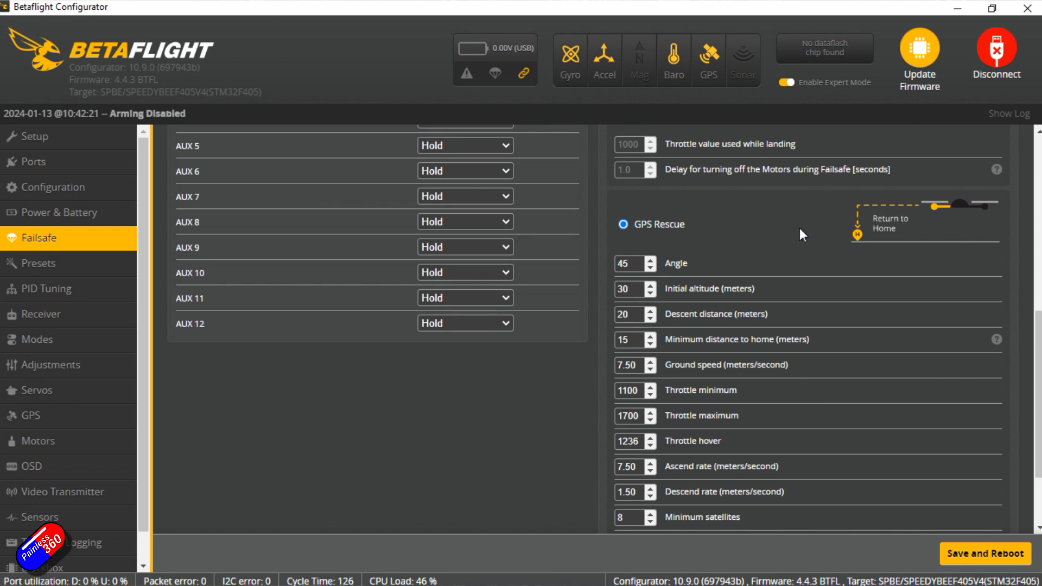
scroll(down, 3)
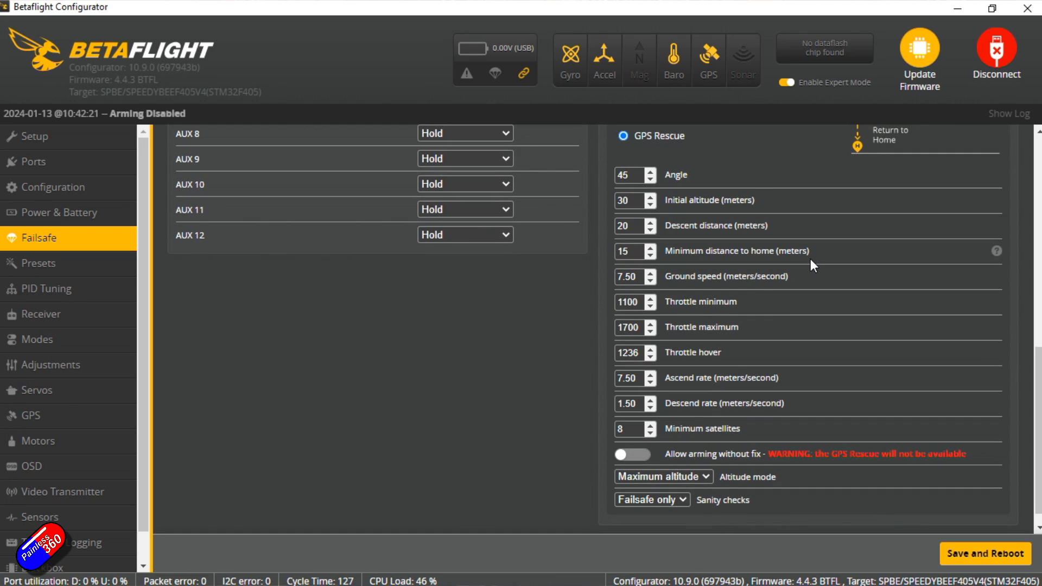
mouse_move(762, 309)
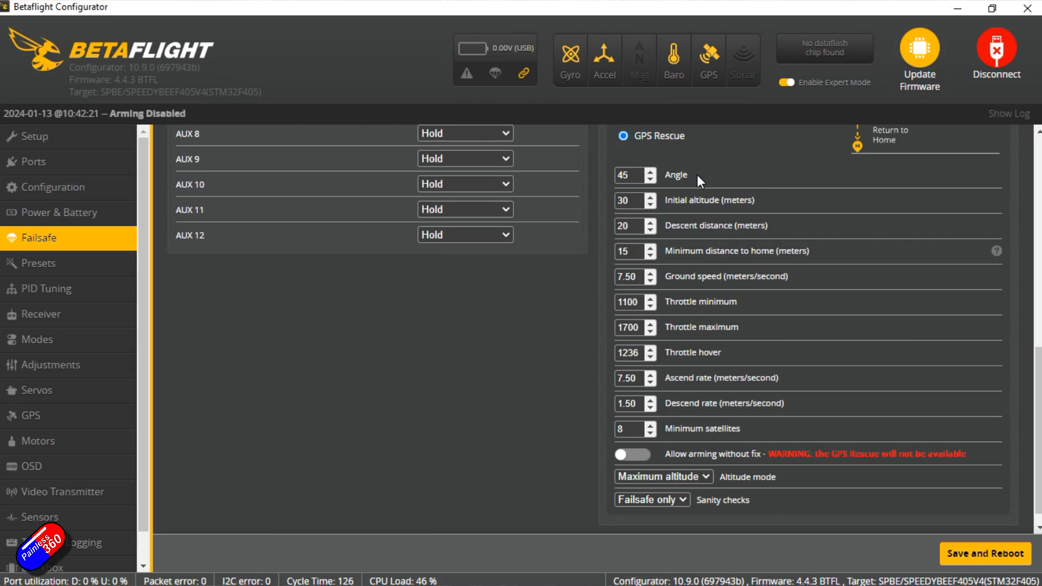
Return to the Modes page where GPS Rescue sits on AUX 2 at 1700–2100.
click(36, 339)
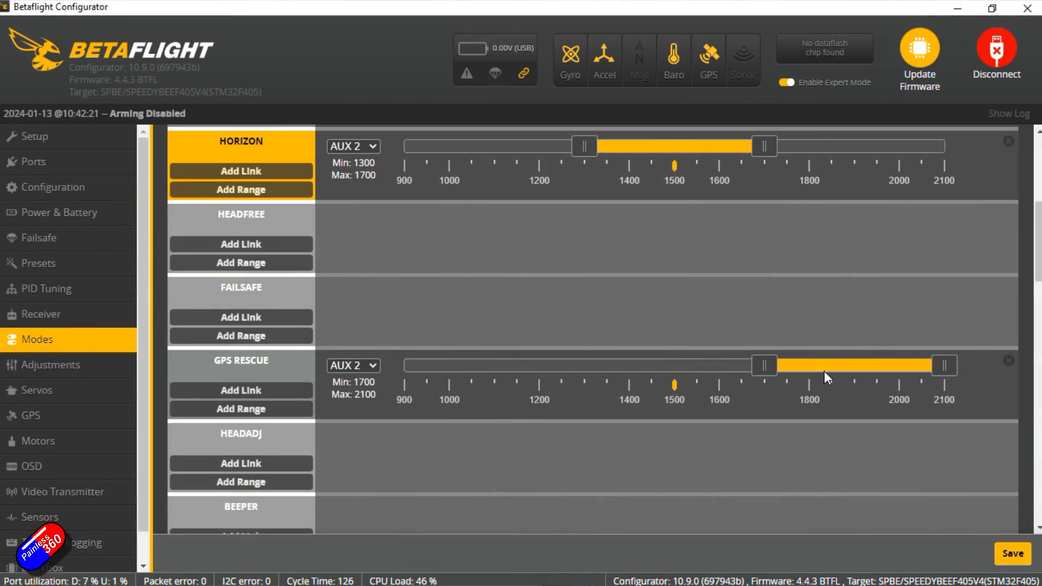
mouse_move(871, 434)
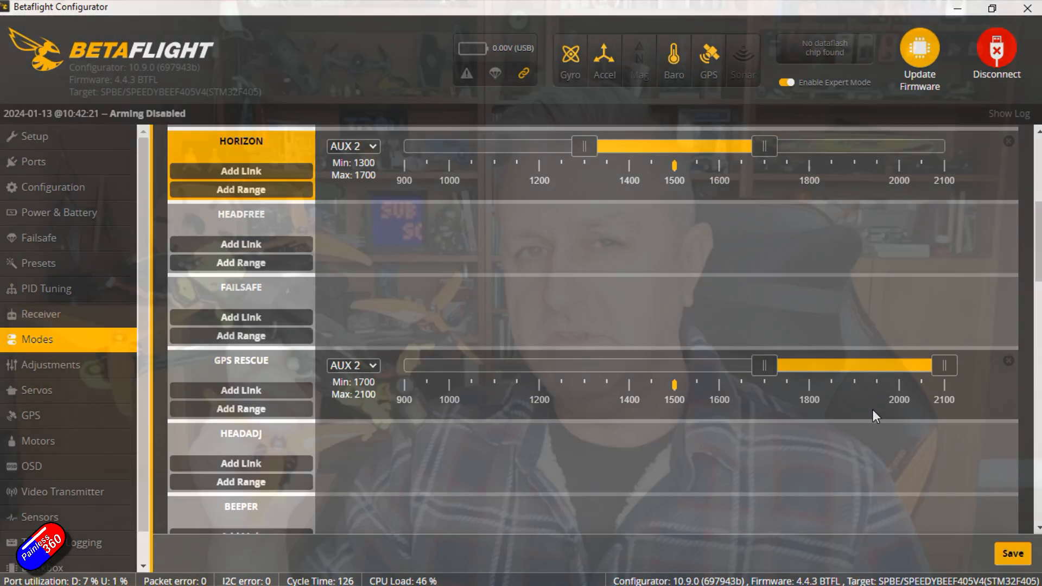
Show the OSD preview with GPS sats, home arrow and home distance elements.
click(32, 465)
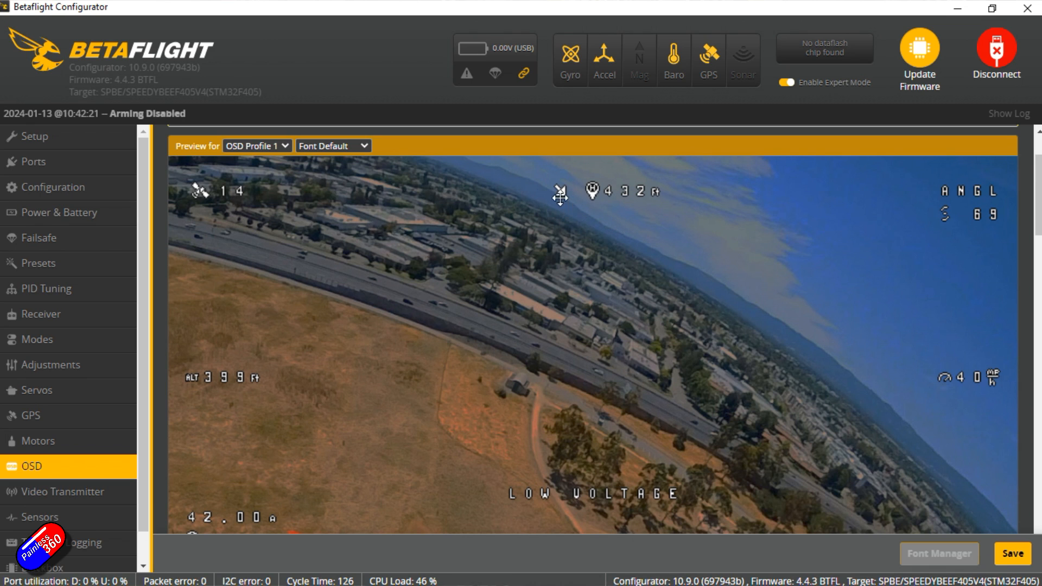
mouse_move(623, 218)
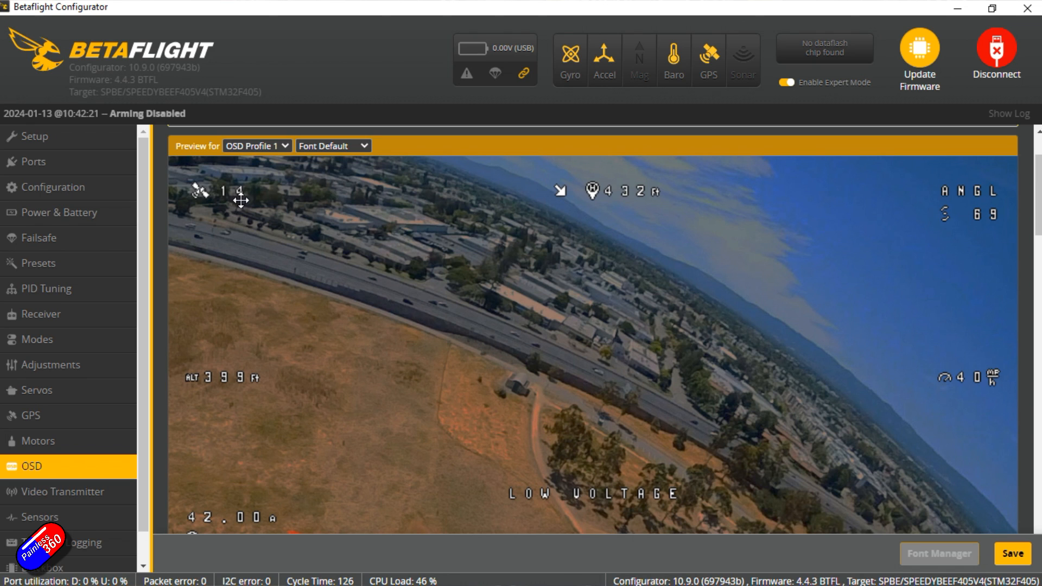
mouse_move(550, 209)
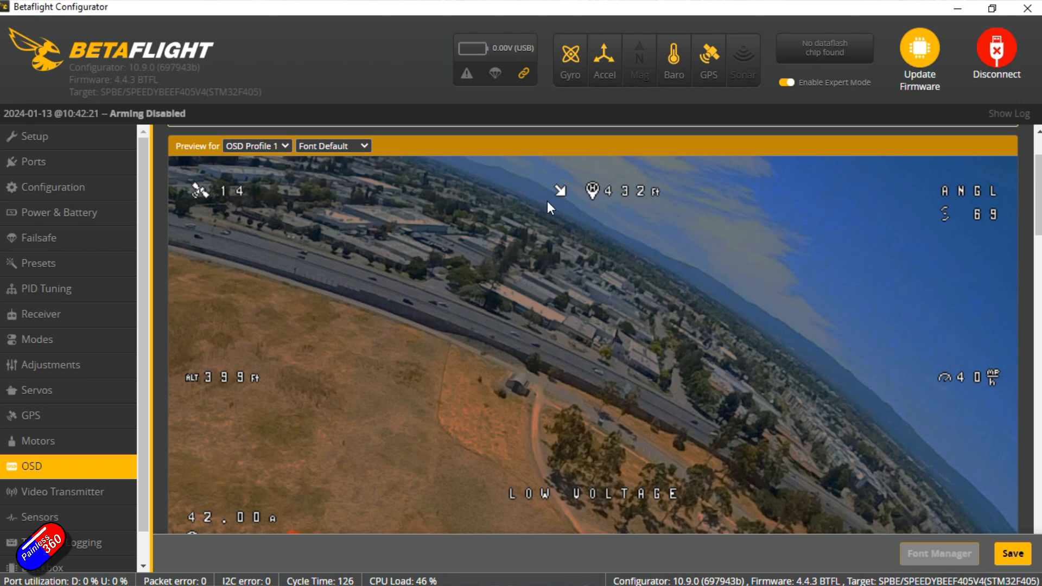
mouse_move(572, 206)
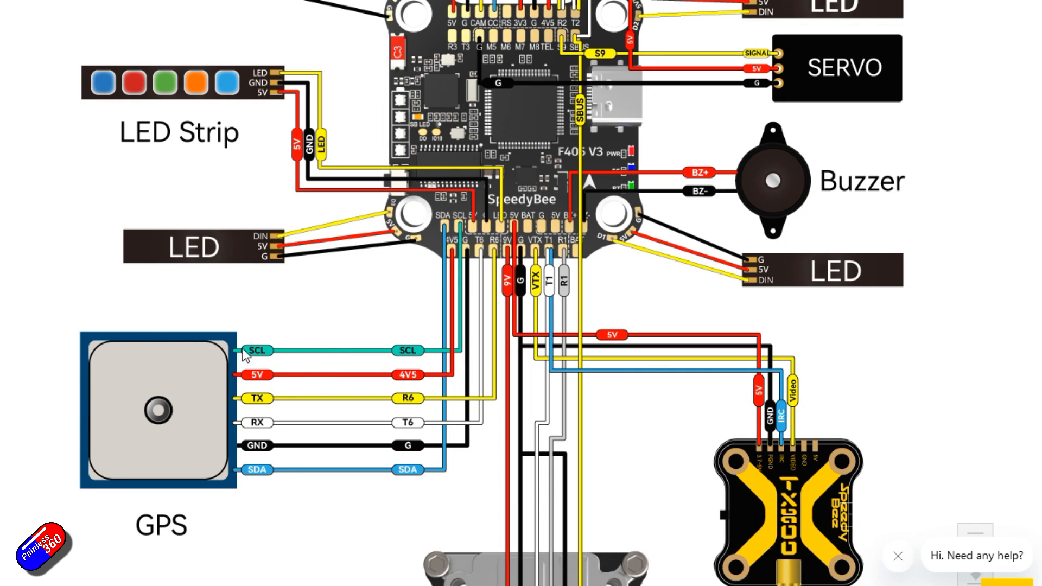
mouse_move(423, 411)
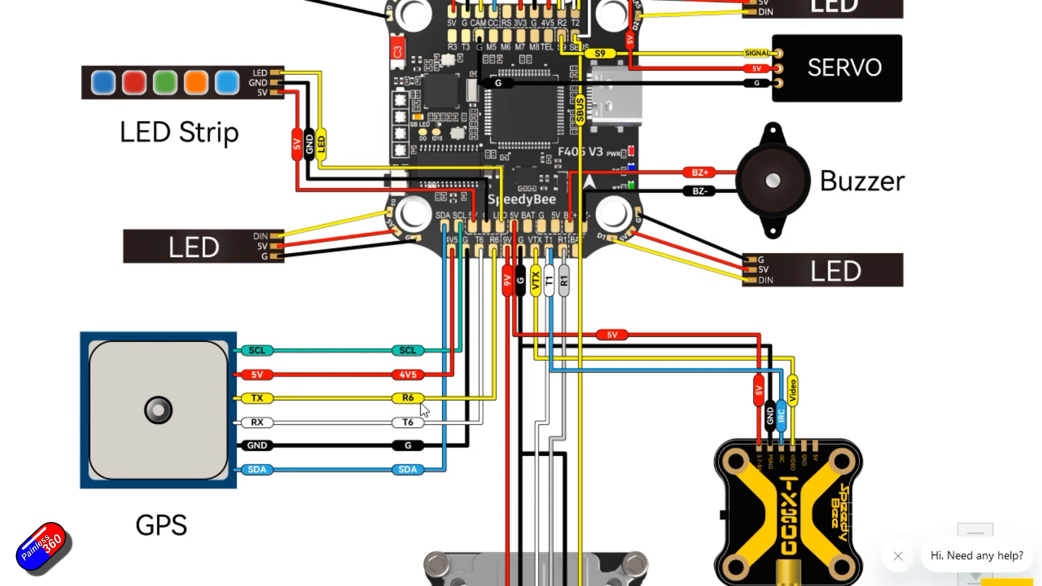
mouse_move(447, 234)
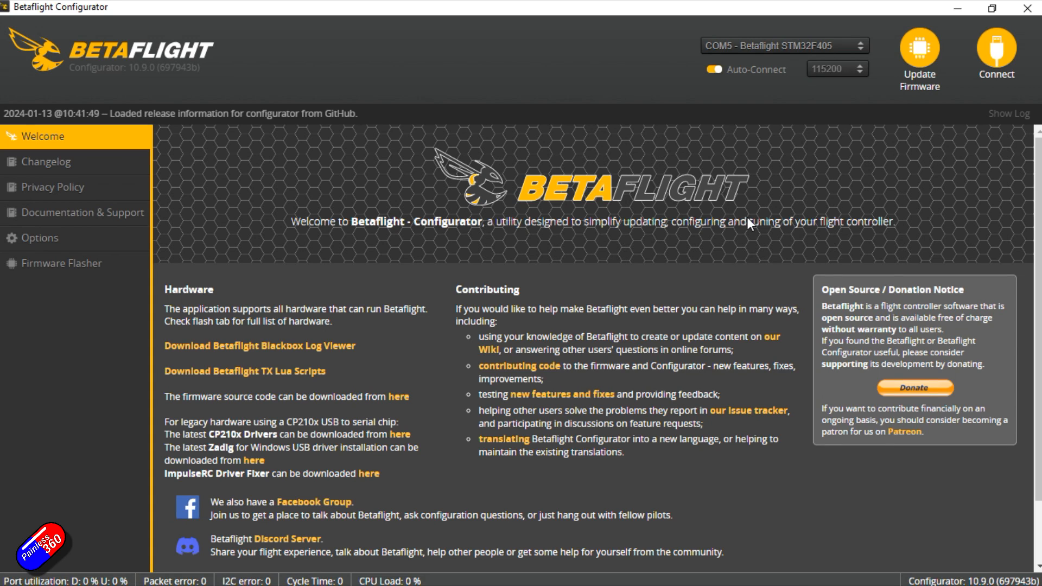
Connect to the SpeedyBee F405 V4 and load its Setup overview with a 3D fix on 6 satellites.
click(995, 55)
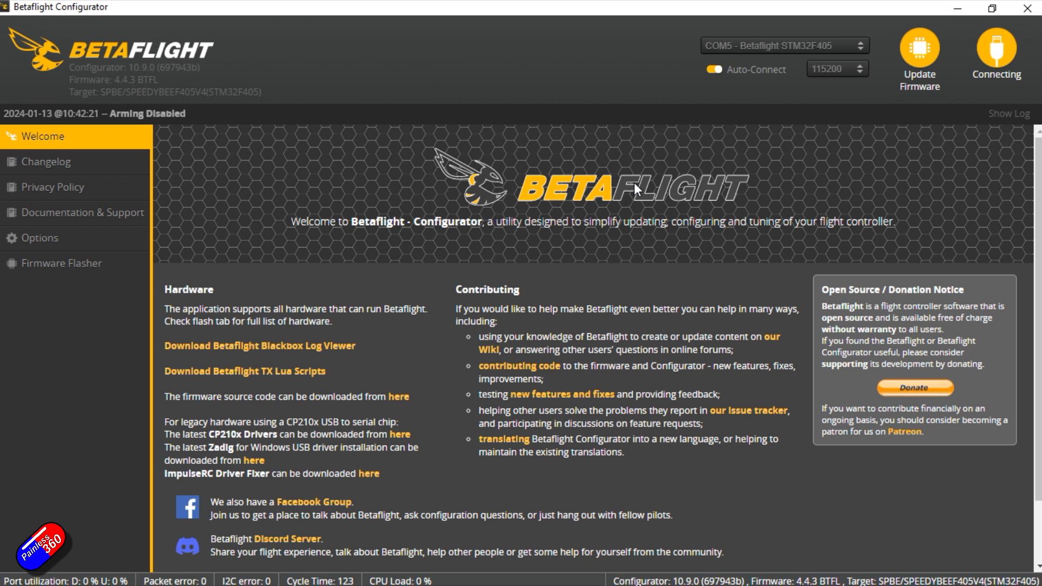
click(995, 53)
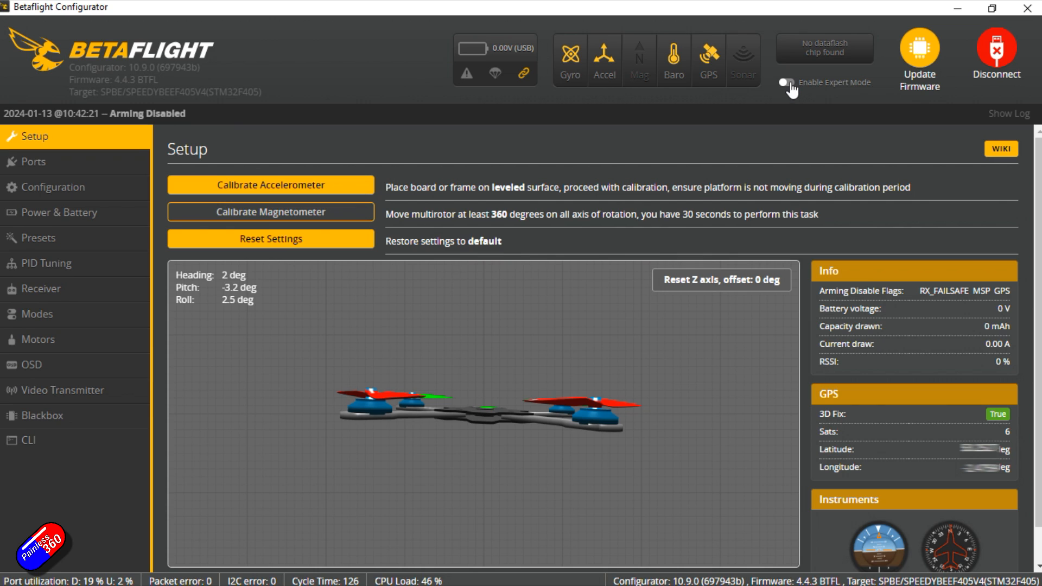
Enable Expert Mode and set UART6's sensor input to GPS at 57600 baud on the Ports page.
click(787, 82)
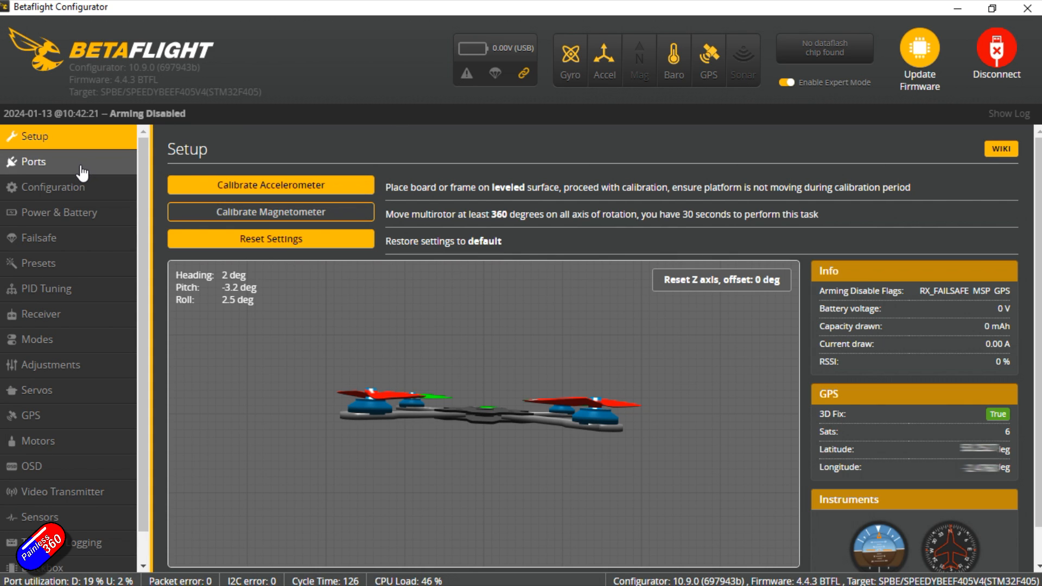
click(32, 162)
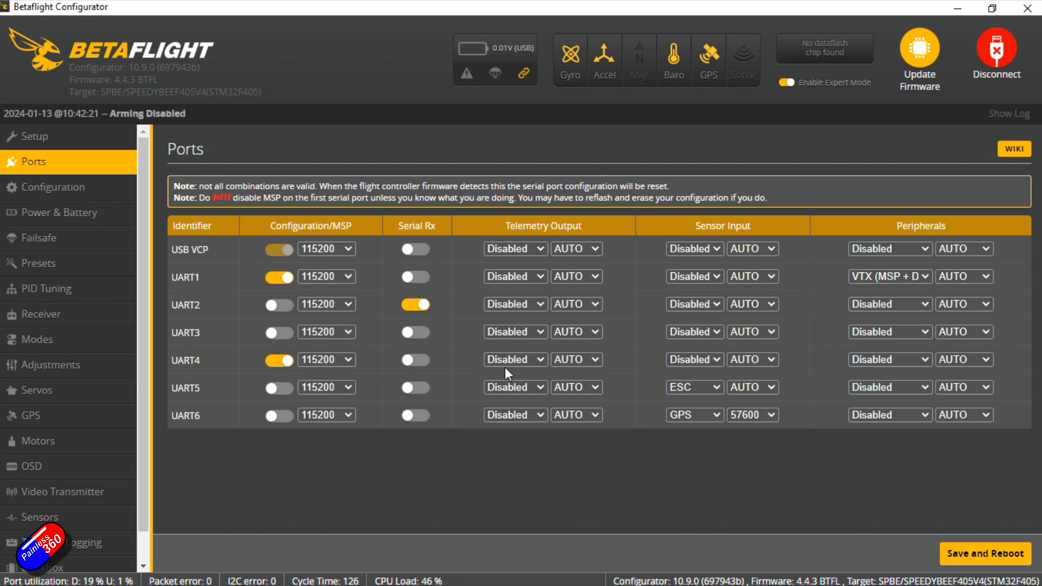
click(694, 415)
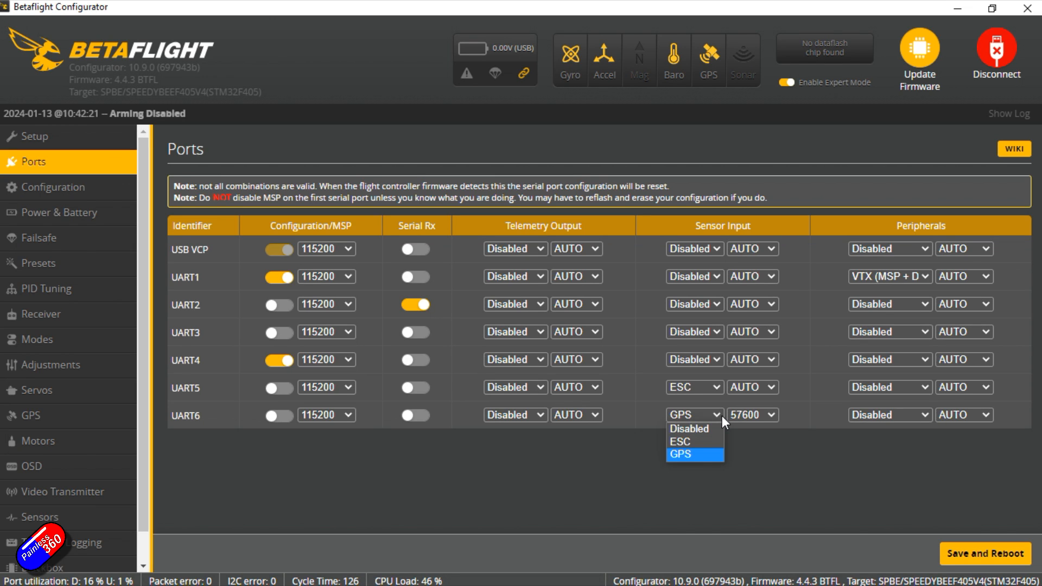
mouse_move(701, 457)
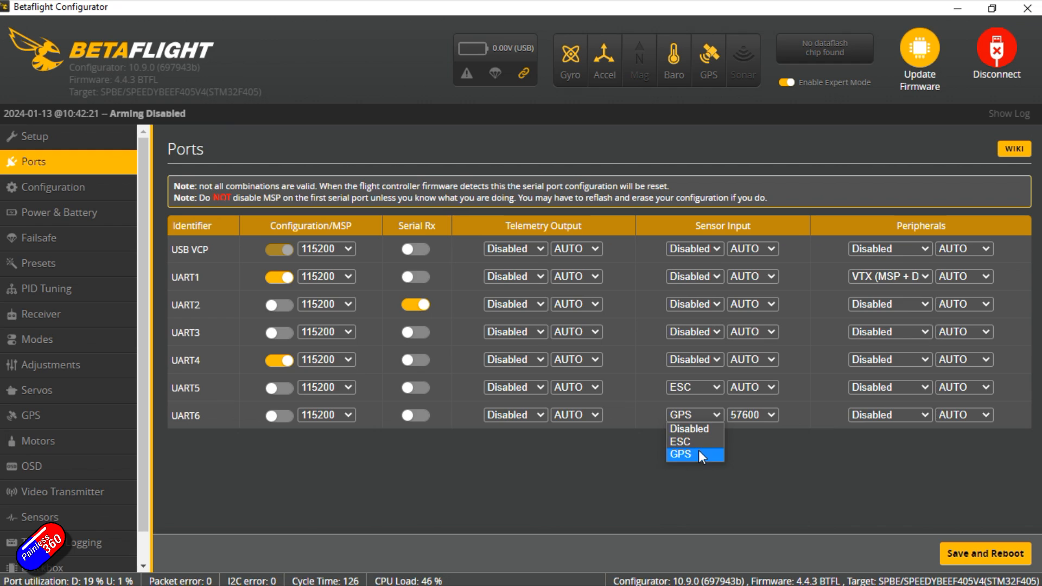
click(681, 454)
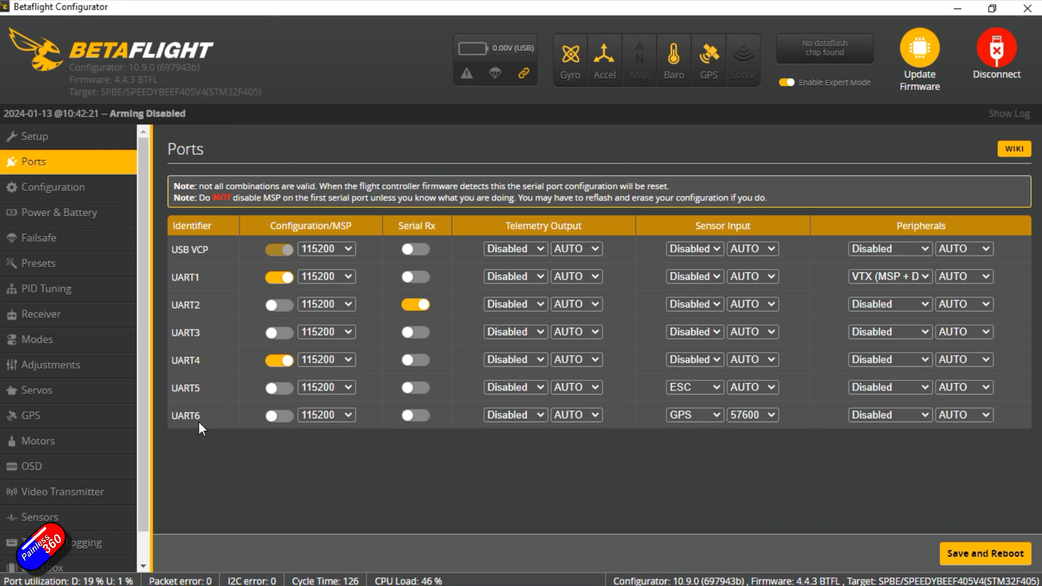
mouse_move(209, 430)
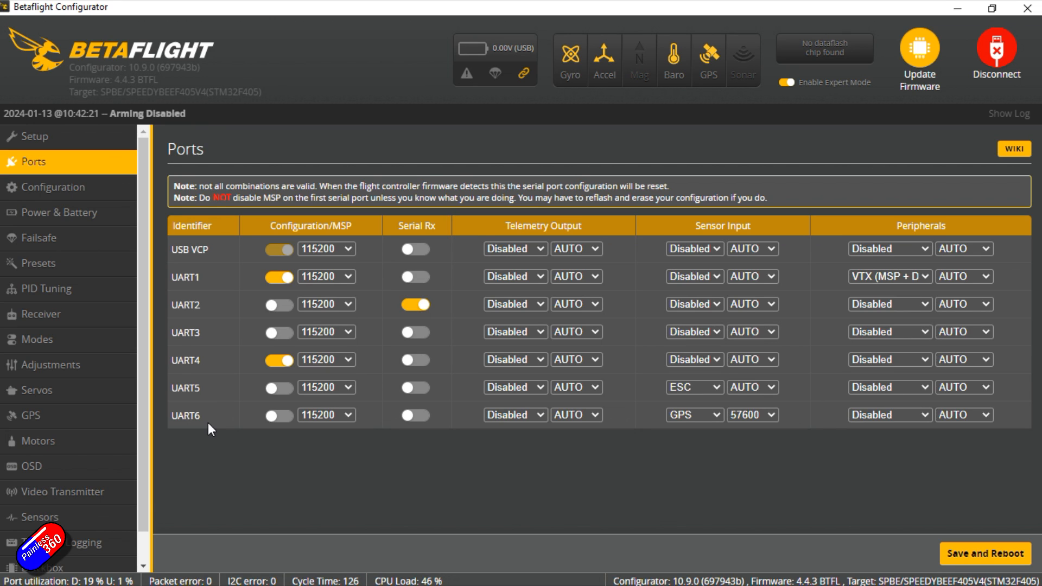
mouse_move(171, 431)
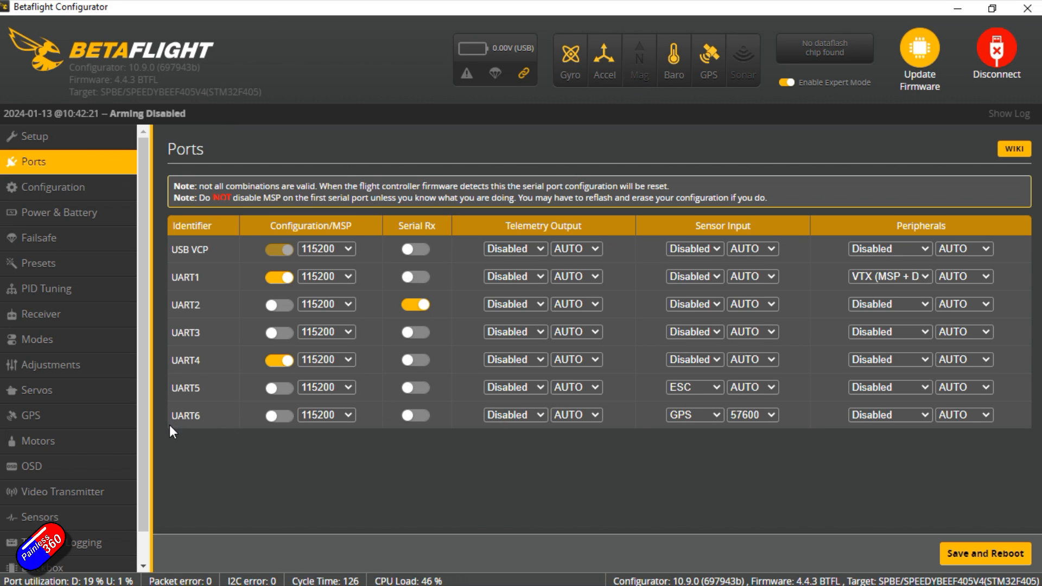
mouse_move(216, 411)
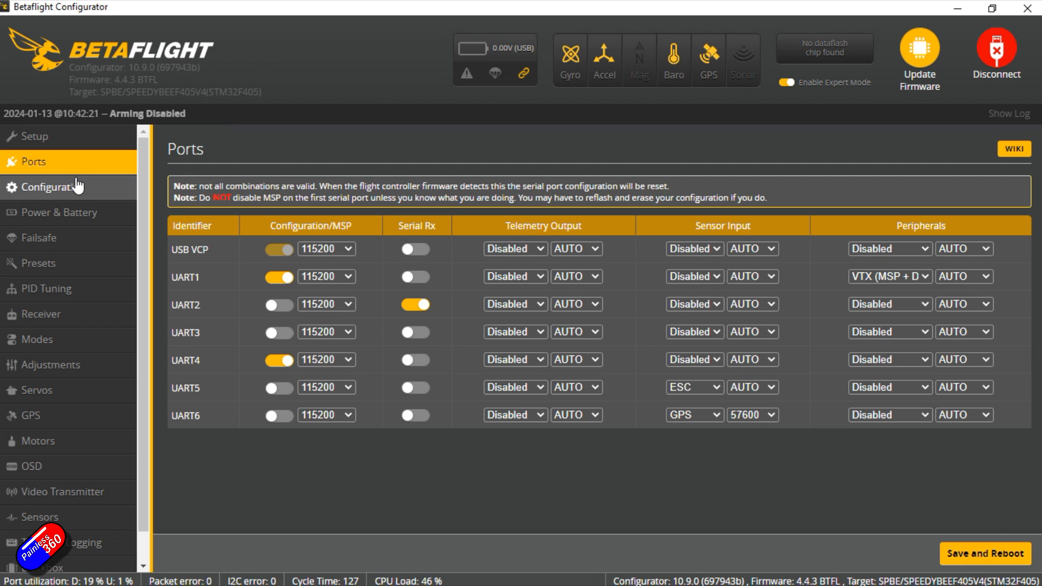
Show the Configuration page with the GPS feature enabled among the feature switches.
click(52, 187)
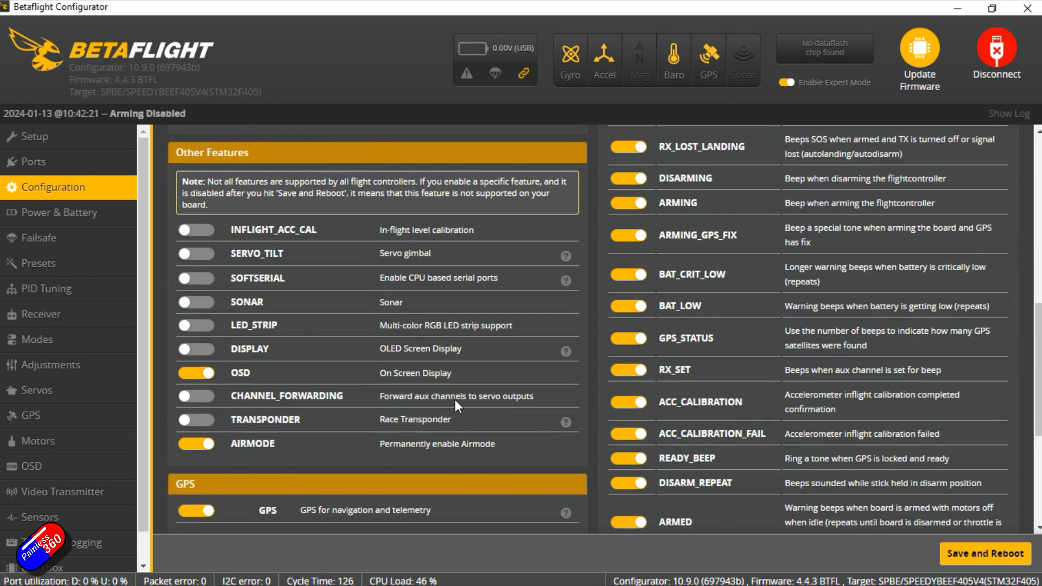
scroll(down, 3)
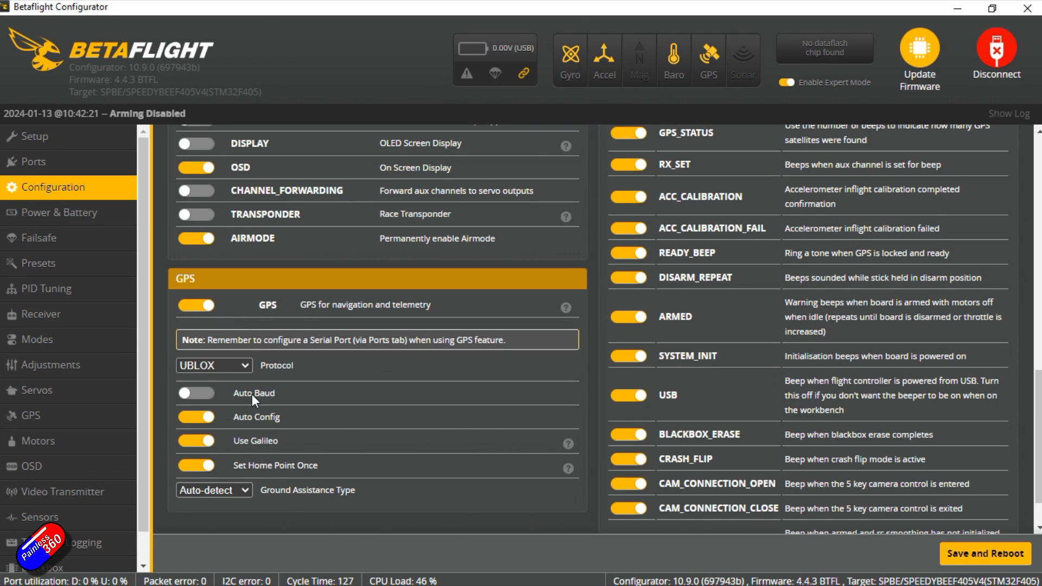
click(213, 365)
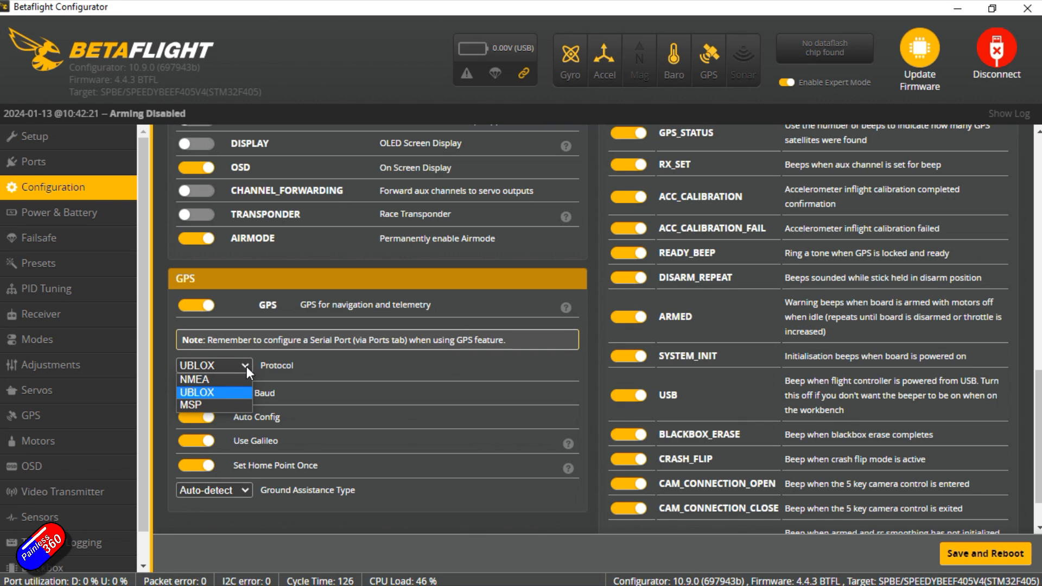
click(197, 392)
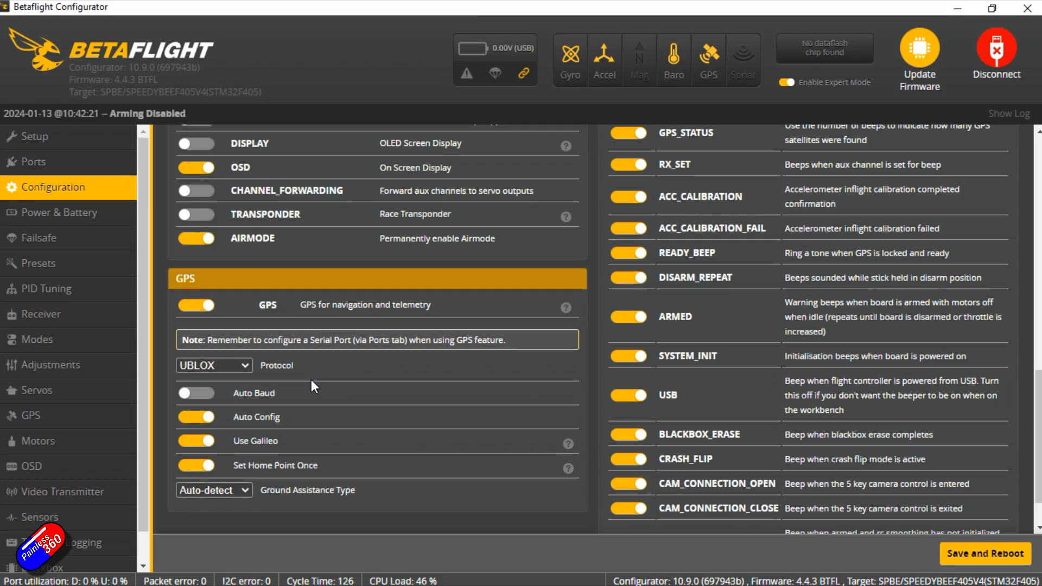
click(213, 365)
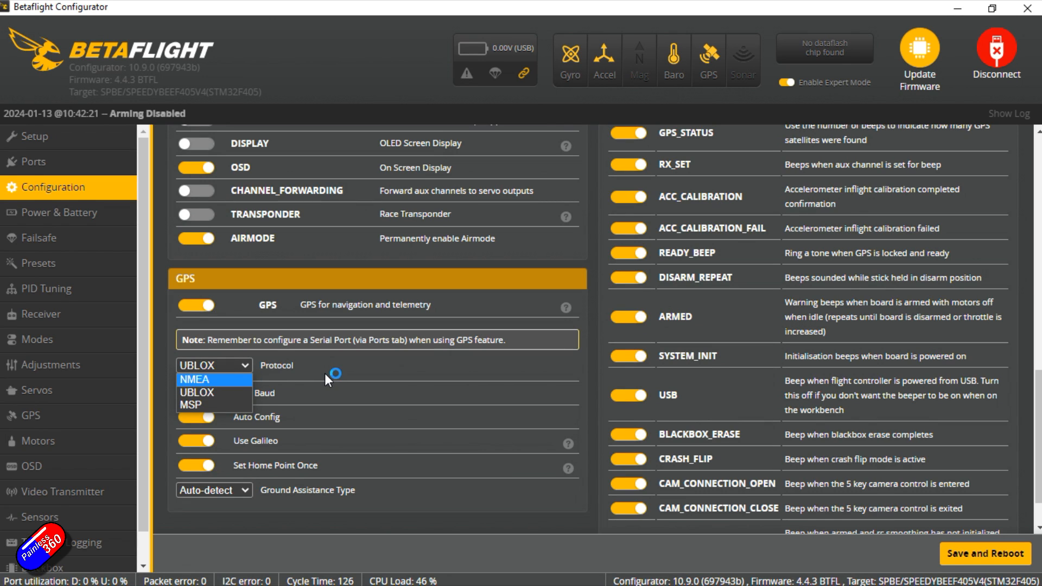
click(197, 392)
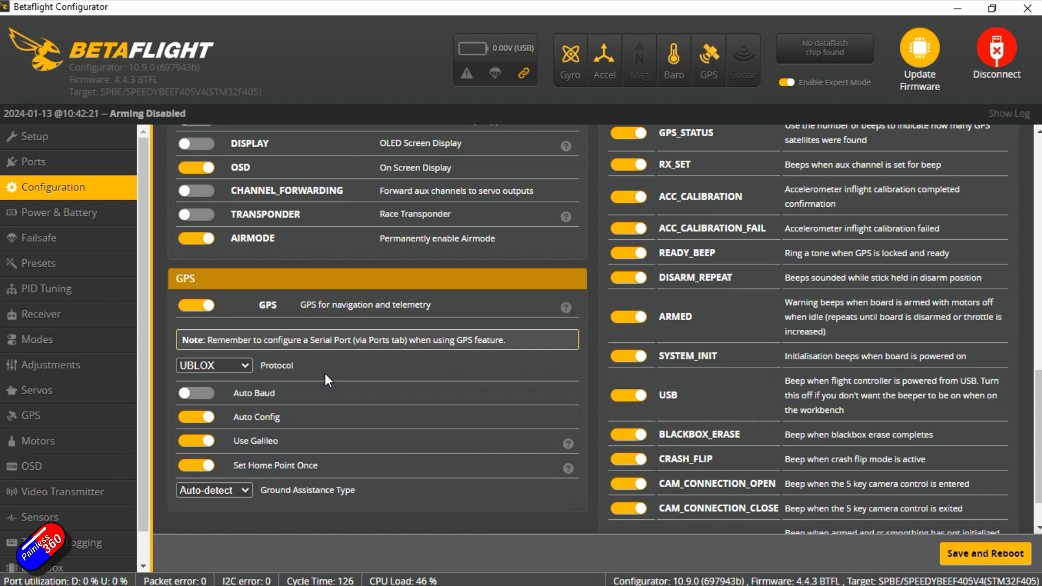
mouse_move(250, 380)
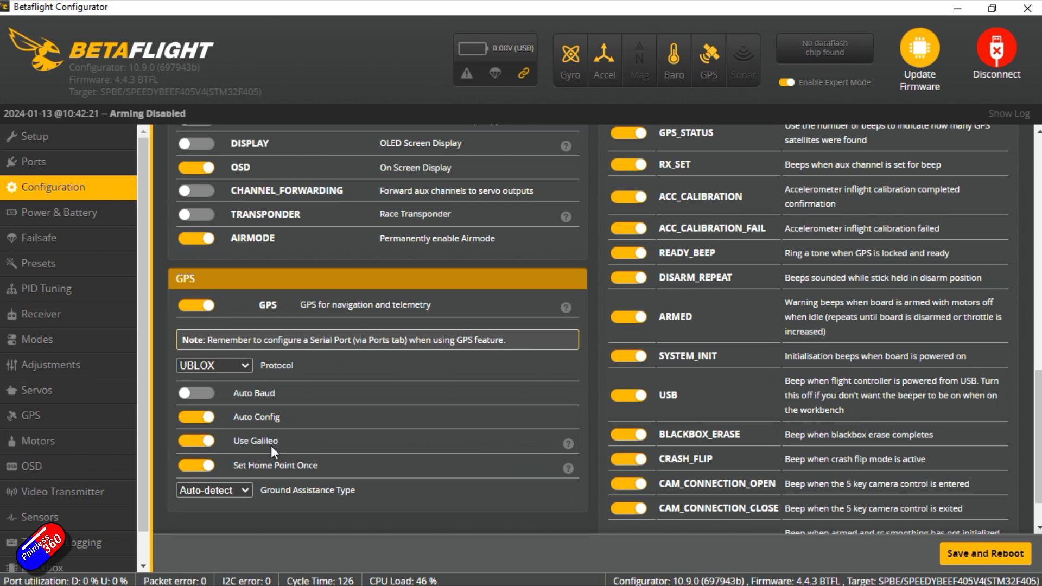
mouse_move(279, 426)
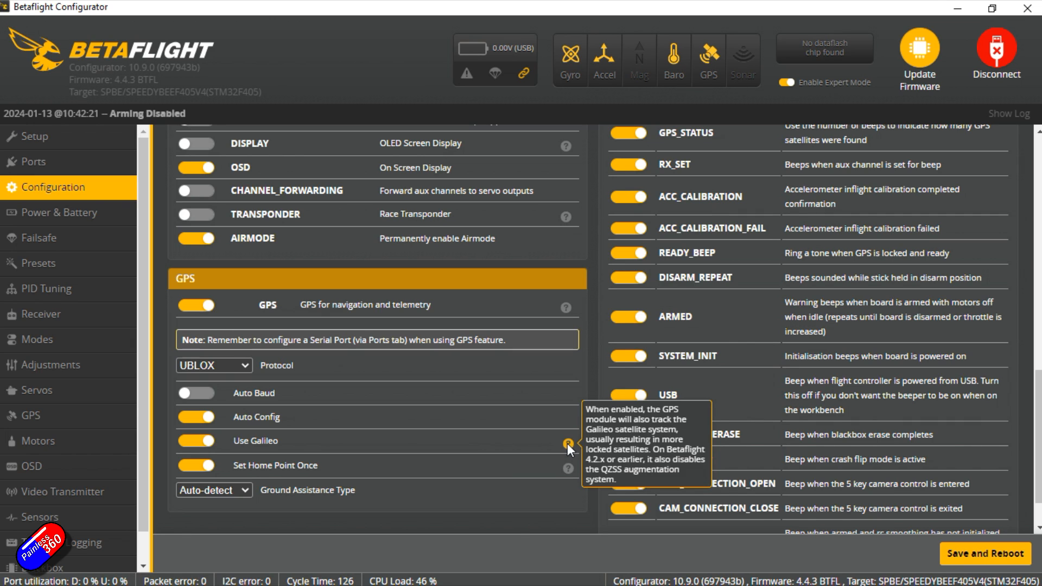
mouse_move(249, 445)
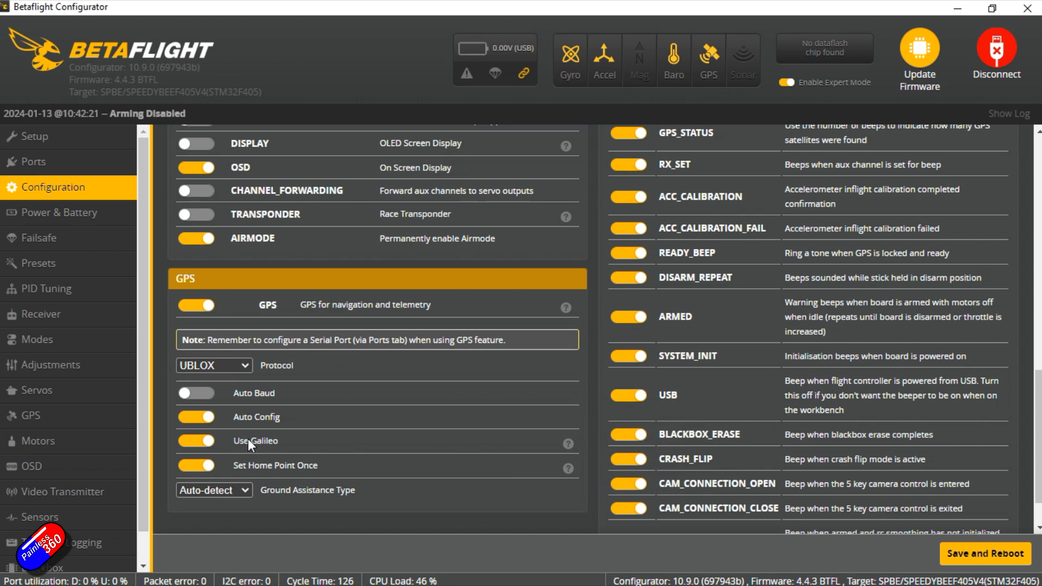
mouse_move(241, 464)
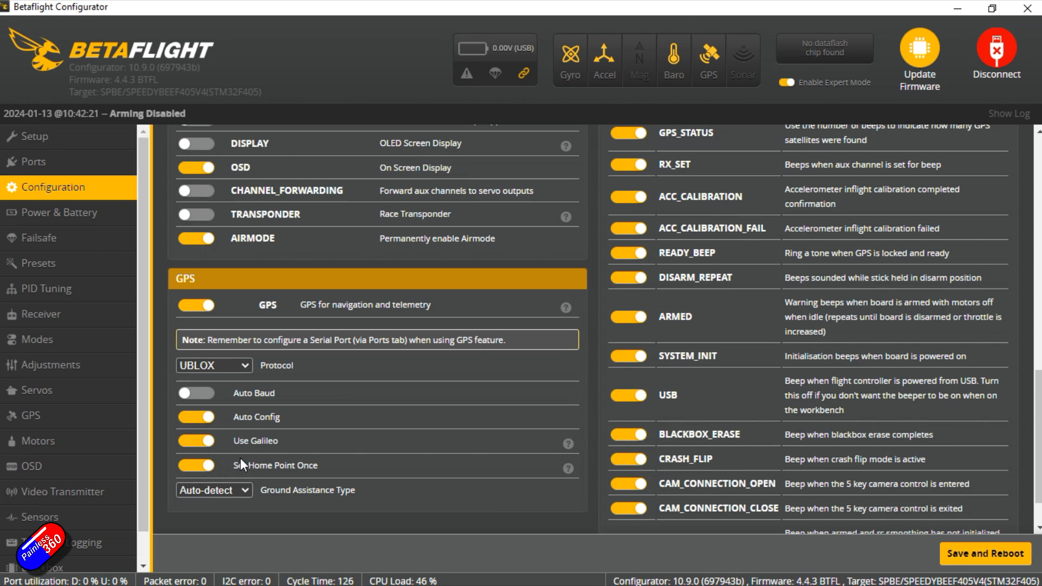
mouse_move(377, 482)
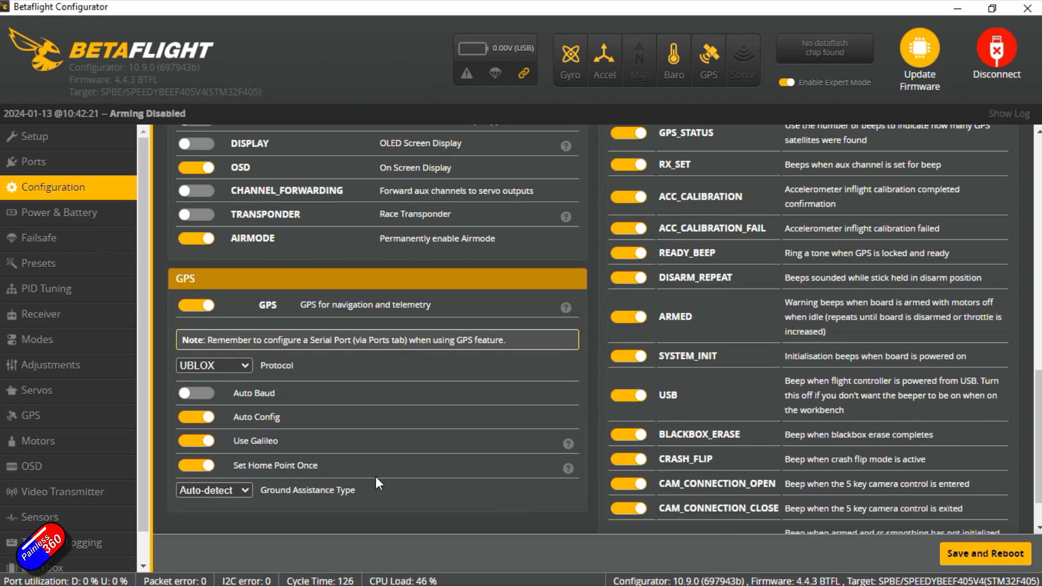
mouse_move(568, 469)
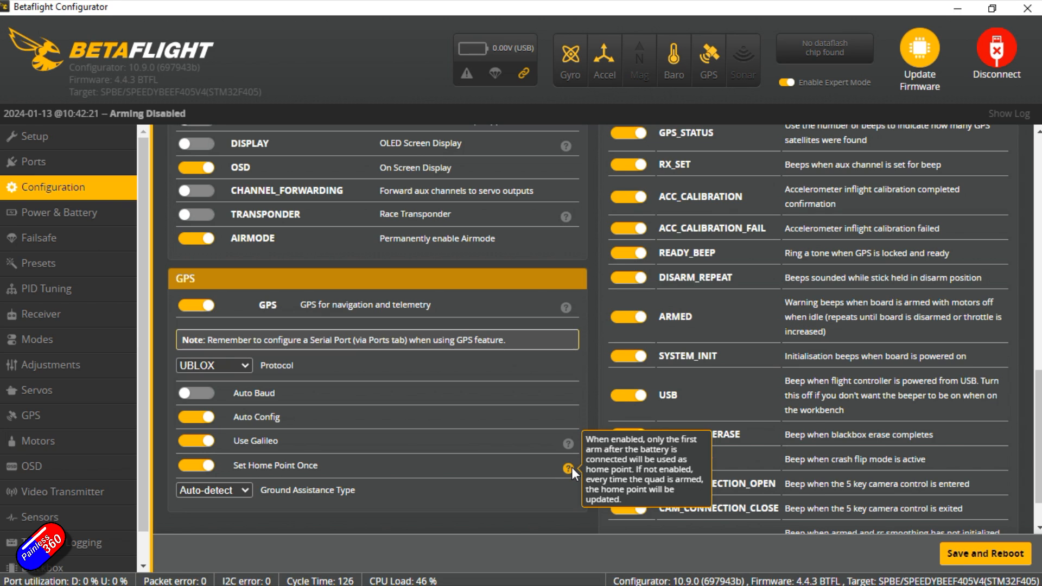
mouse_move(263, 505)
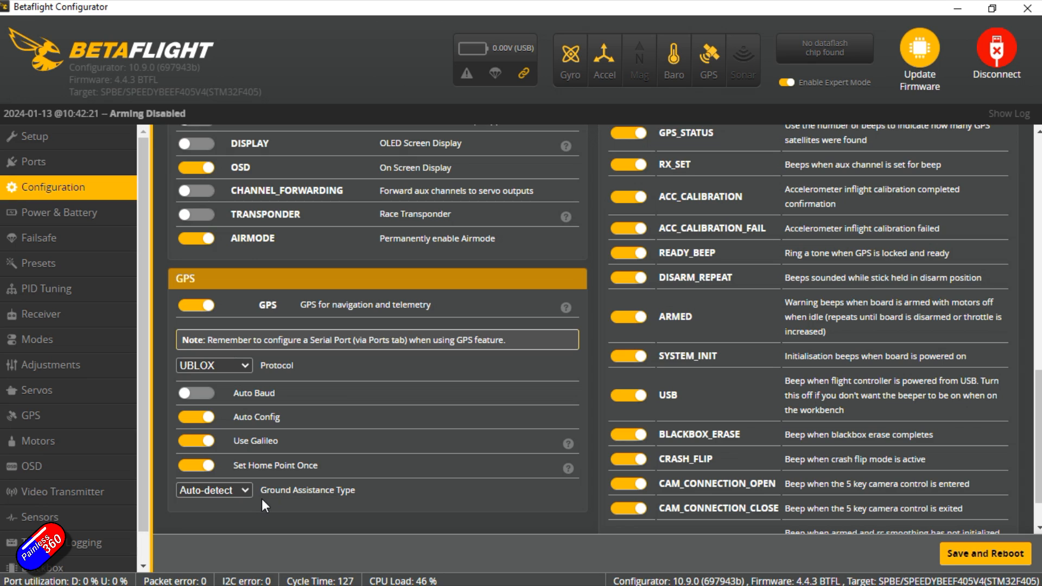
click(214, 489)
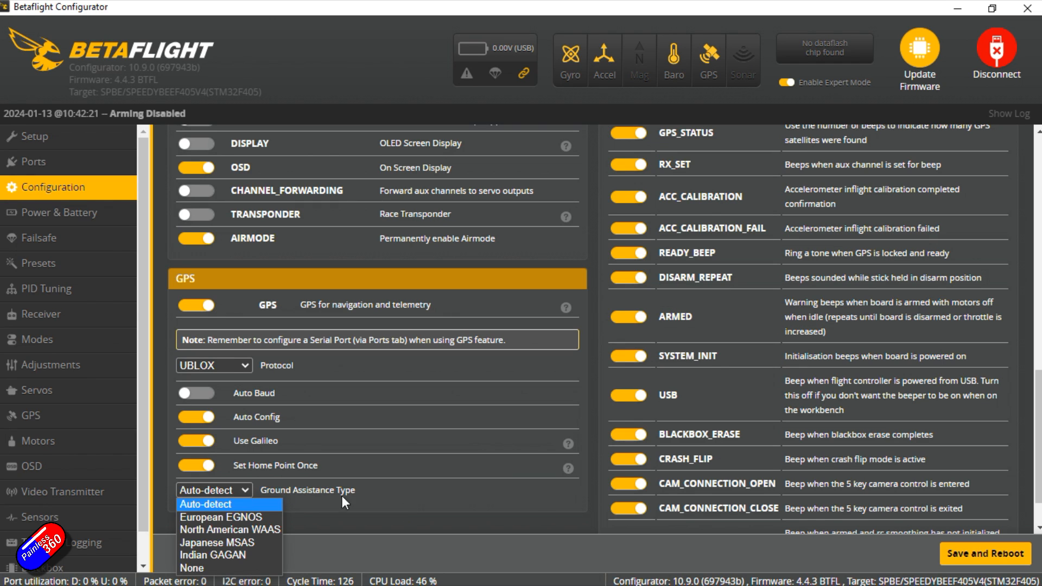
click(205, 504)
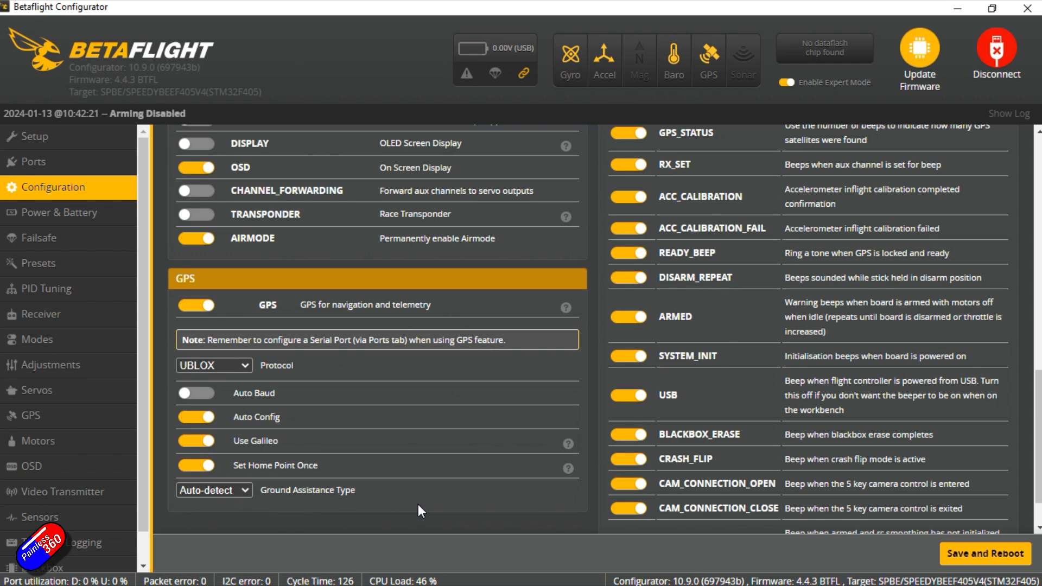
mouse_move(463, 469)
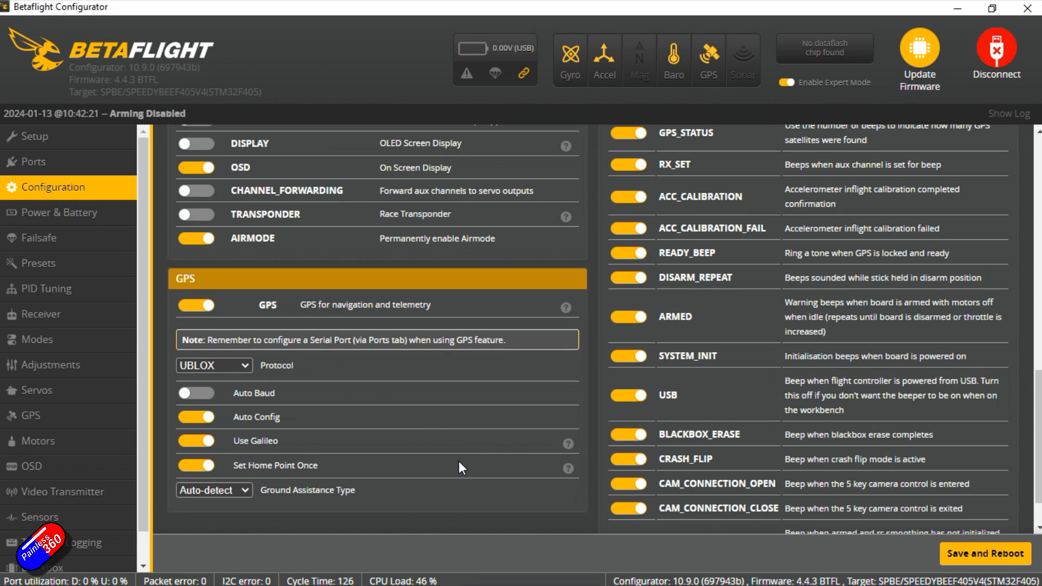
mouse_move(473, 476)
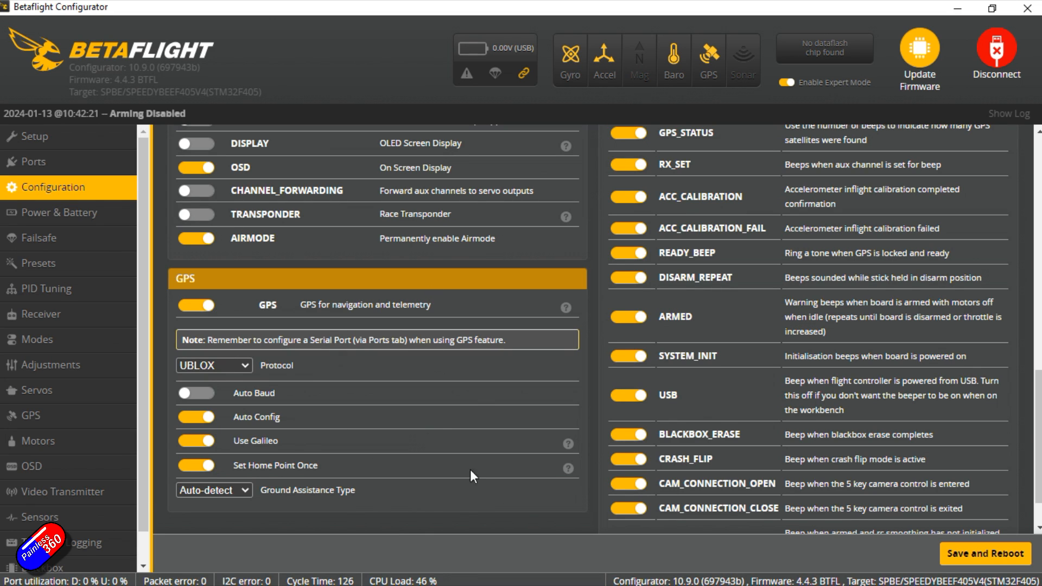
mouse_move(709, 59)
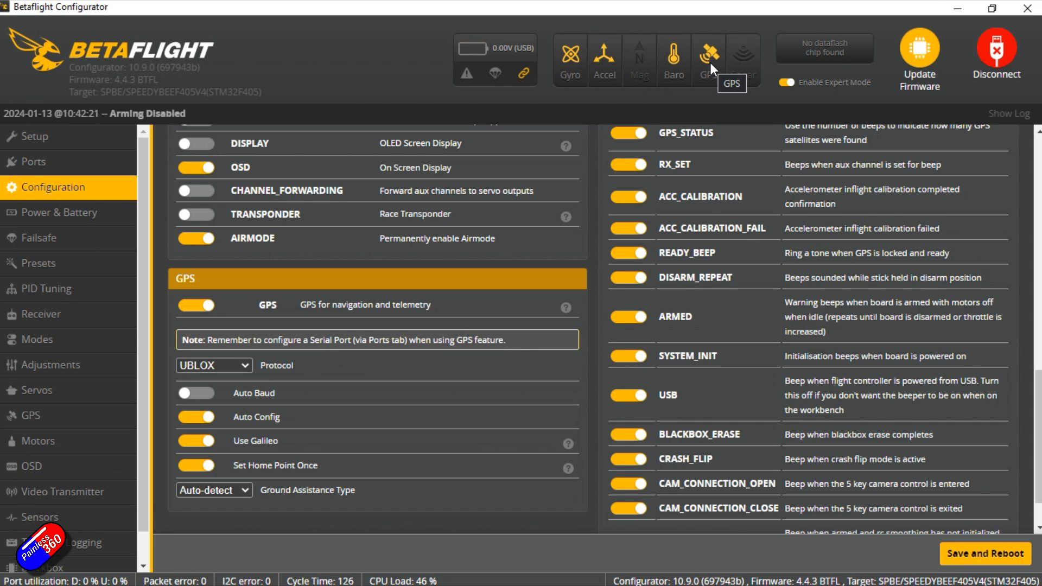
mouse_move(233, 186)
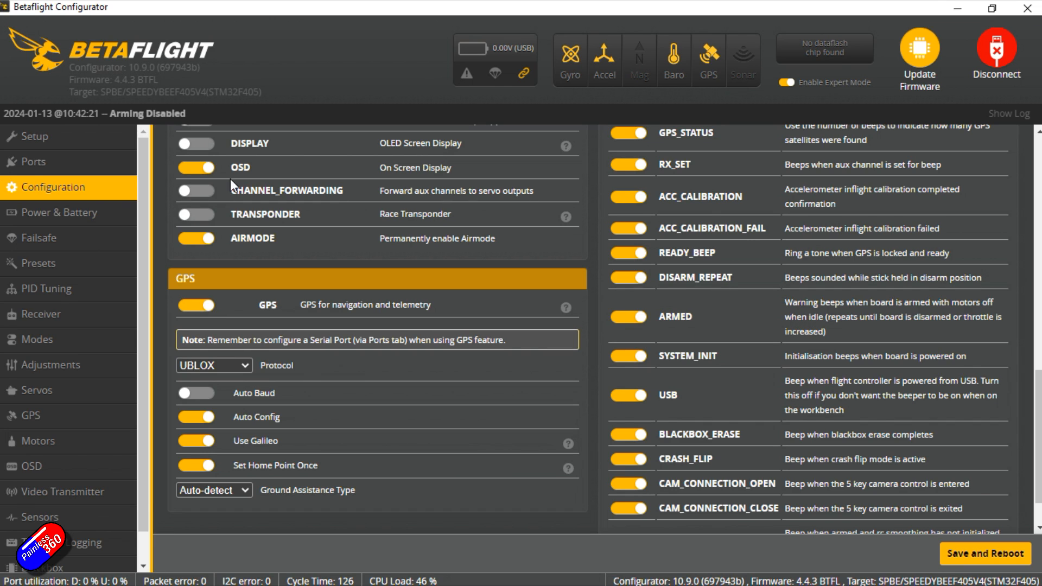
Show the Failsafe page's Stage 2 procedure set to GPS Rescue with its parameter list.
click(40, 237)
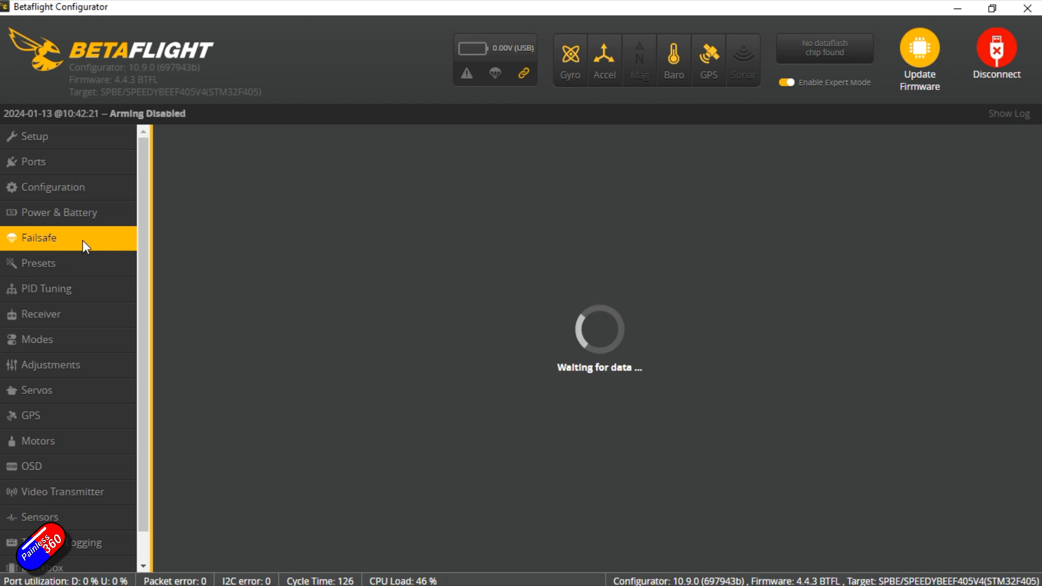
click(41, 238)
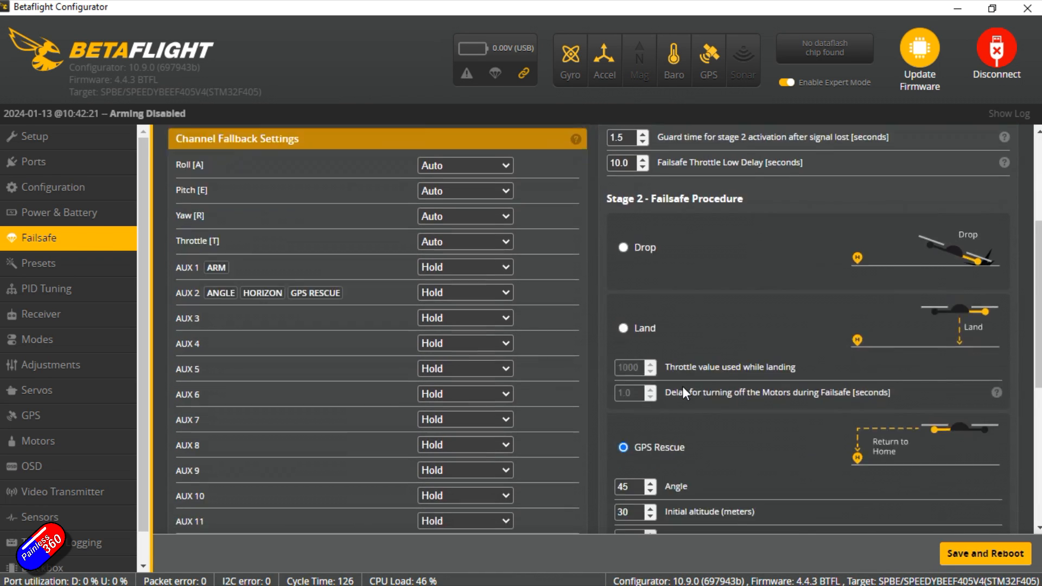
scroll(down, 3)
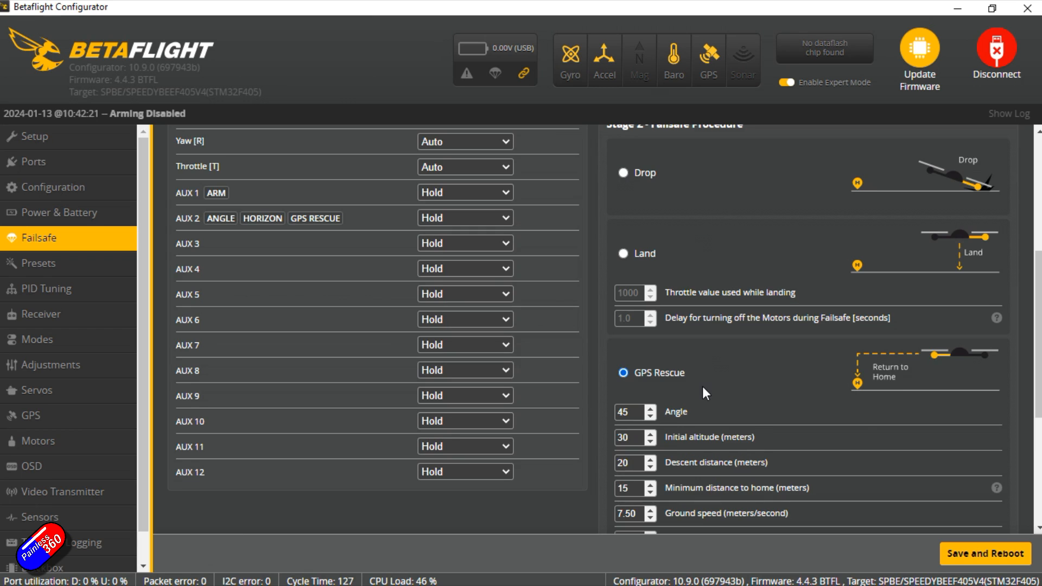
scroll(down, 3)
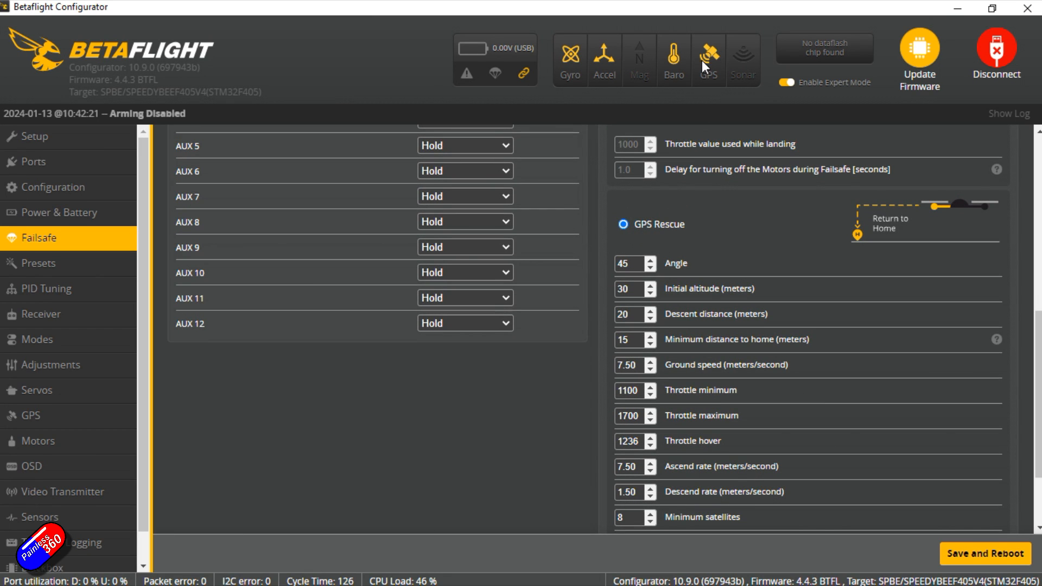
scroll(down, 3)
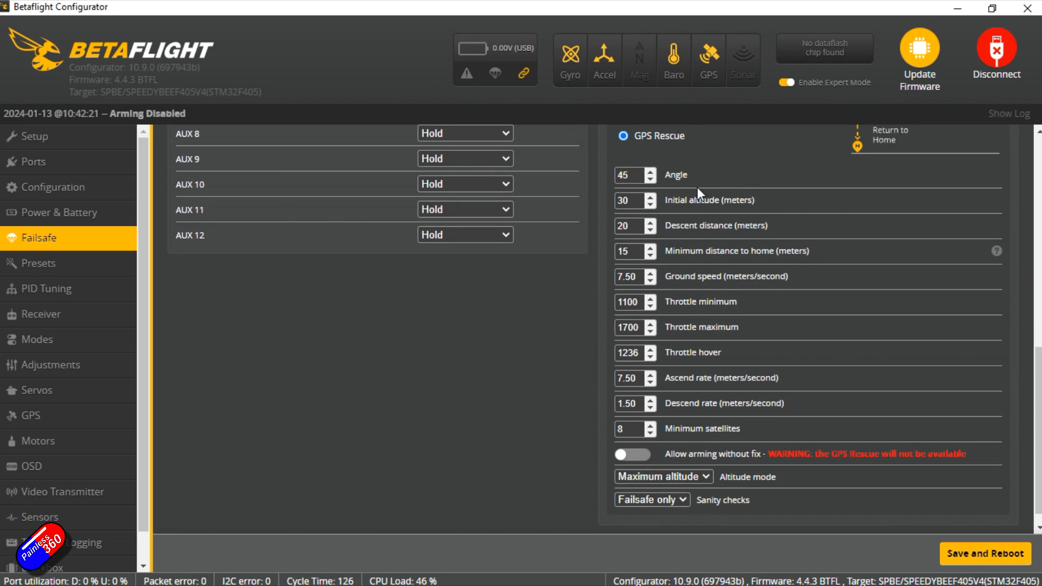
mouse_move(697, 181)
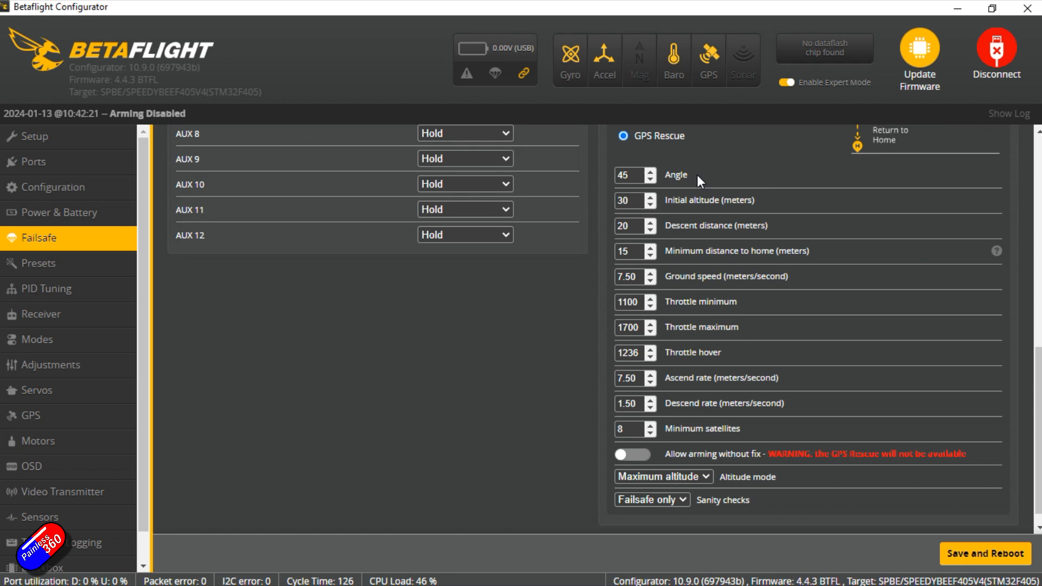
mouse_move(697, 181)
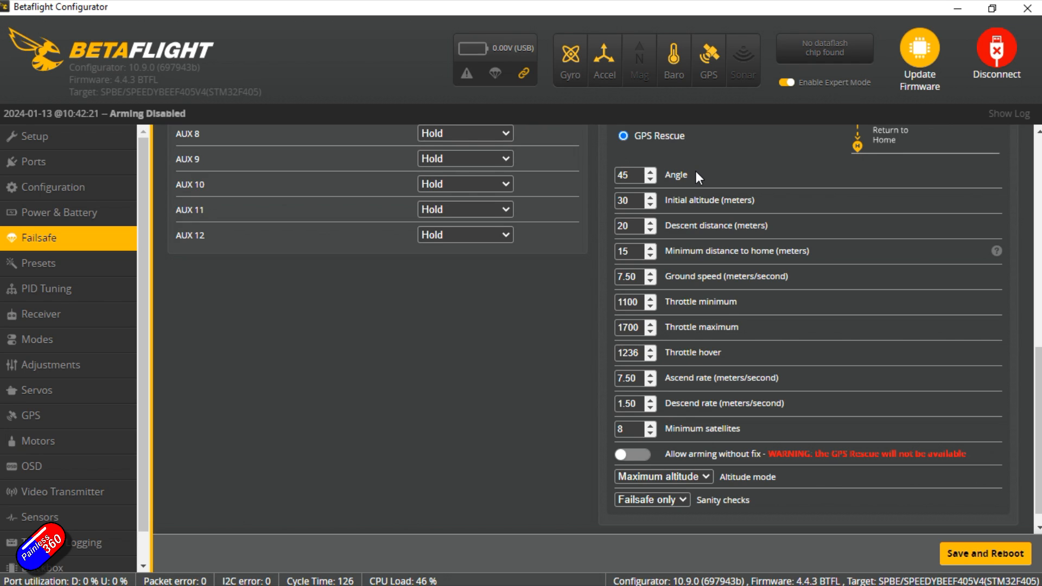
mouse_move(743, 213)
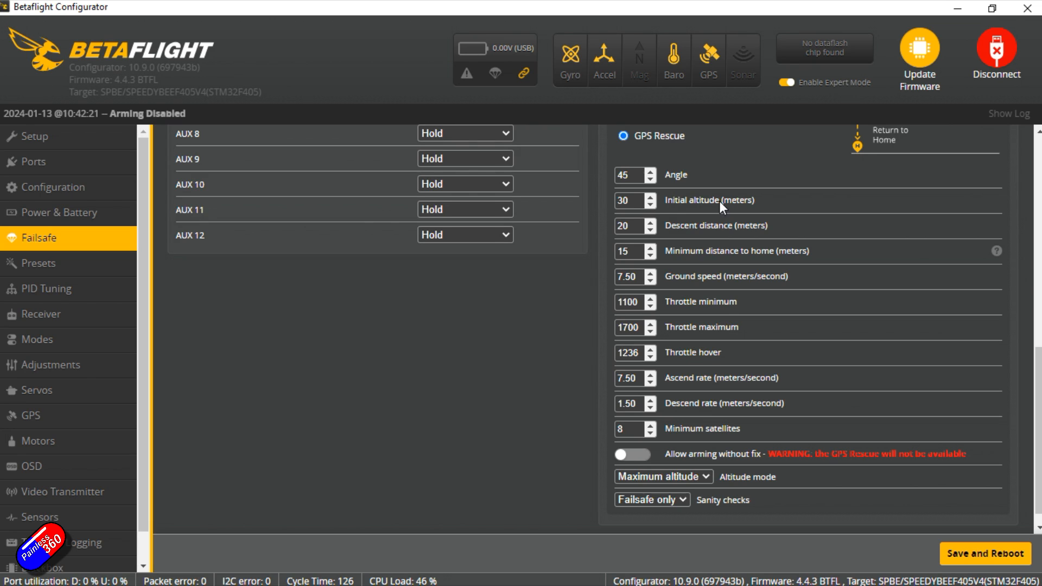
mouse_move(727, 213)
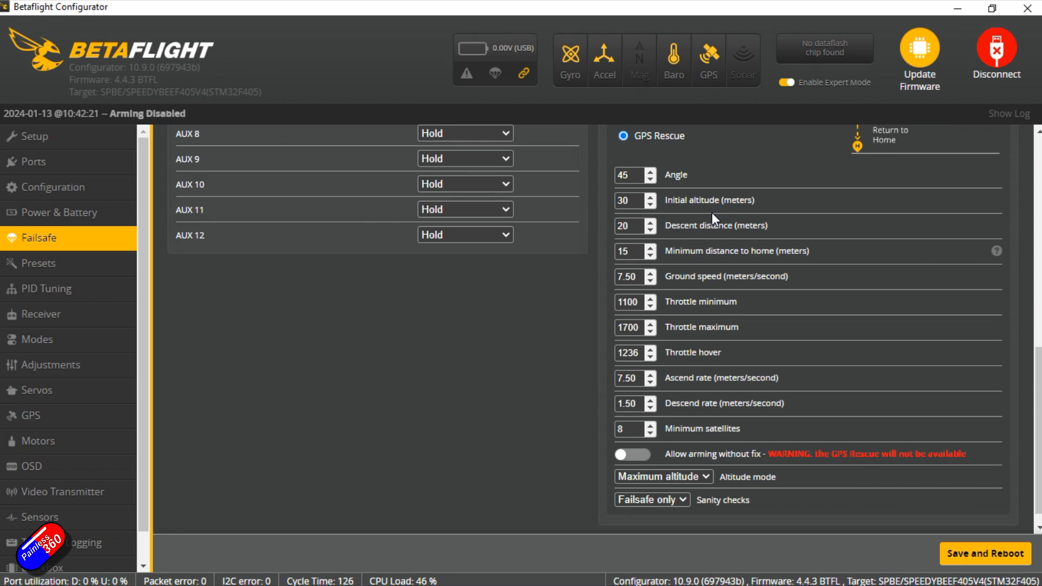
mouse_move(732, 209)
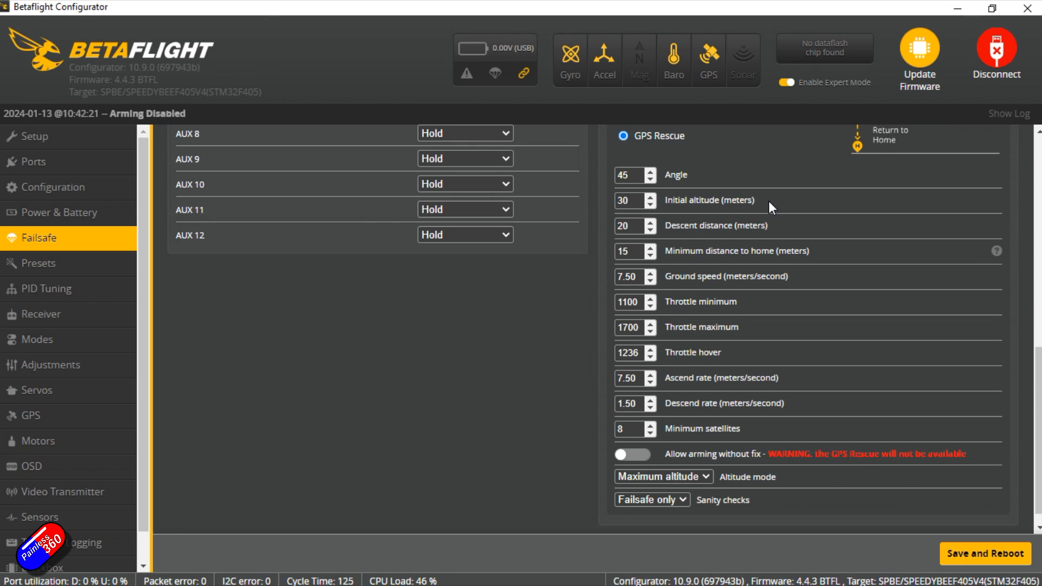
mouse_move(761, 209)
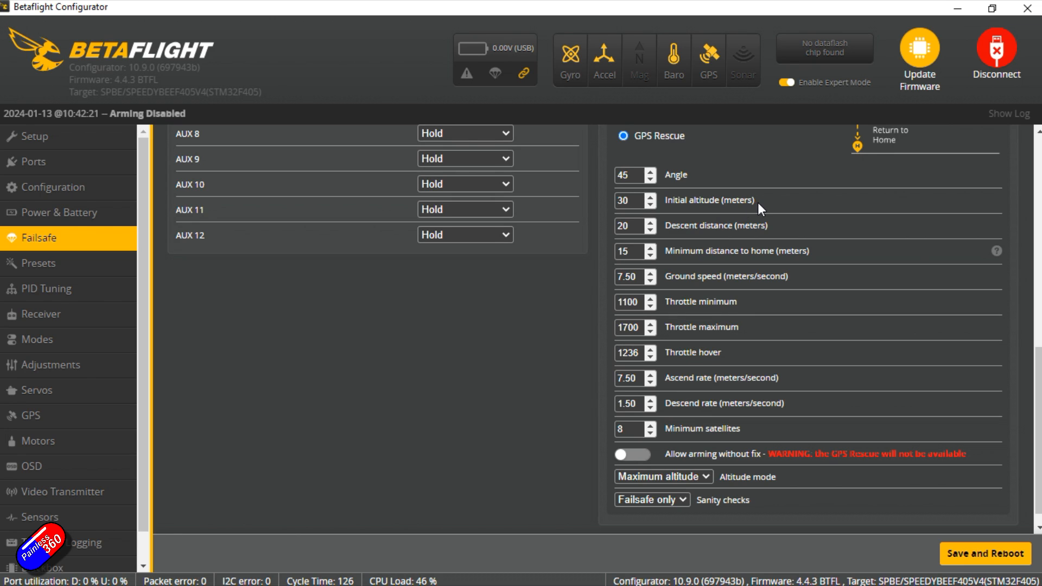
mouse_move(786, 231)
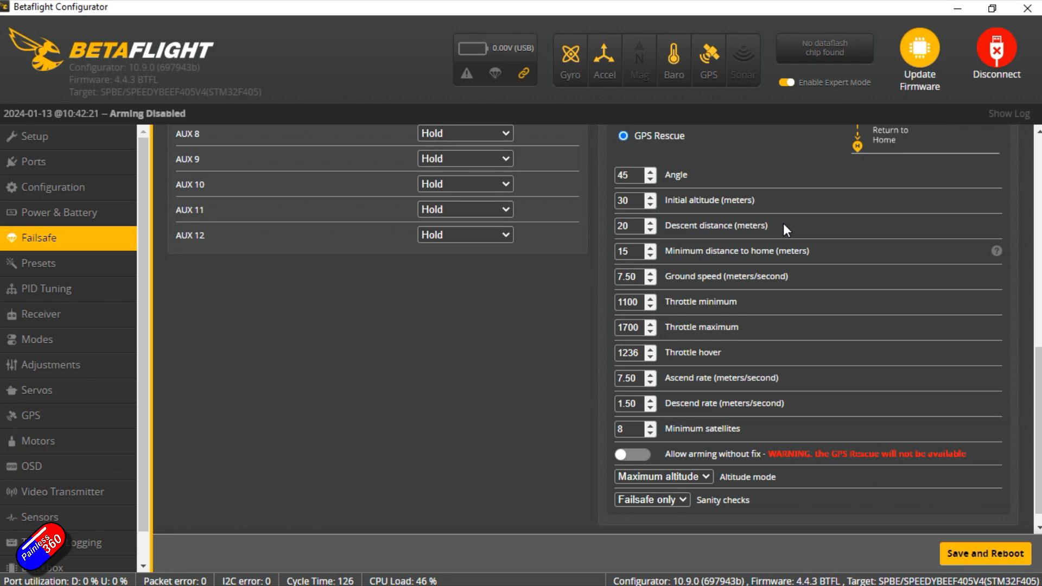
mouse_move(842, 260)
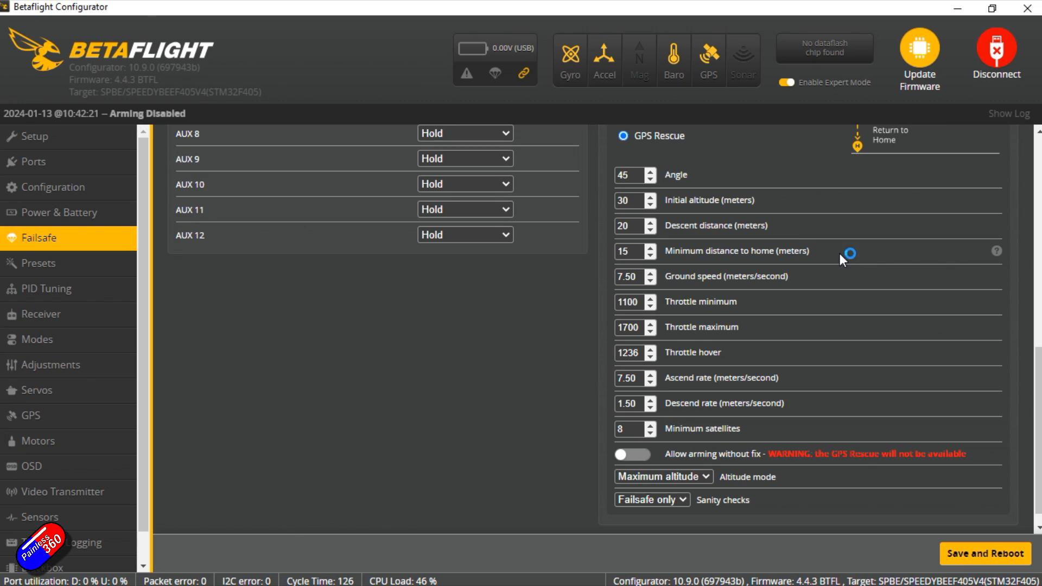
mouse_move(997, 251)
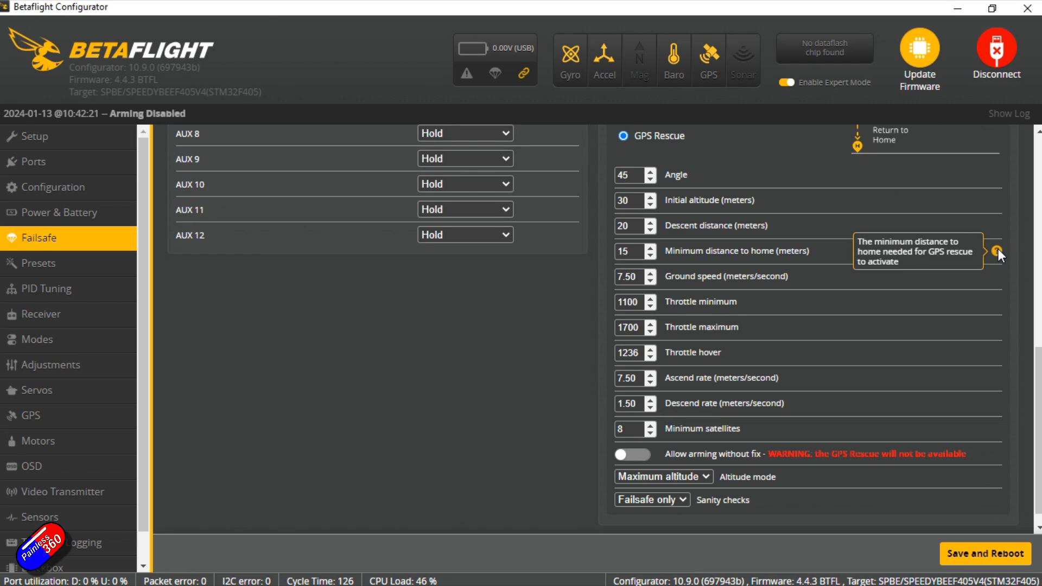
mouse_move(955, 249)
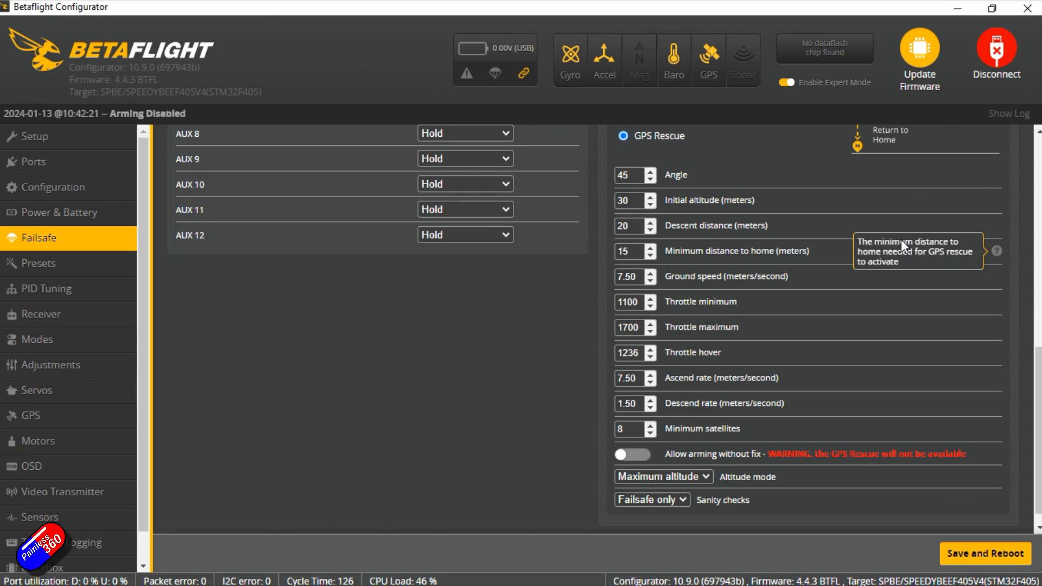
mouse_move(824, 284)
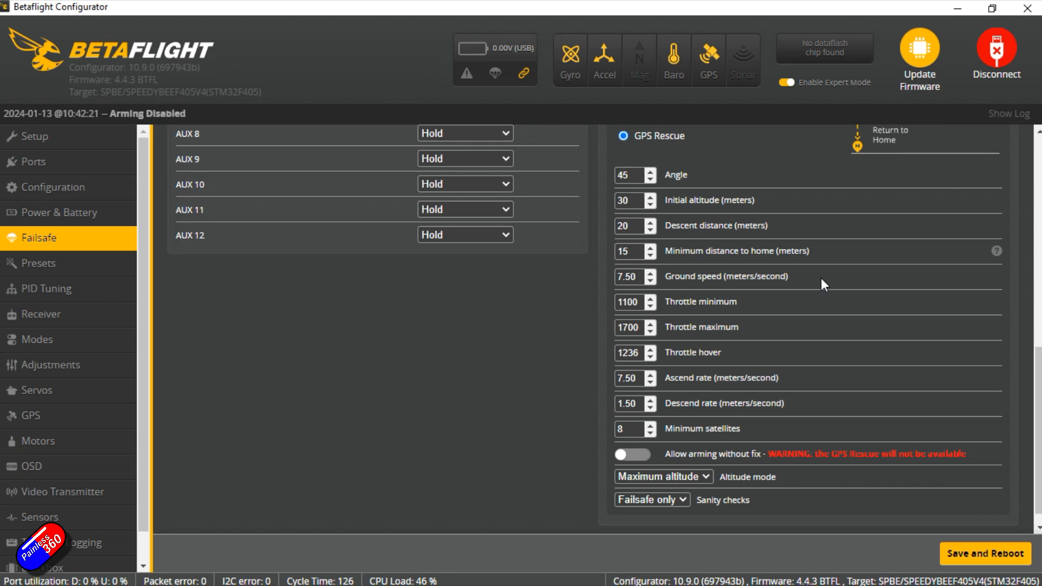
mouse_move(800, 276)
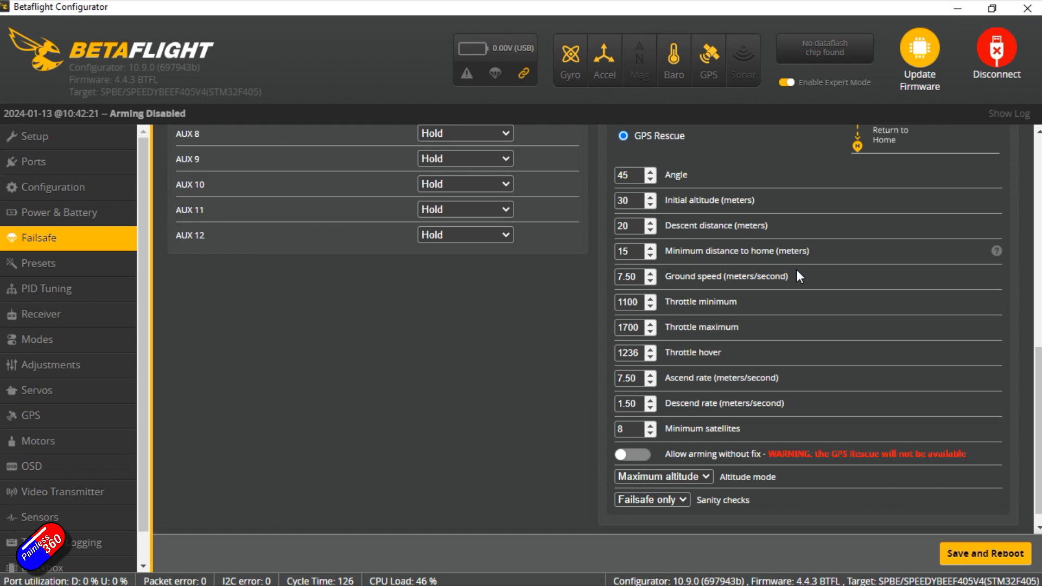
mouse_move(819, 281)
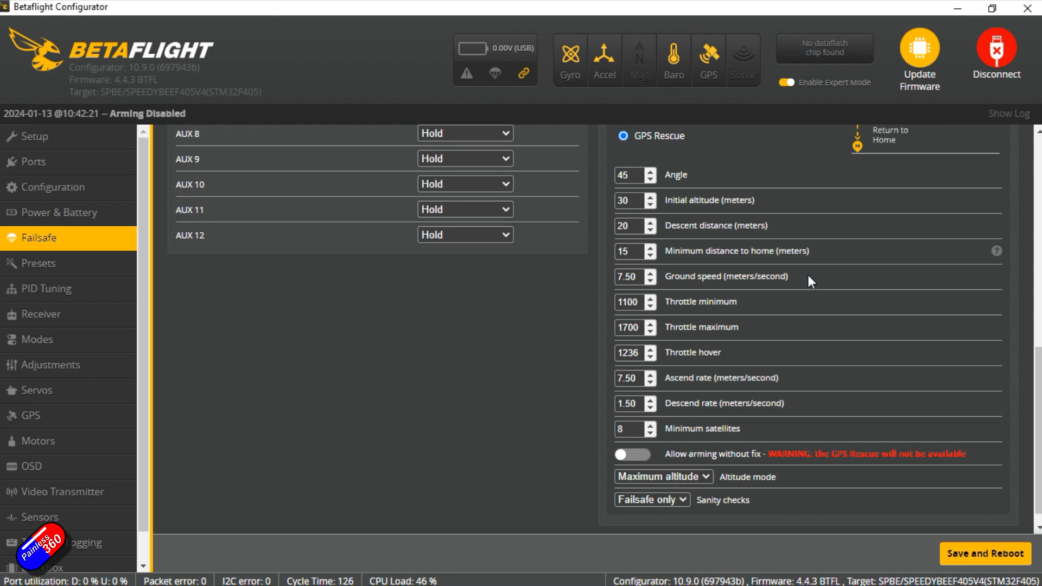
mouse_move(648, 208)
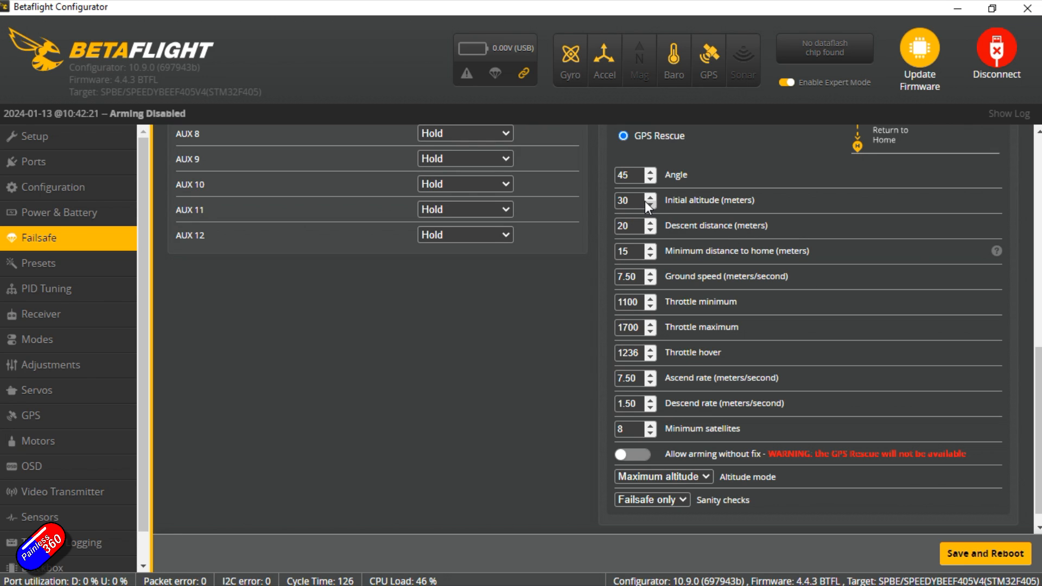
mouse_move(816, 280)
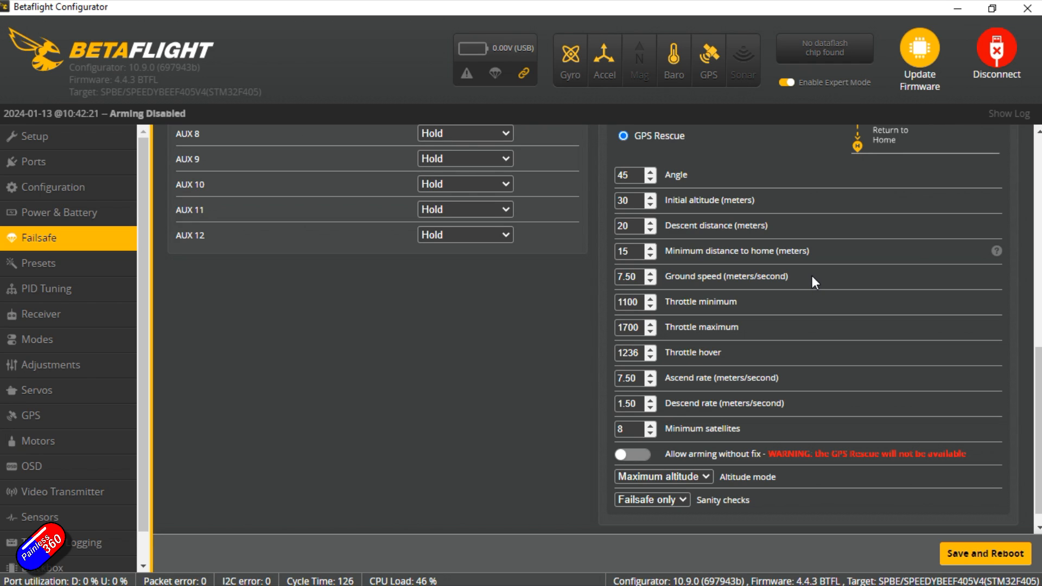
mouse_move(793, 316)
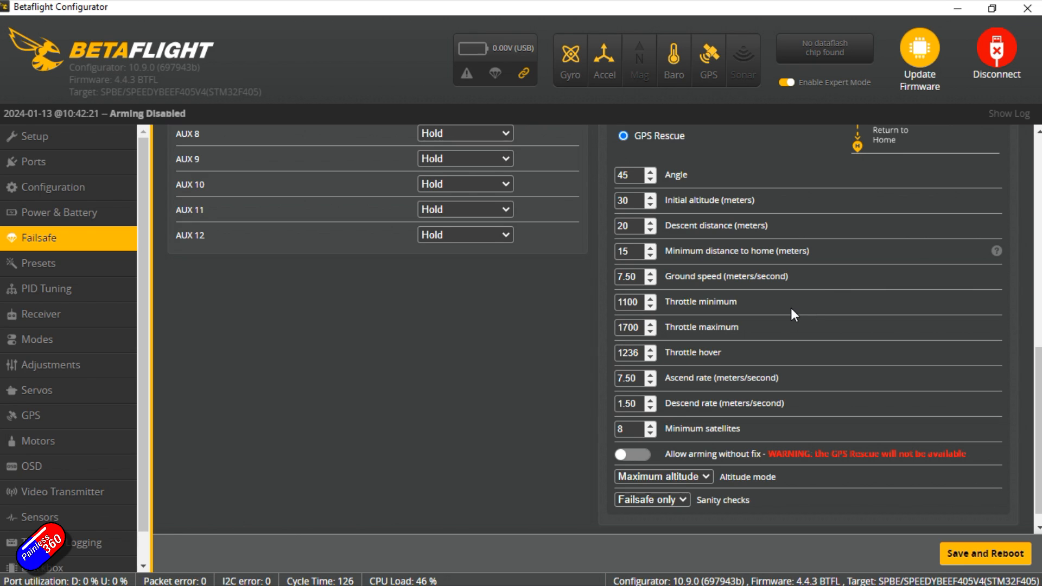
mouse_move(790, 340)
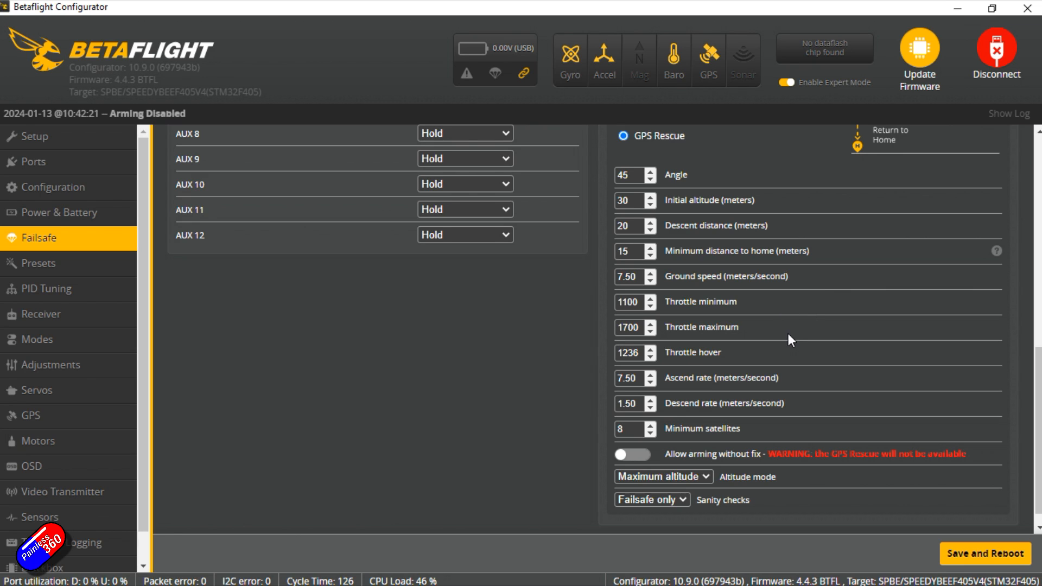
mouse_move(777, 337)
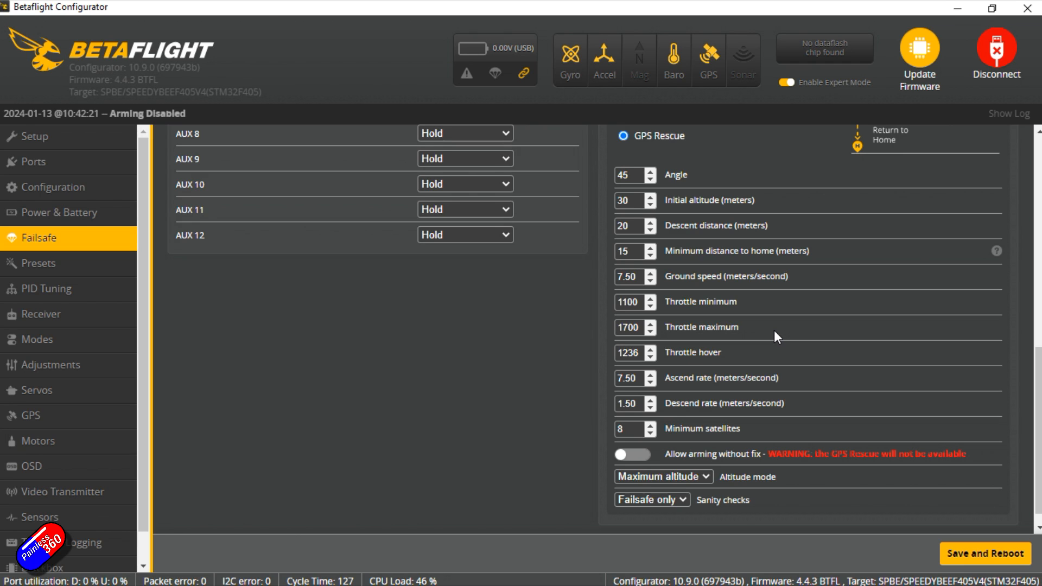
mouse_move(727, 359)
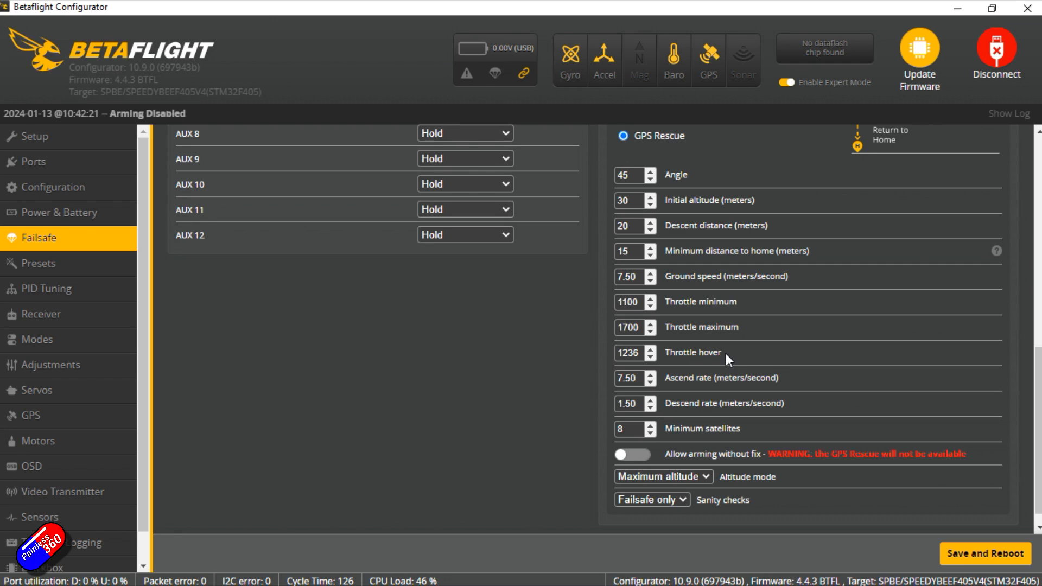
mouse_move(678, 356)
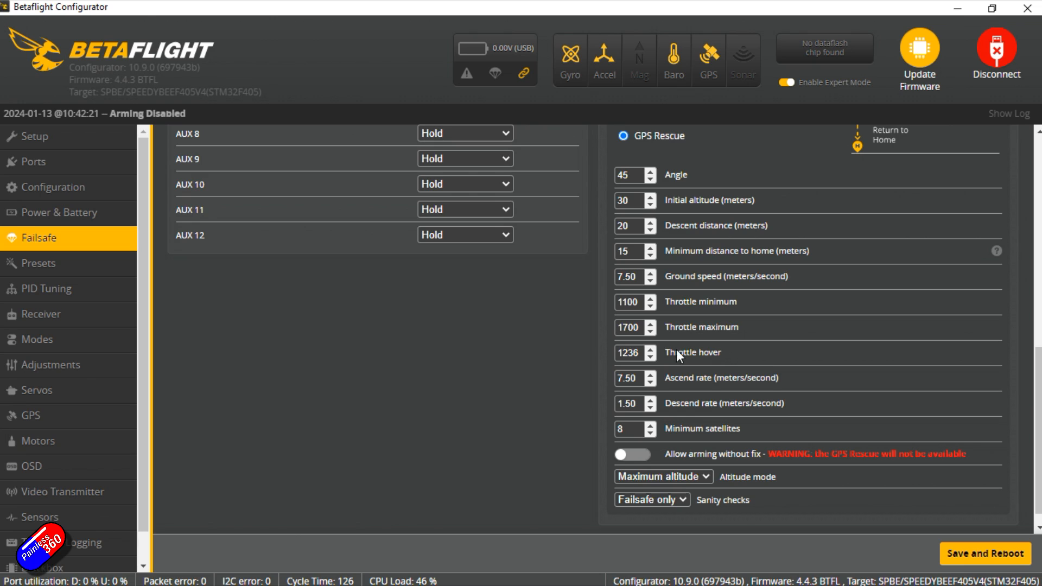
mouse_move(723, 364)
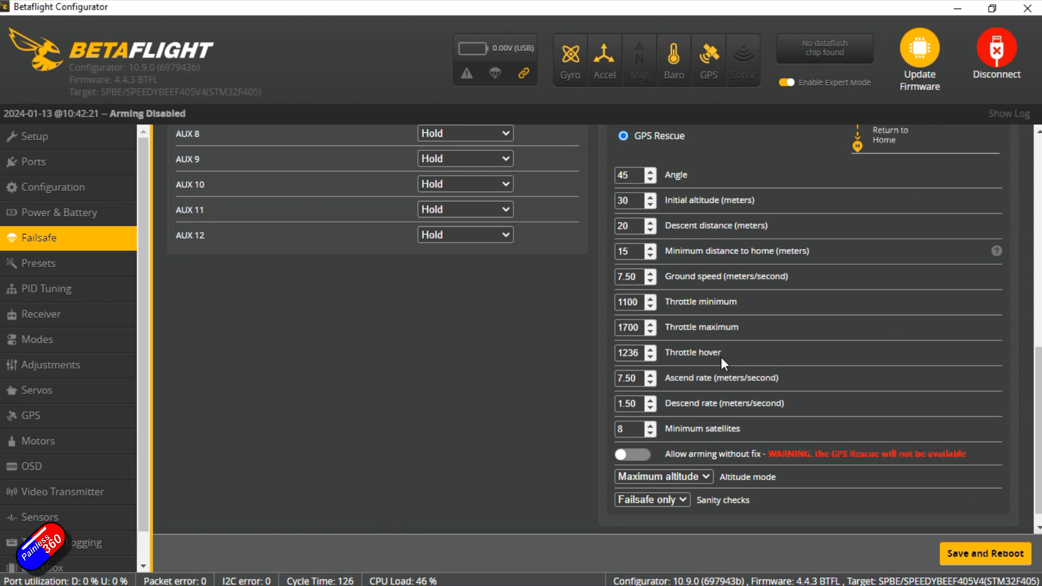
mouse_move(735, 360)
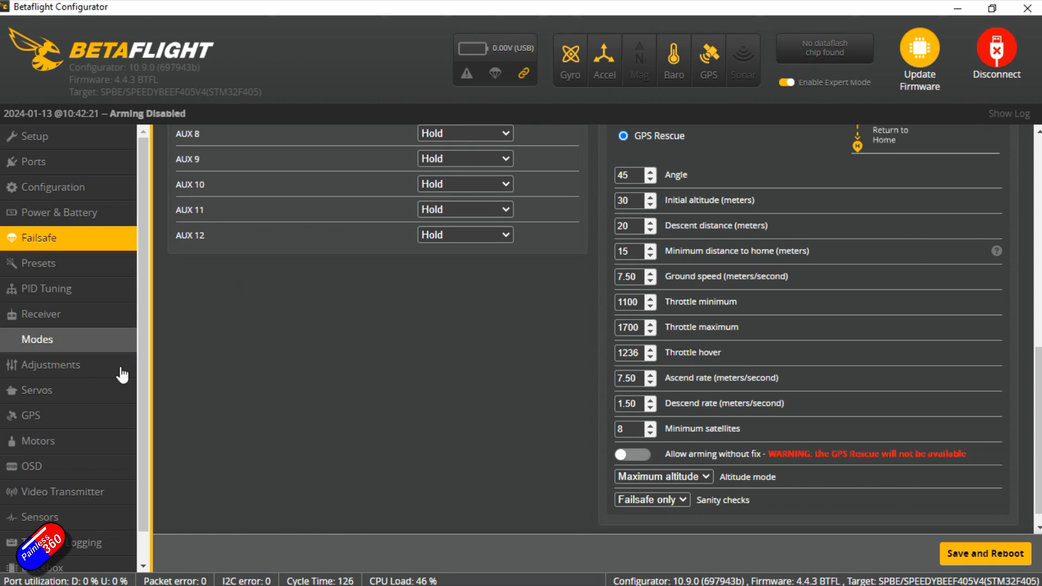
mouse_move(41, 314)
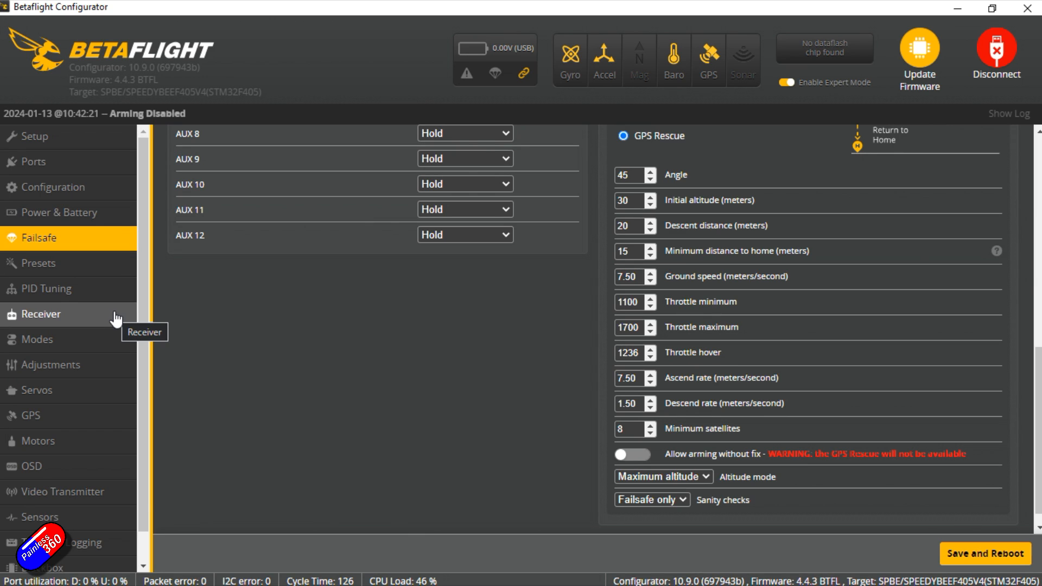
Show the Receiver page's live channels: roll, pitch, yaw 1500, throttle 885, AUX 1 at 1675.
click(40, 314)
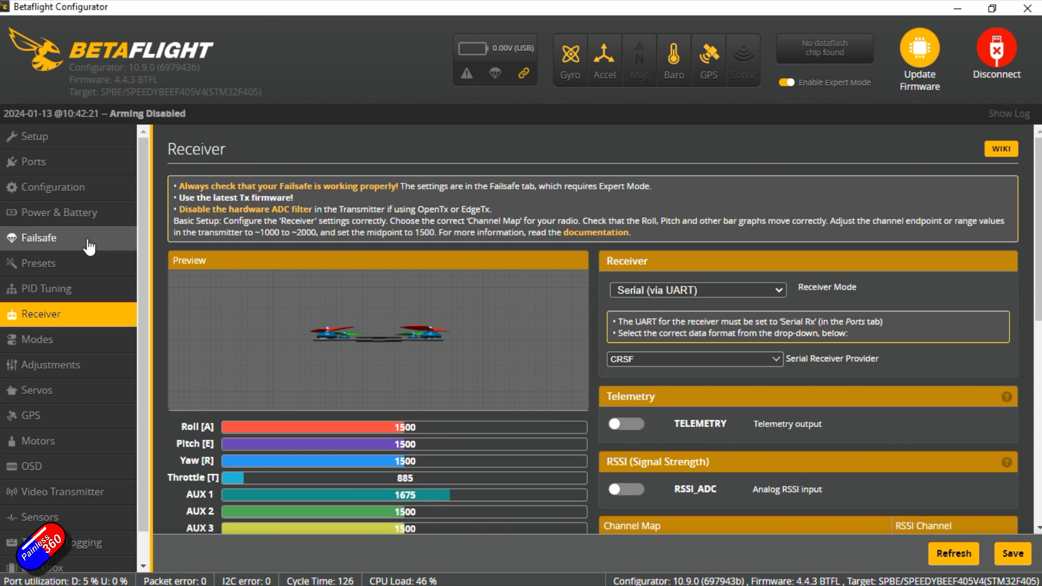
Return to the Failsafe page with the GPS Rescue parameters unchanged.
click(39, 238)
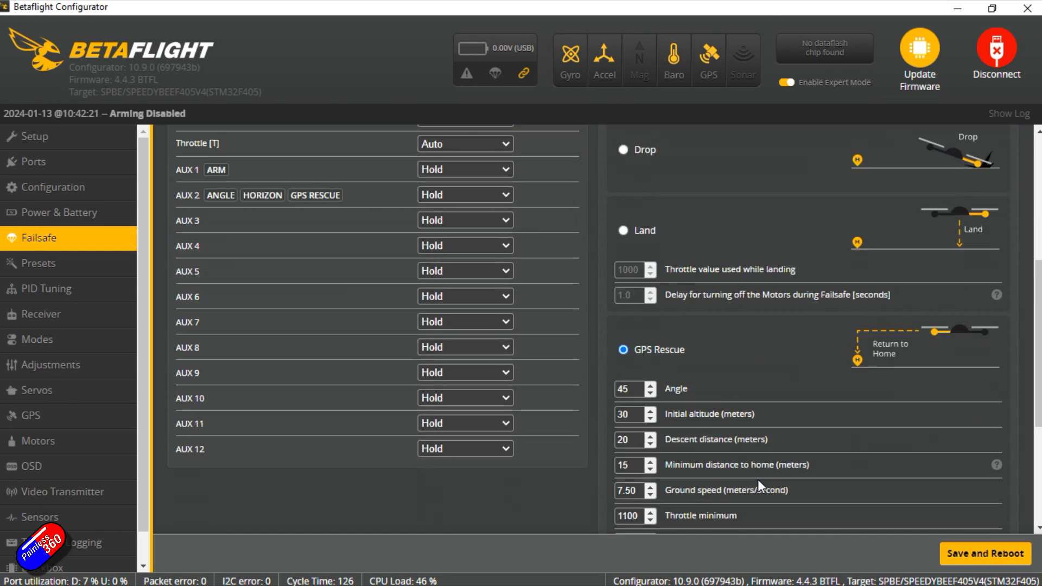
scroll(down, 3)
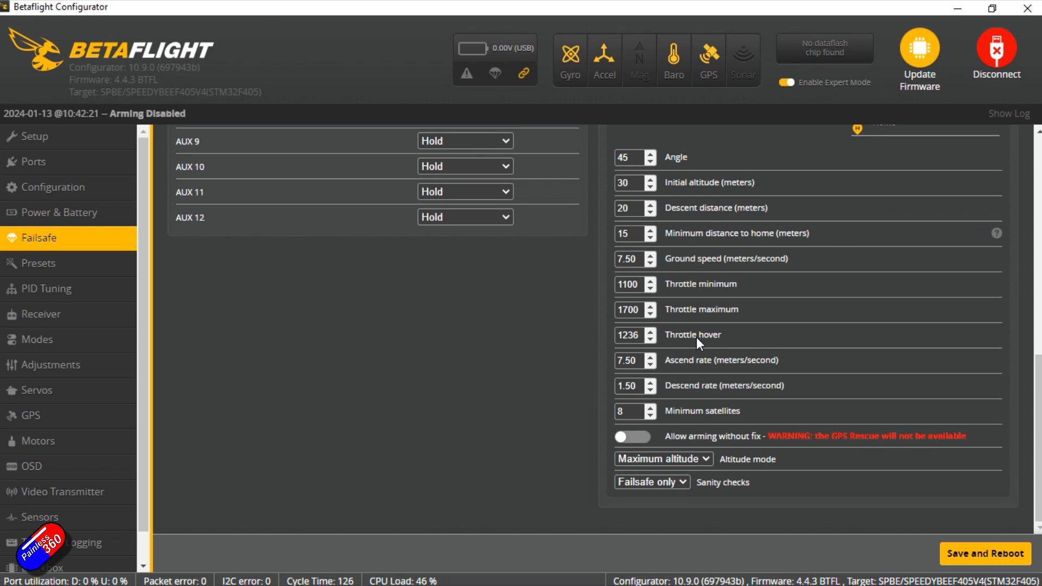
mouse_move(682, 349)
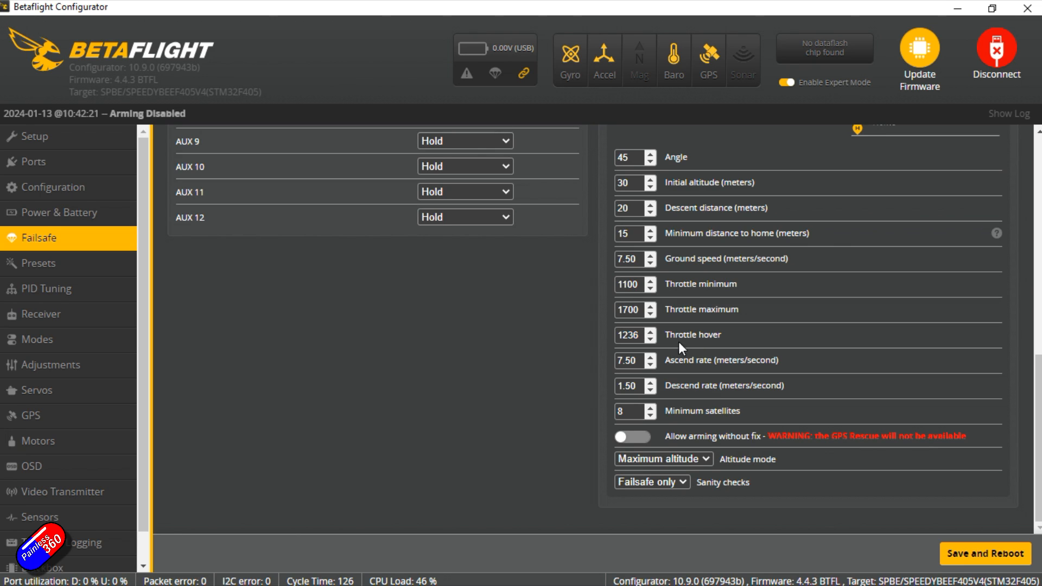
mouse_move(743, 341)
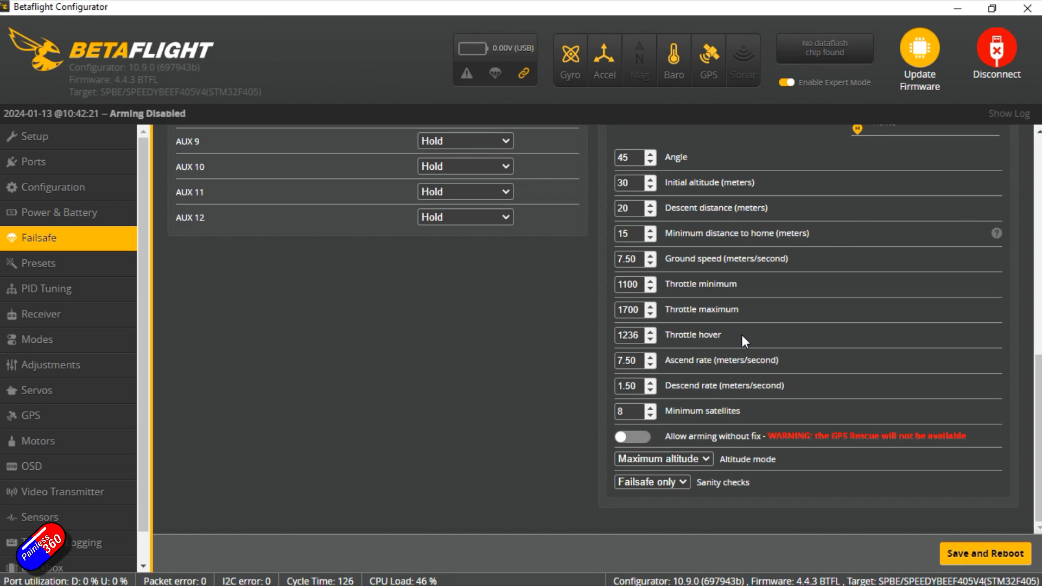
mouse_move(778, 359)
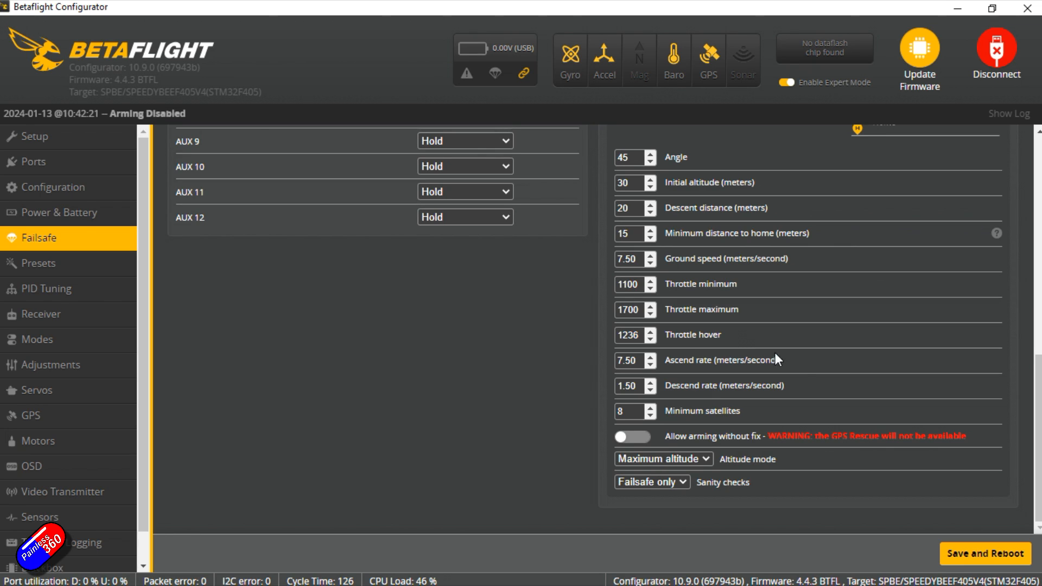
mouse_move(805, 370)
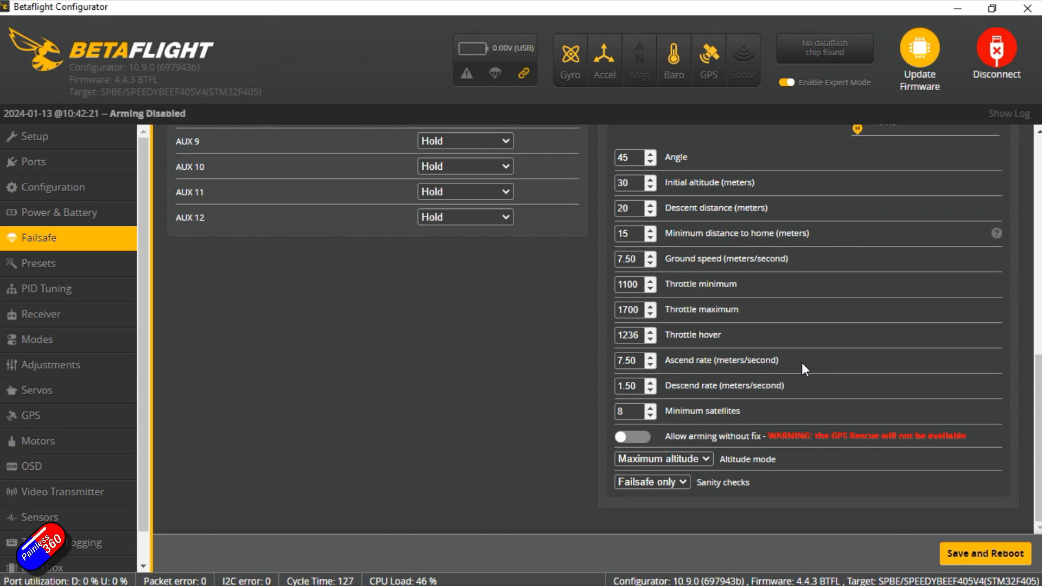
mouse_move(760, 423)
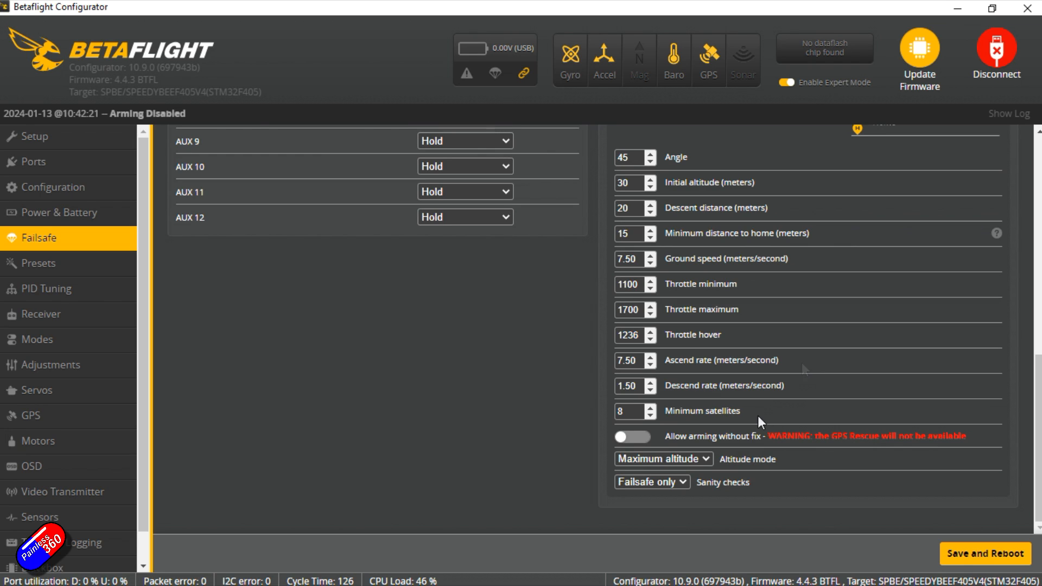
mouse_move(751, 417)
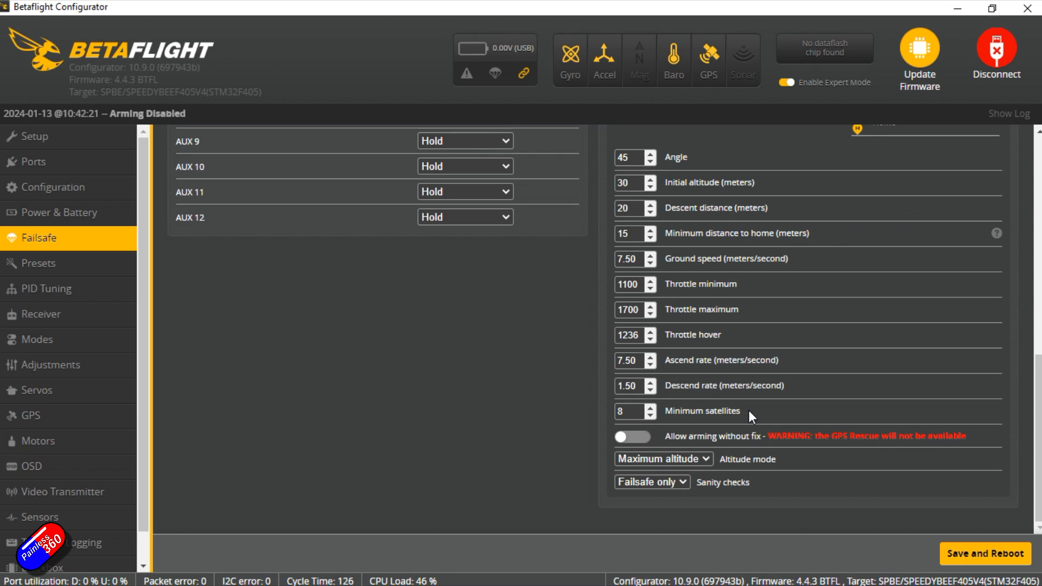
mouse_move(678, 451)
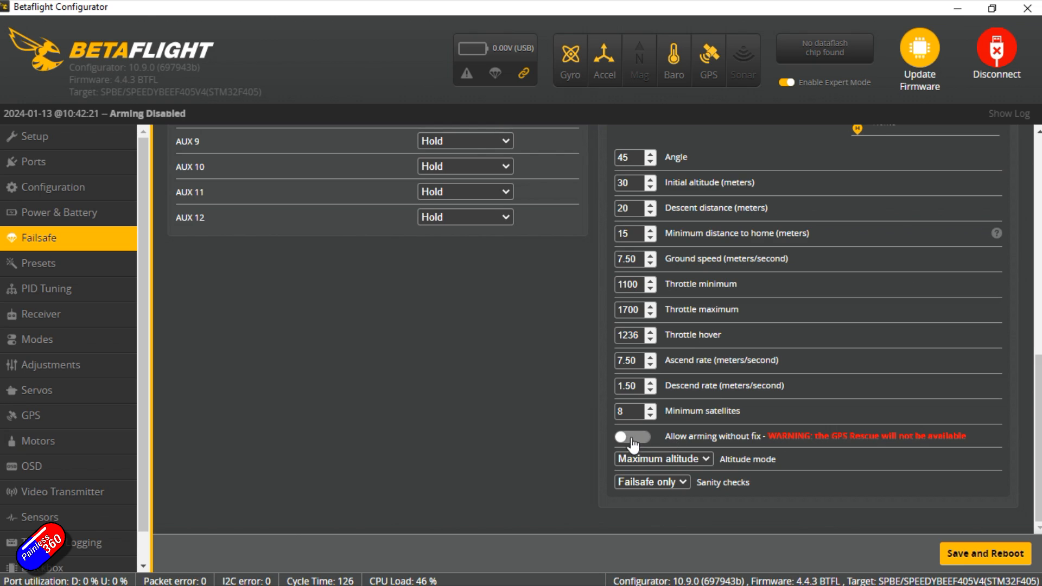
mouse_move(651, 442)
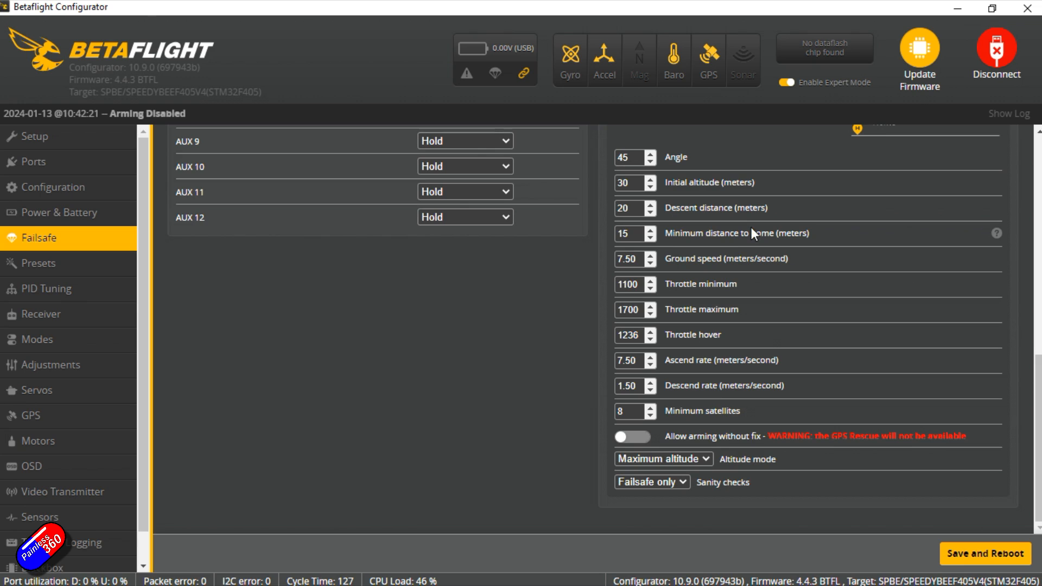
mouse_move(798, 437)
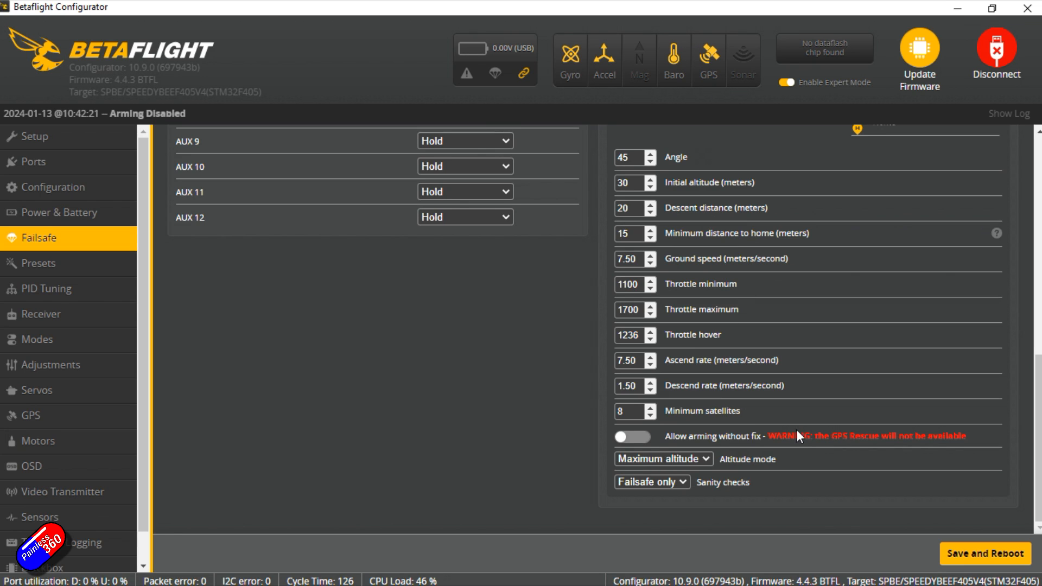
mouse_move(761, 424)
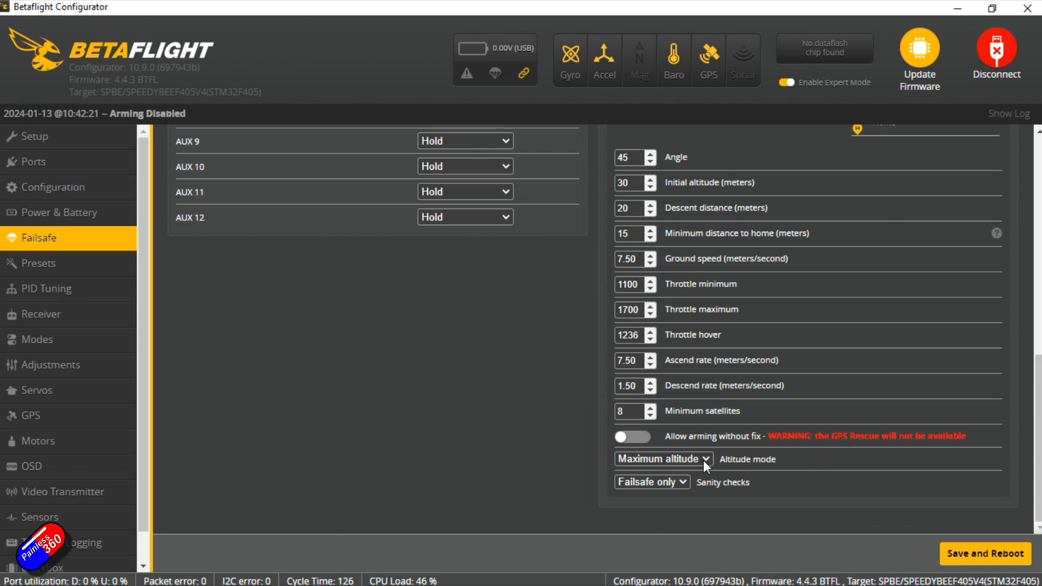
mouse_move(709, 464)
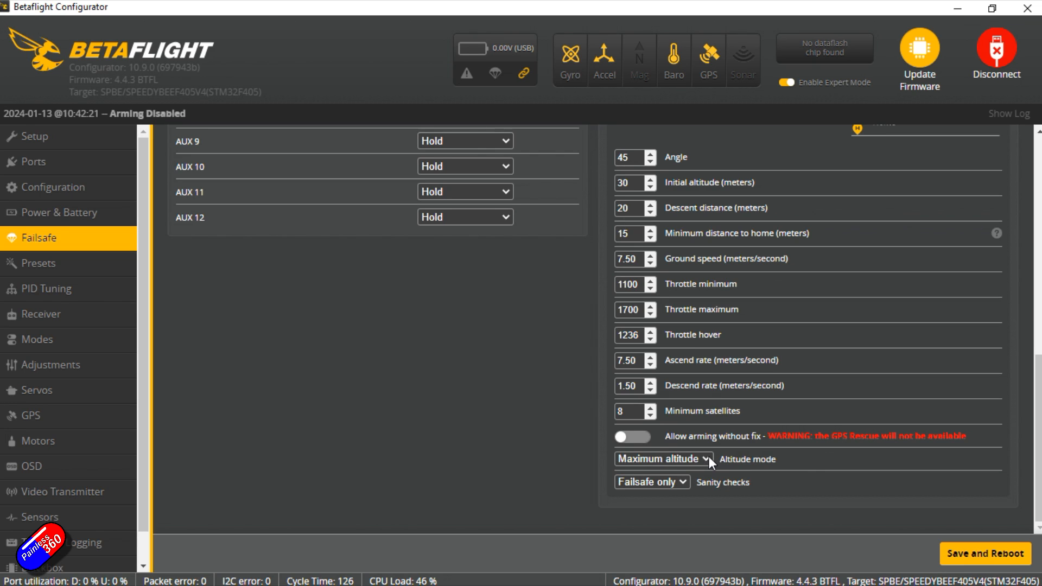
Set GPS Rescue altitude mode to Fixed altitude and keep sanity checks at Failsafe only.
click(663, 458)
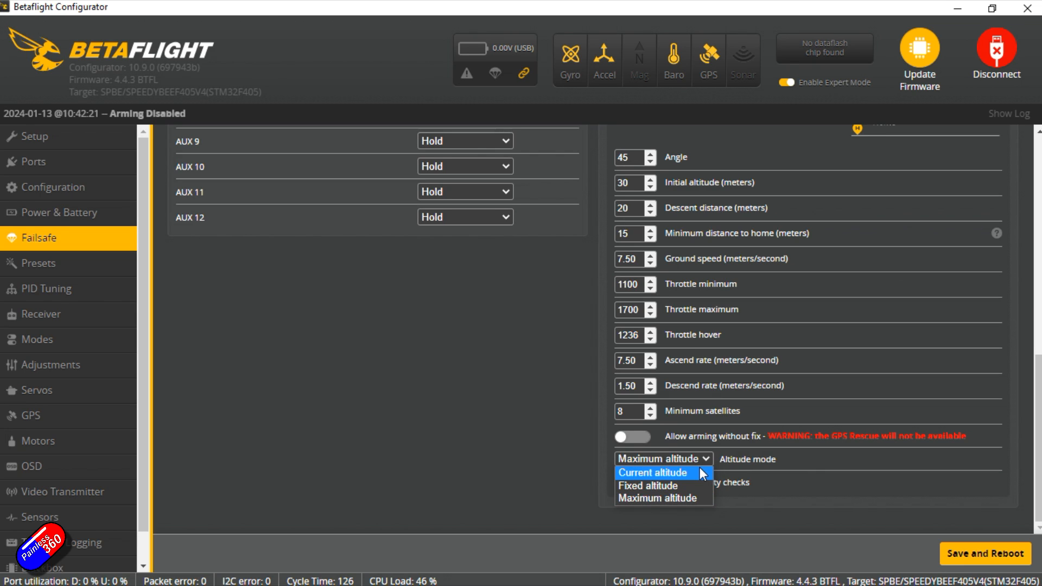
mouse_move(694, 498)
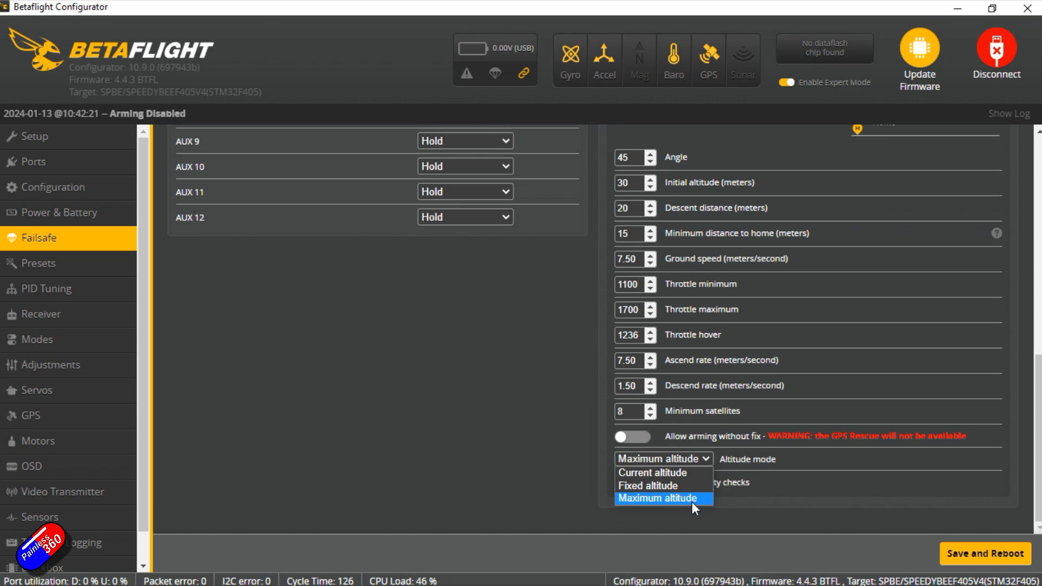
mouse_move(685, 487)
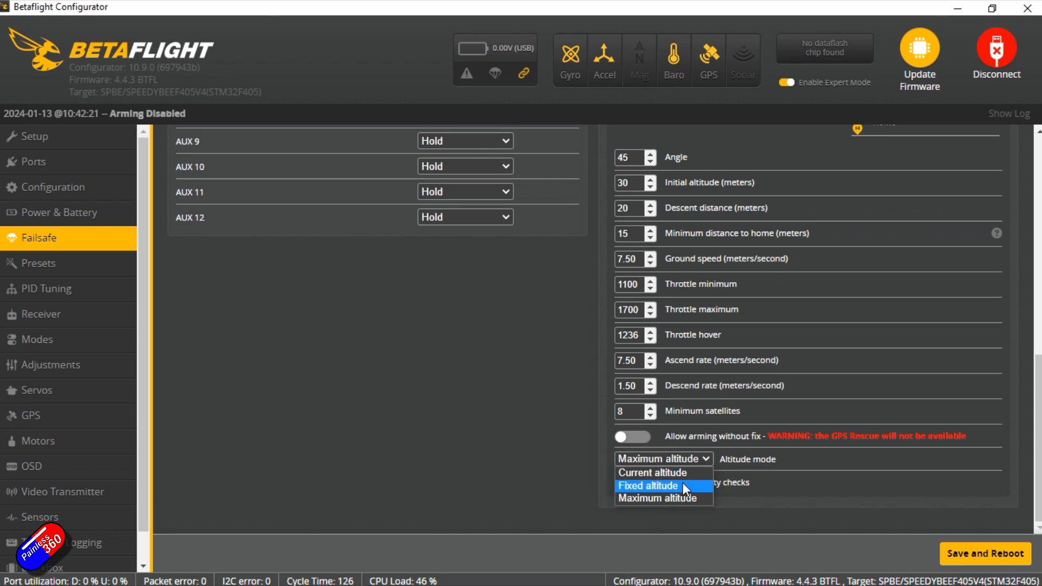
click(649, 487)
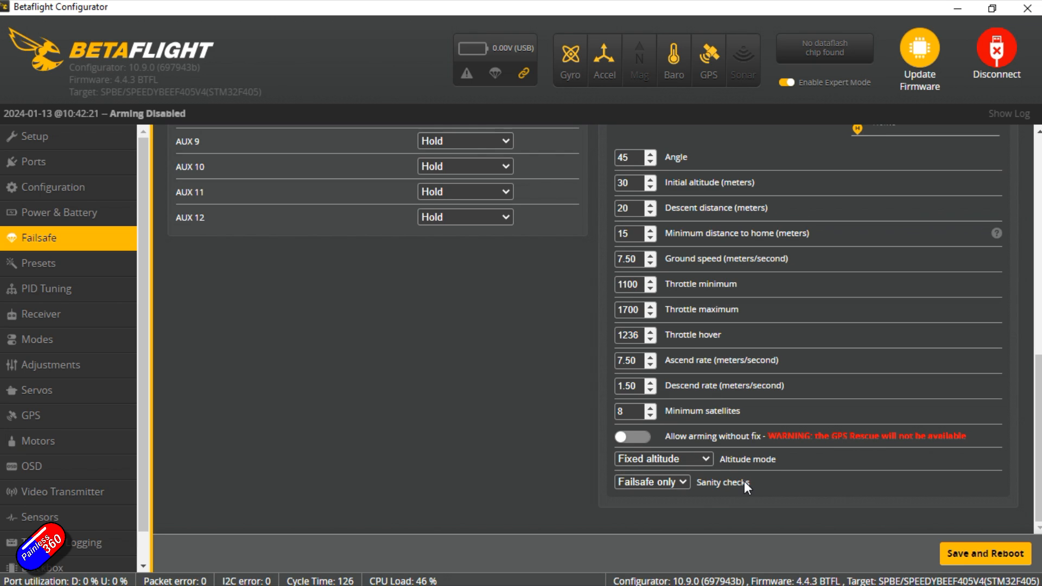
mouse_move(726, 492)
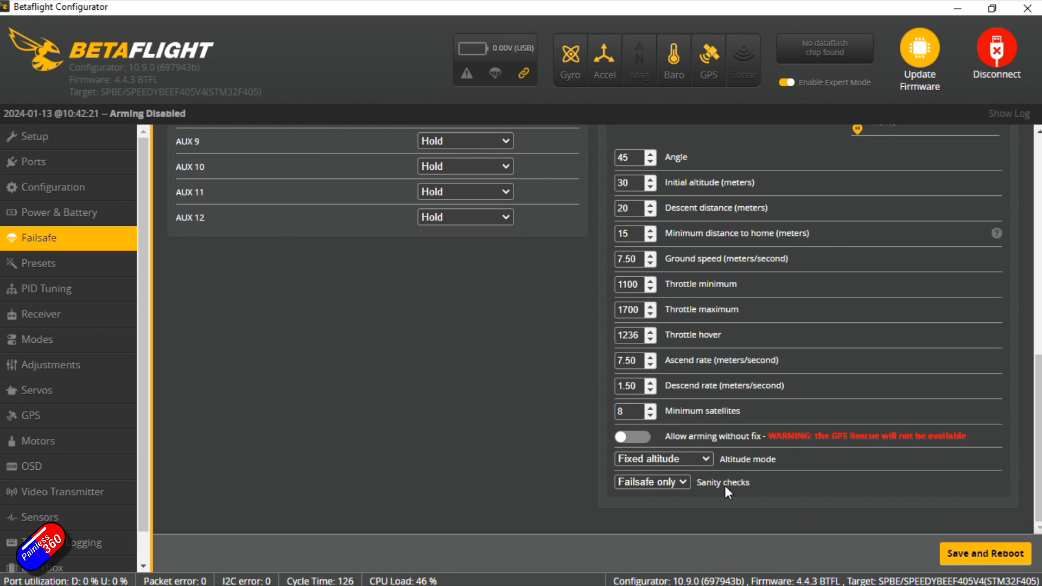
click(651, 482)
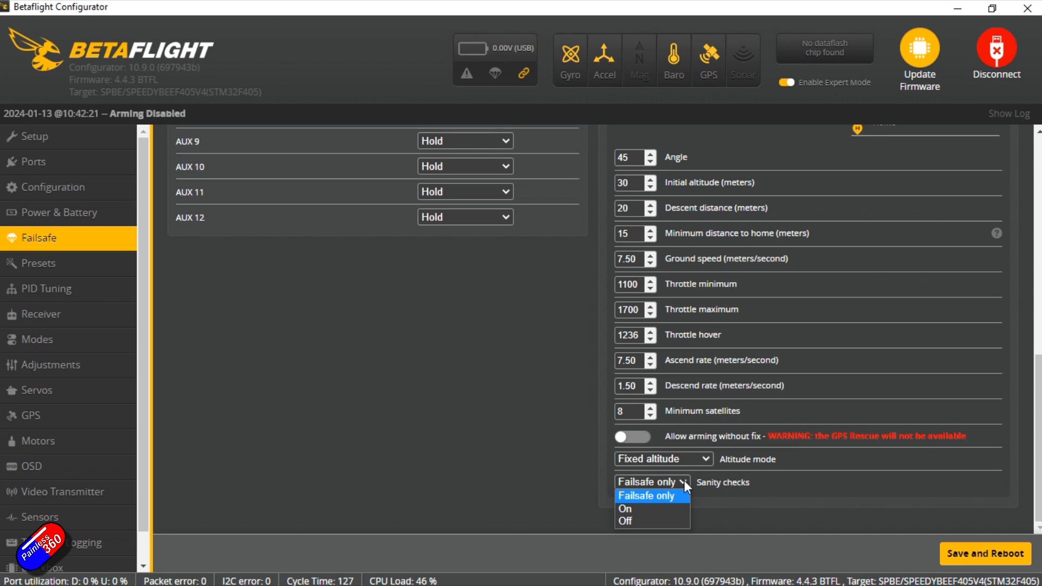
click(651, 495)
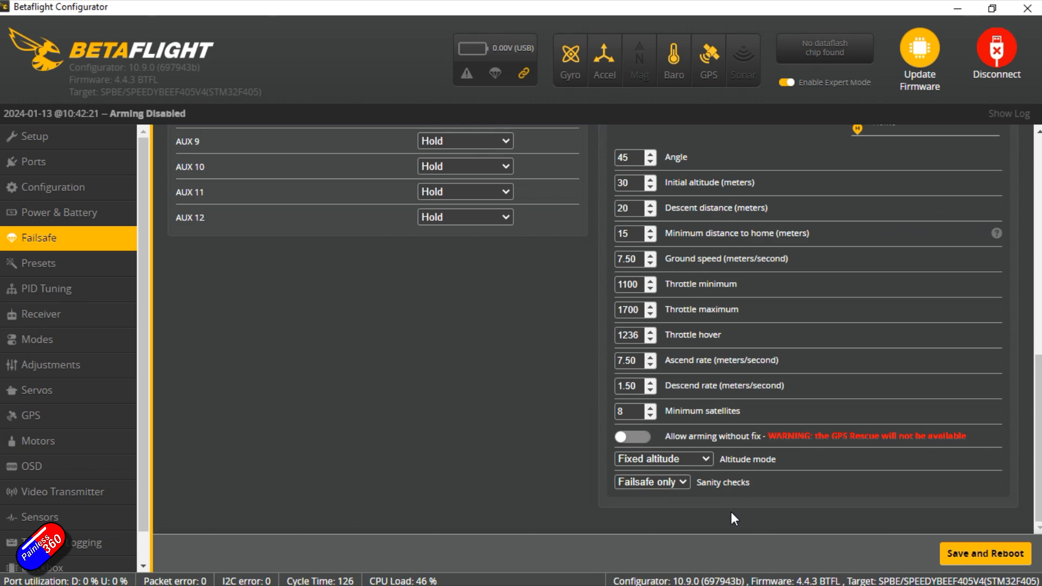
mouse_move(800, 417)
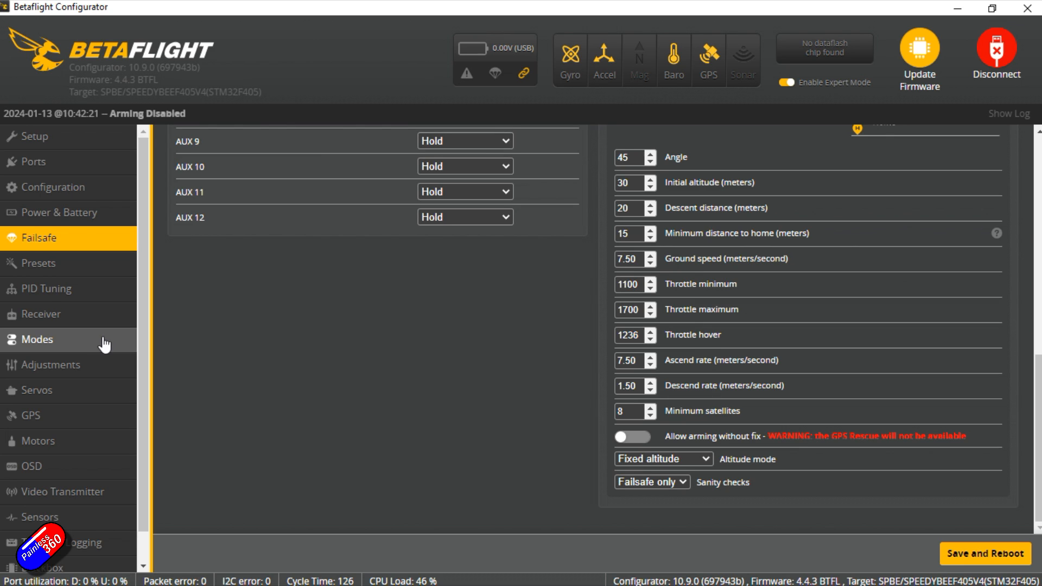
Check in Modes that GPS RESCUE is assigned to AUX 2 over 1700–2100.
click(37, 339)
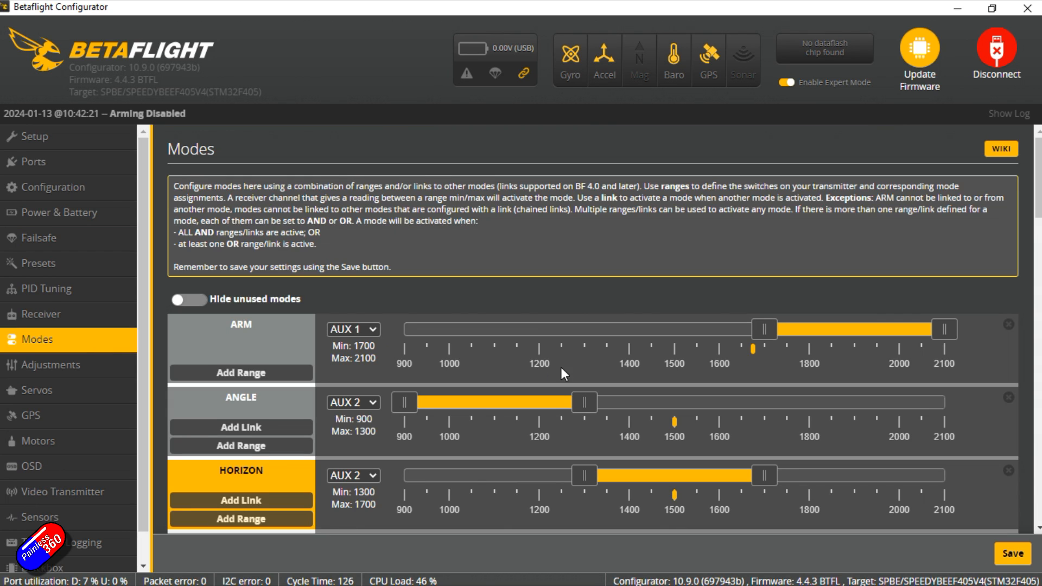
scroll(down, 3)
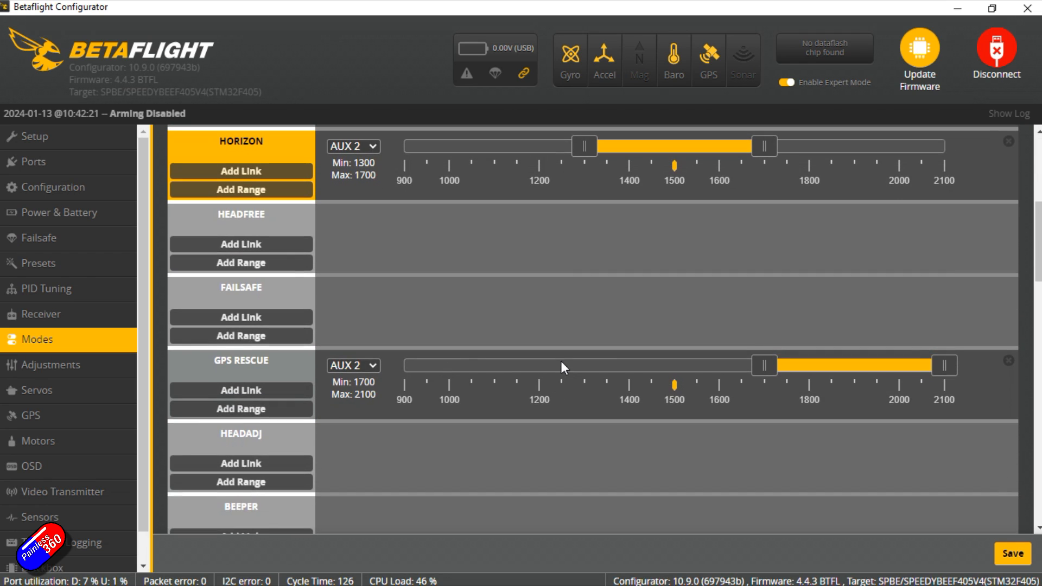
mouse_move(827, 378)
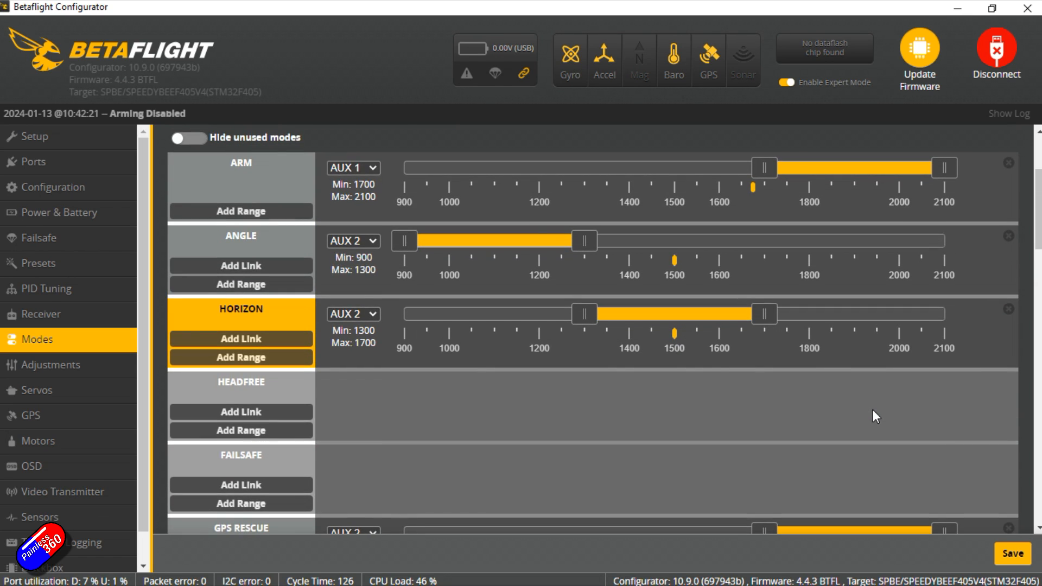
mouse_move(678, 351)
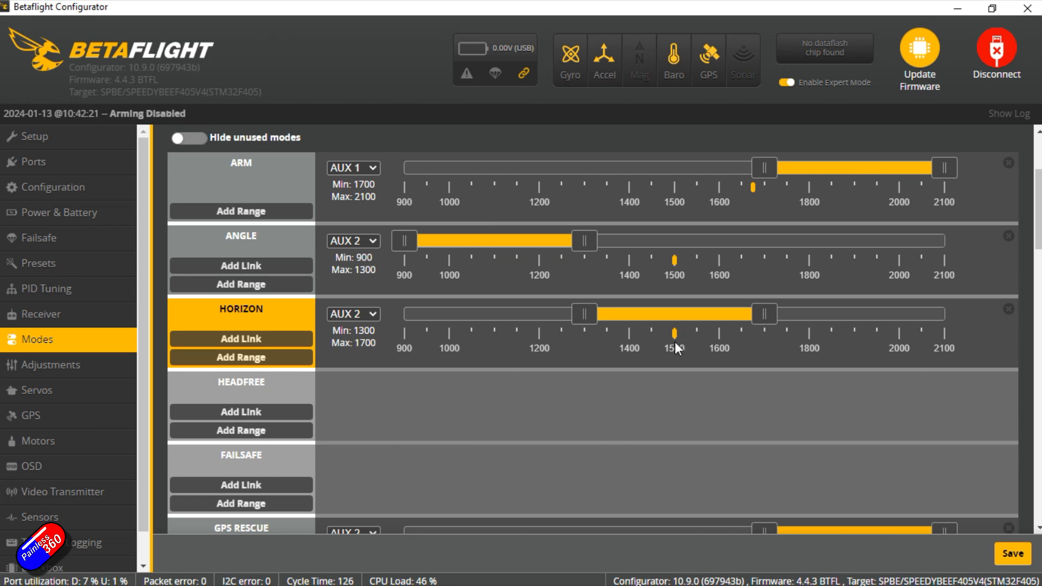
mouse_move(760, 404)
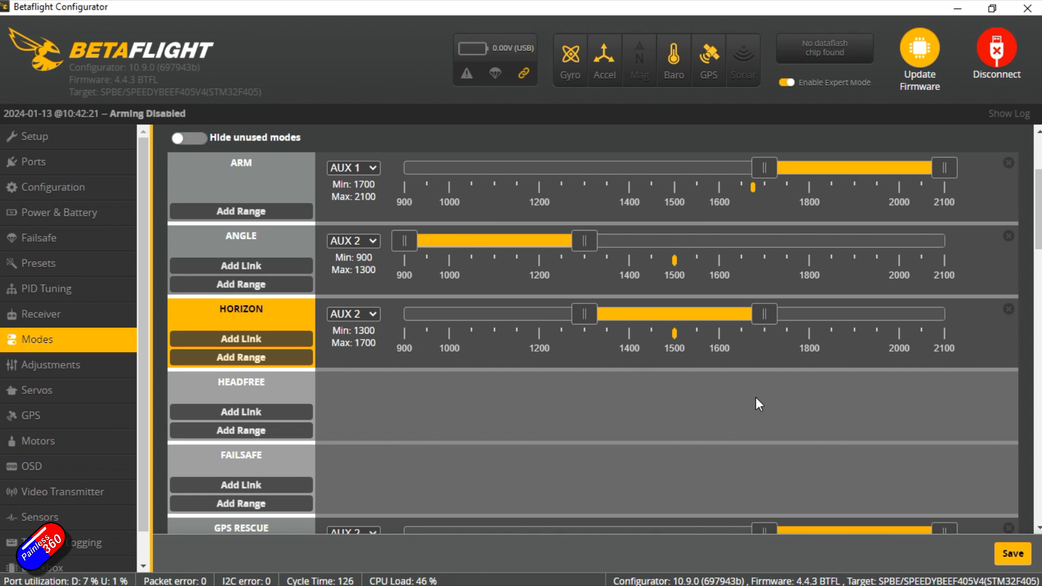
scroll(down, 3)
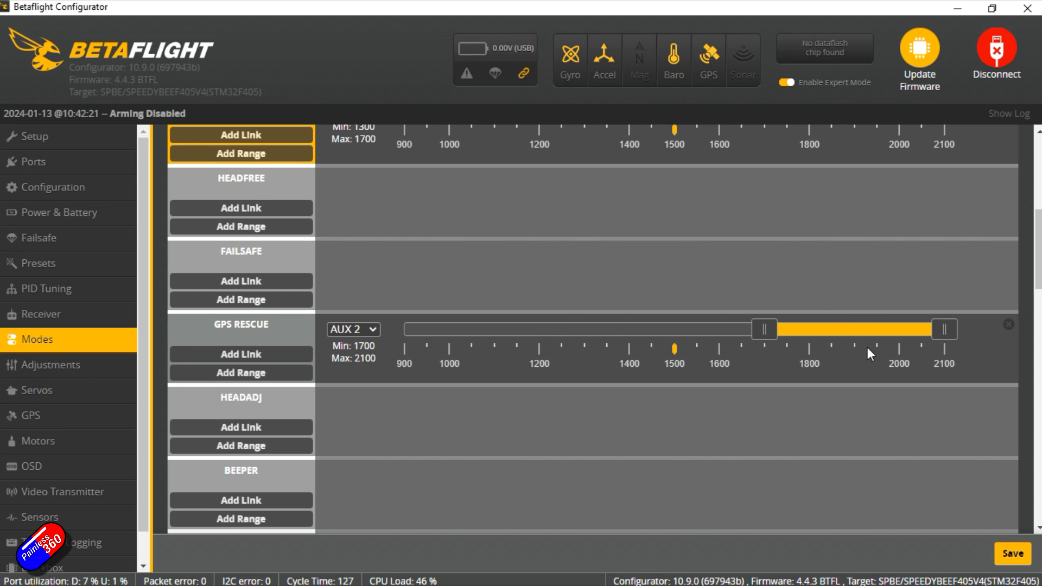
mouse_move(849, 360)
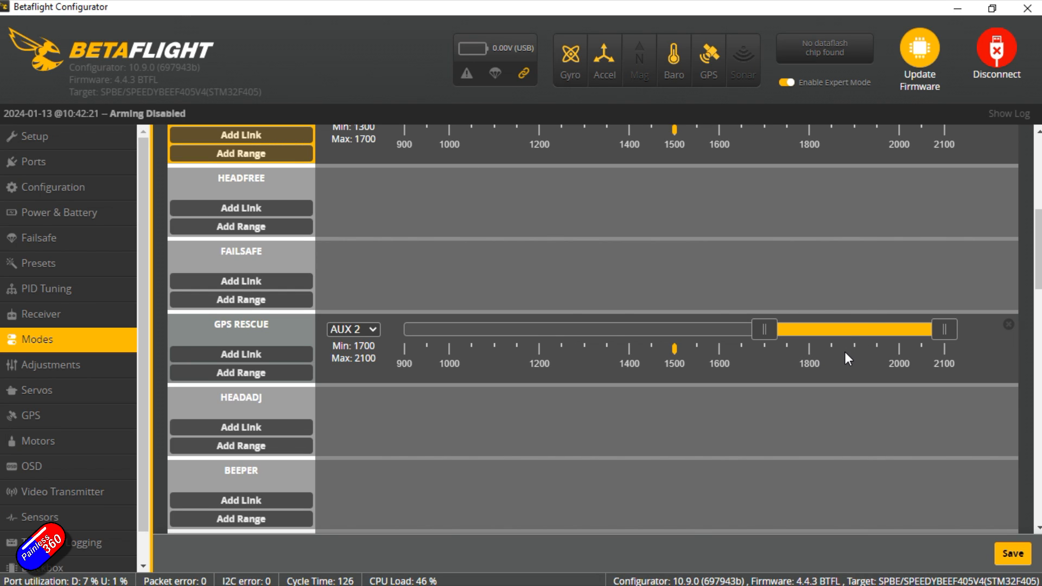
mouse_move(557, 268)
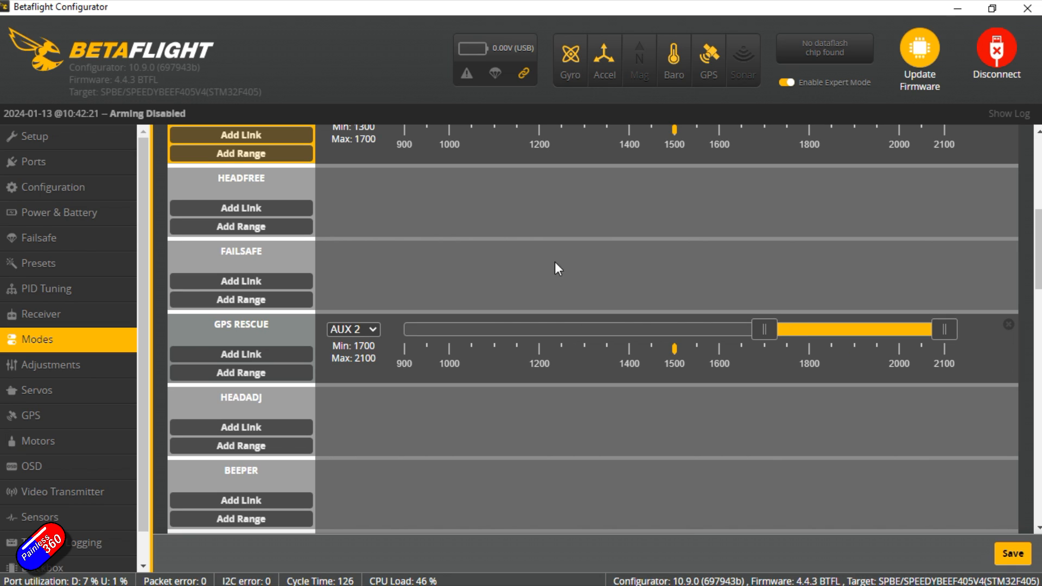
mouse_move(163, 279)
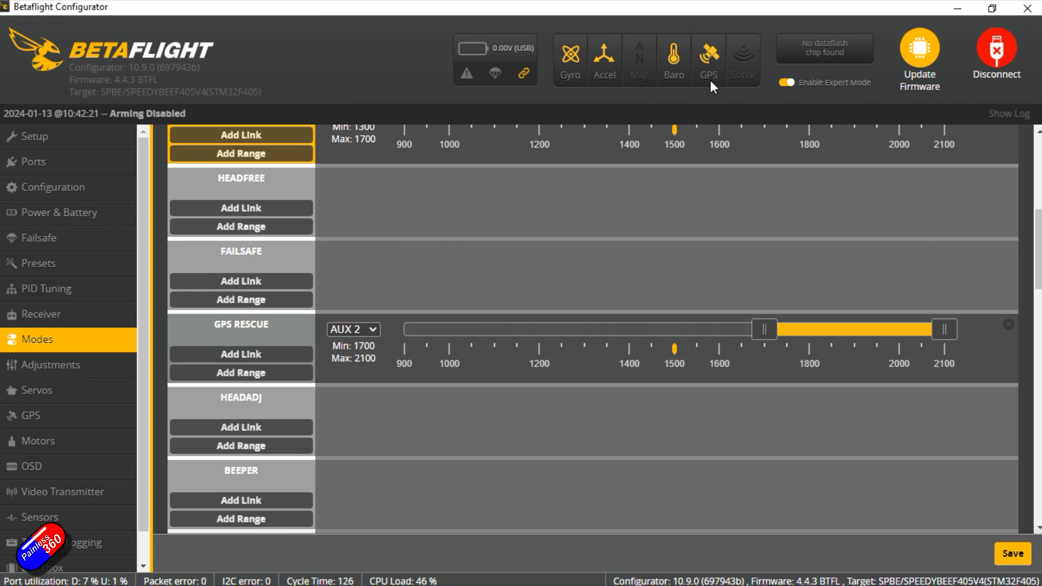
mouse_move(712, 168)
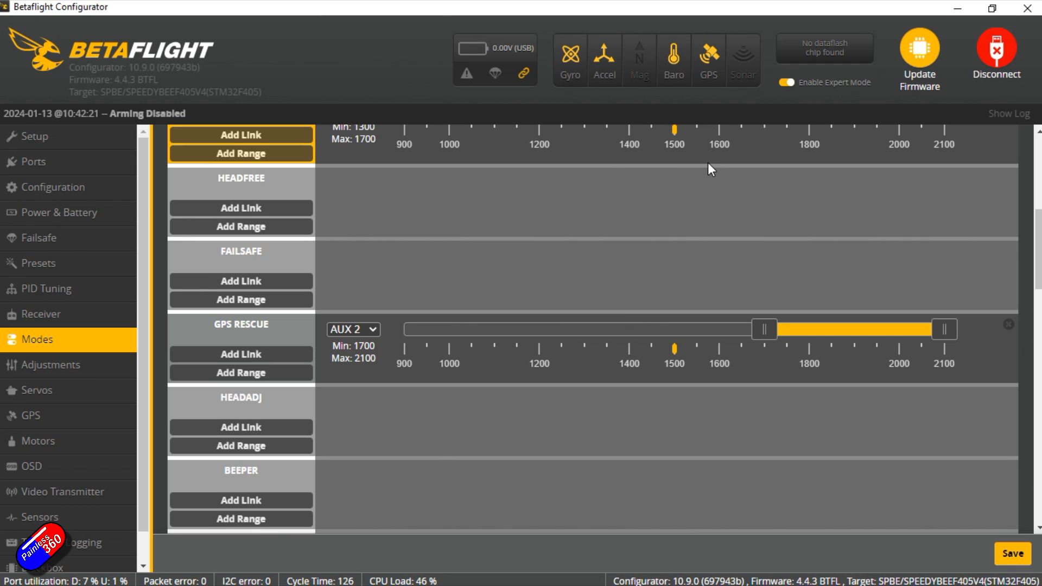
click(31, 466)
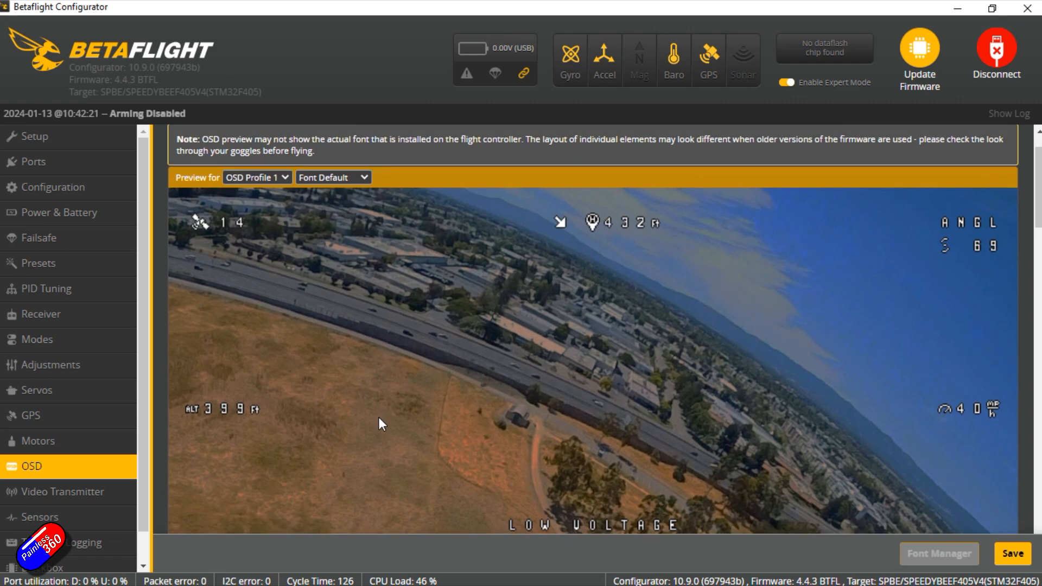
Scroll the OSD preview past GPS sats, home arrow/distance and altitude to the battery and timer elements.
scroll(down, 3)
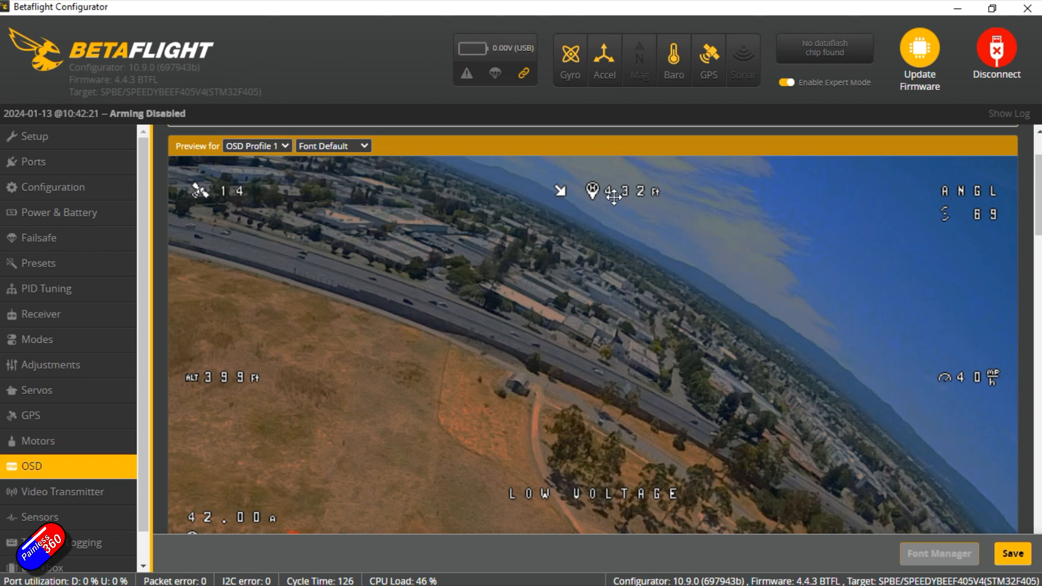
mouse_move(623, 219)
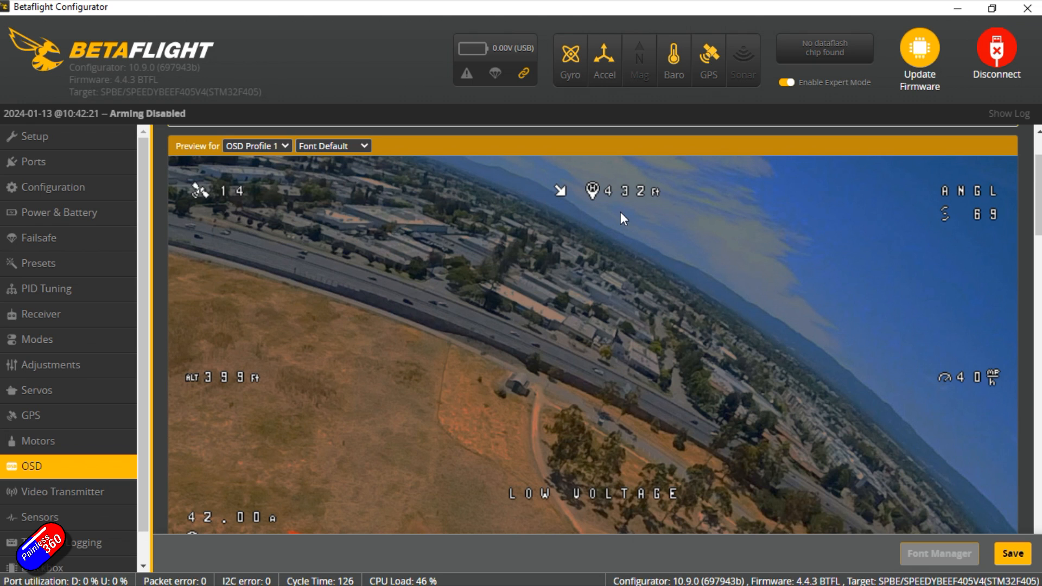
mouse_move(606, 210)
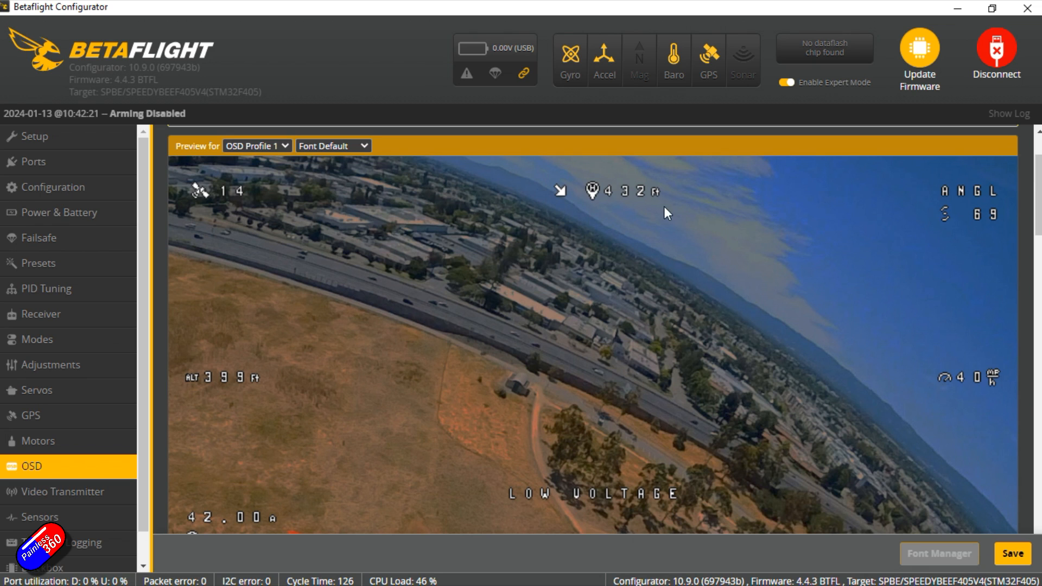
mouse_move(540, 185)
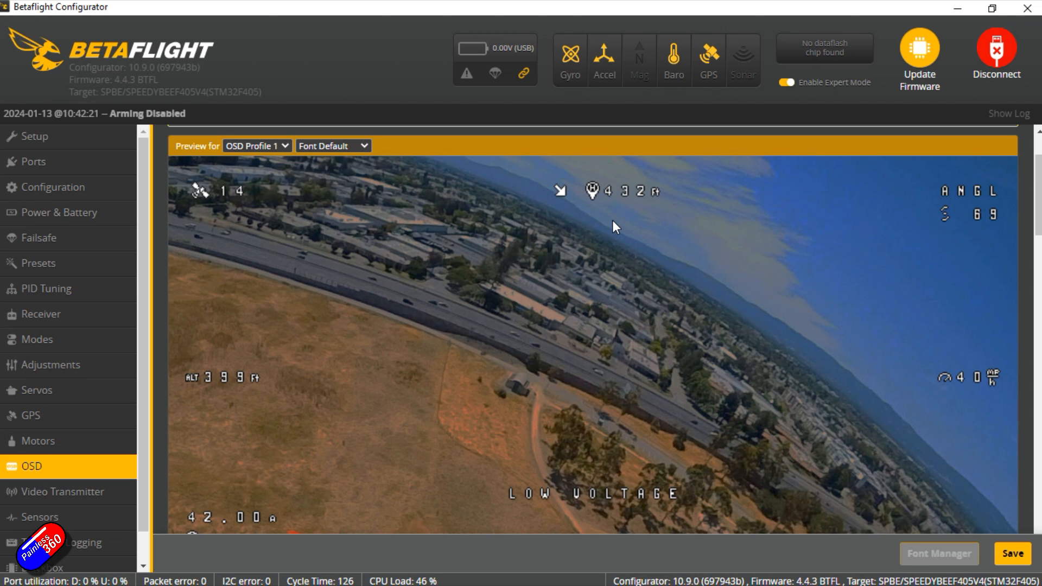
scroll(down, 3)
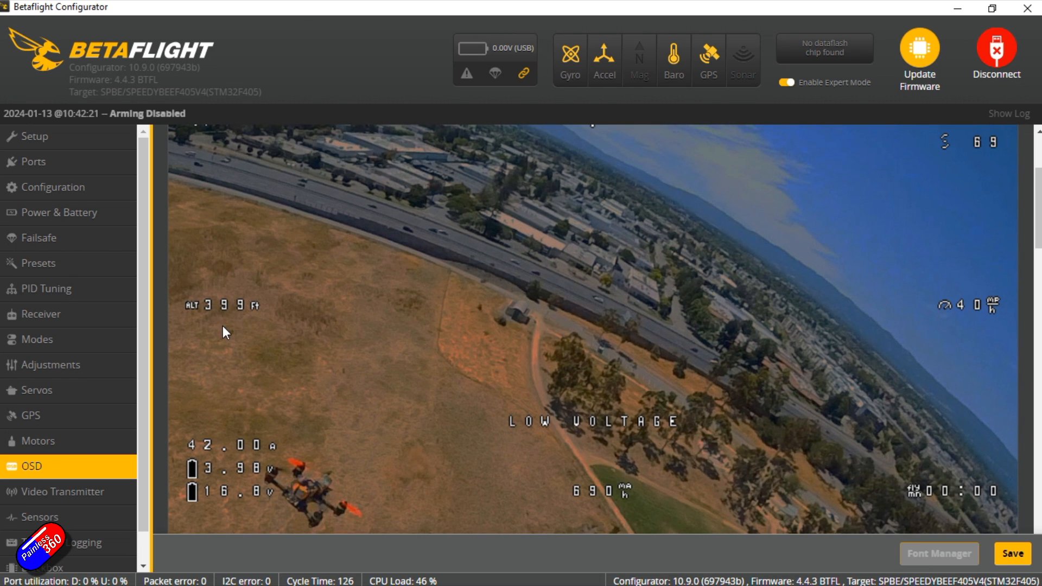
mouse_move(949, 359)
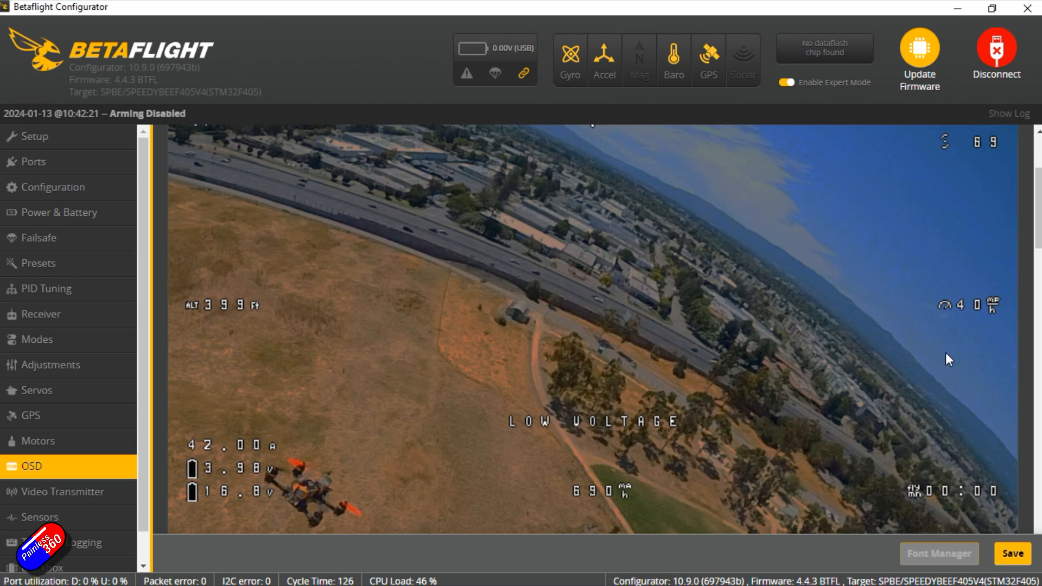
mouse_move(964, 327)
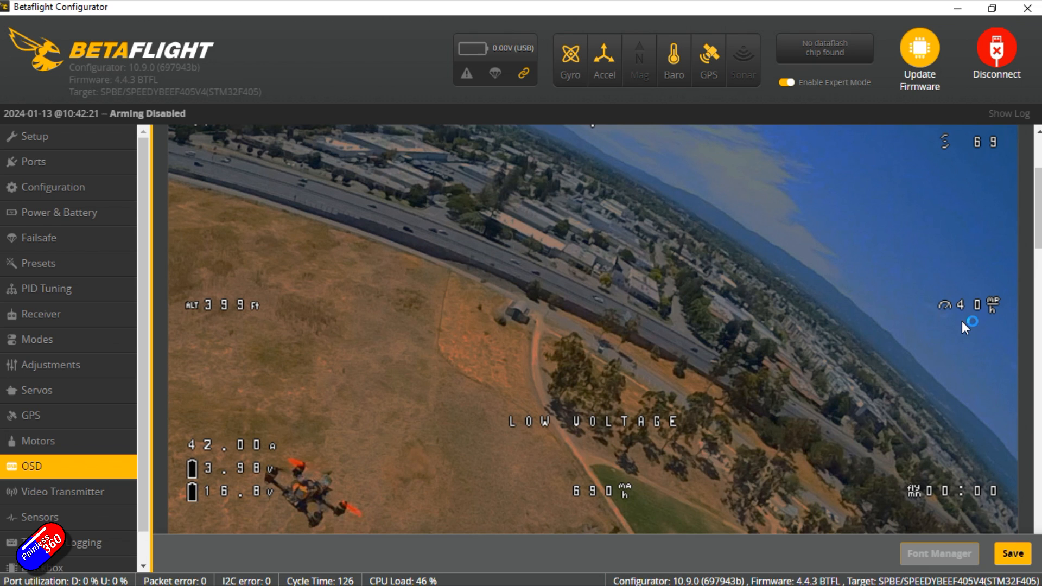
mouse_move(973, 327)
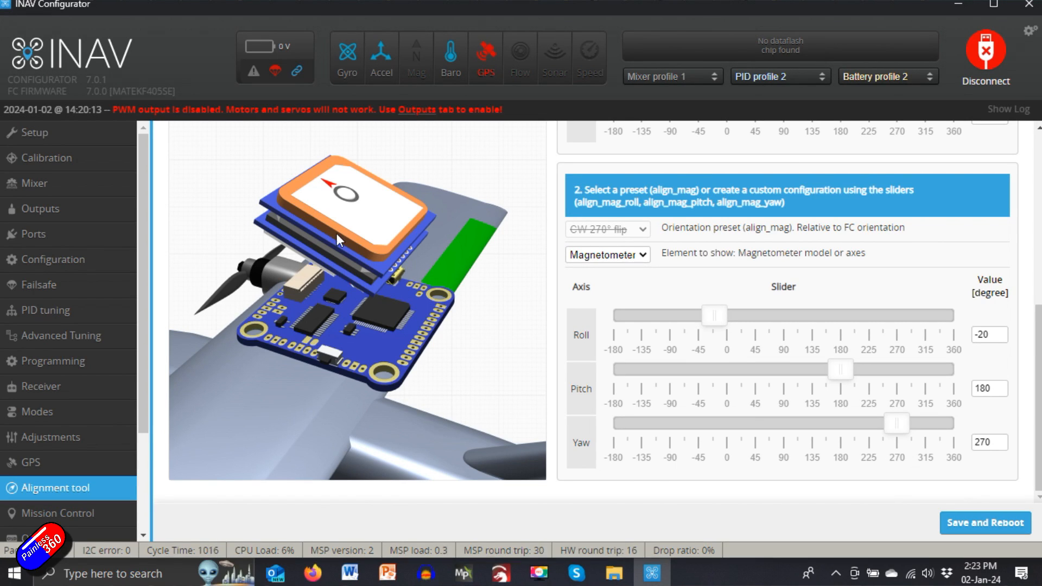
mouse_move(342, 215)
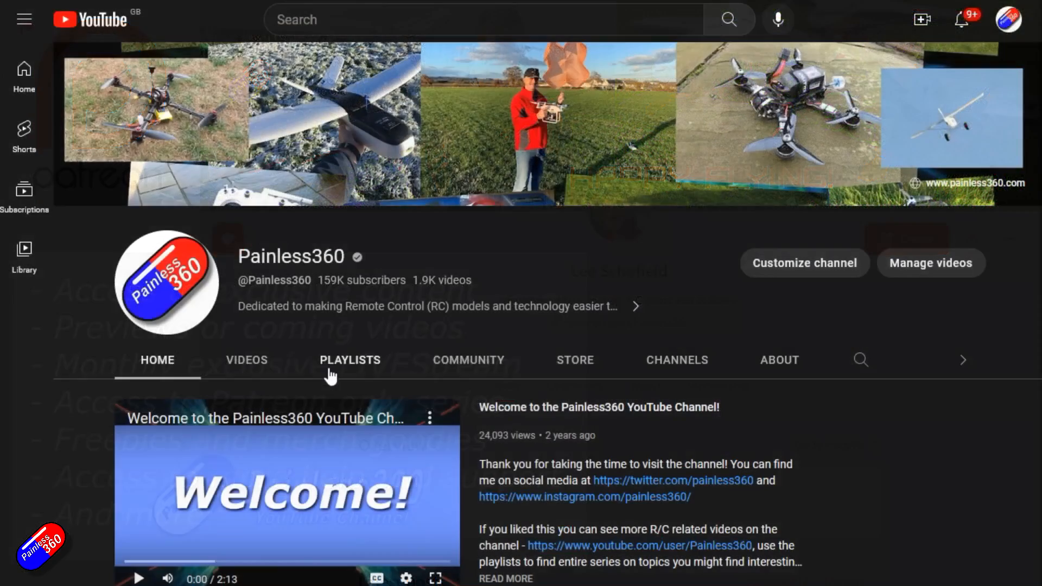
Page through the channel's playlists, then search for 'inav upgrade painless360'.
click(350, 360)
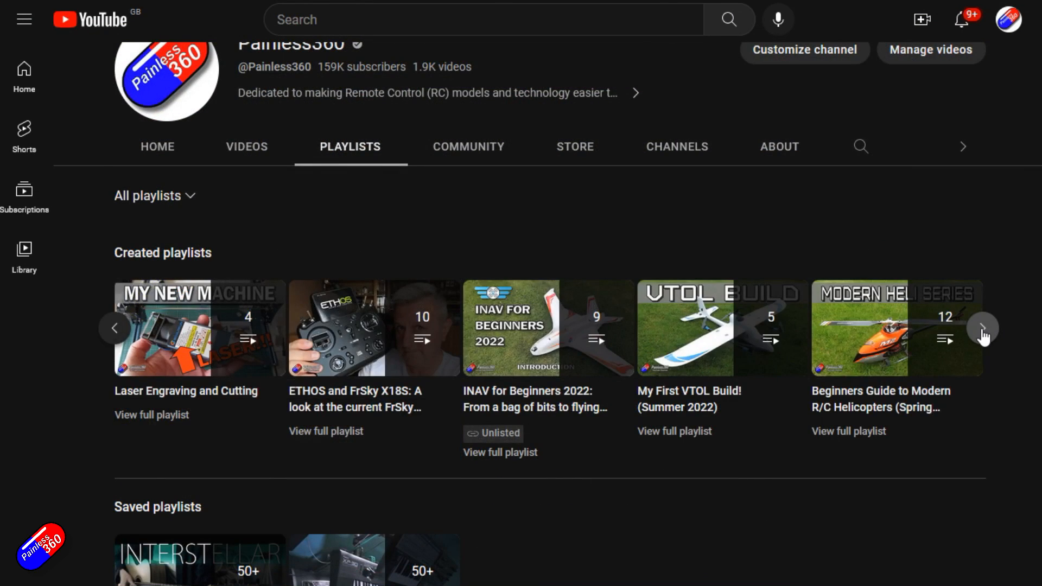
click(982, 327)
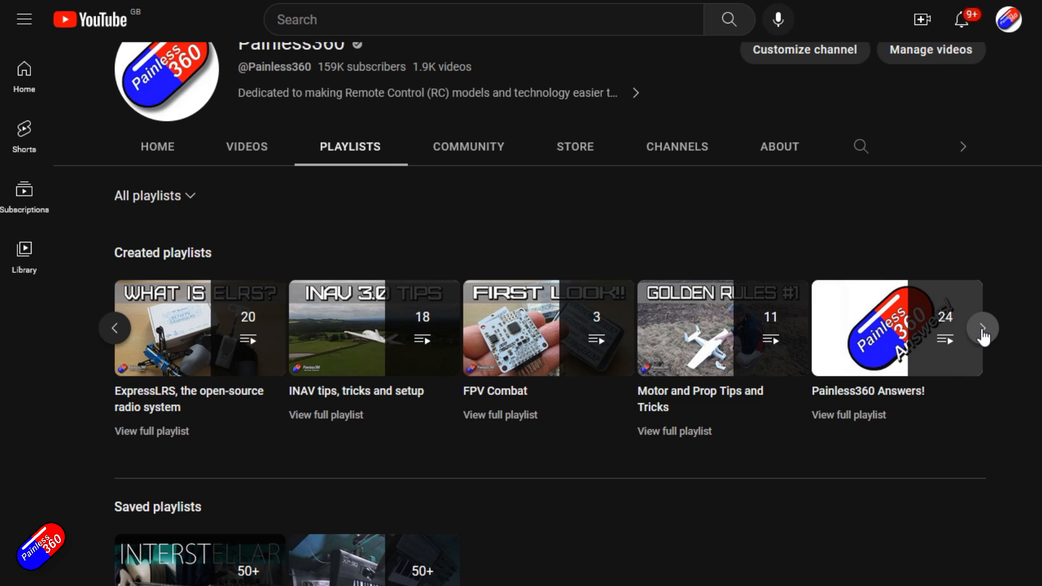
click(981, 328)
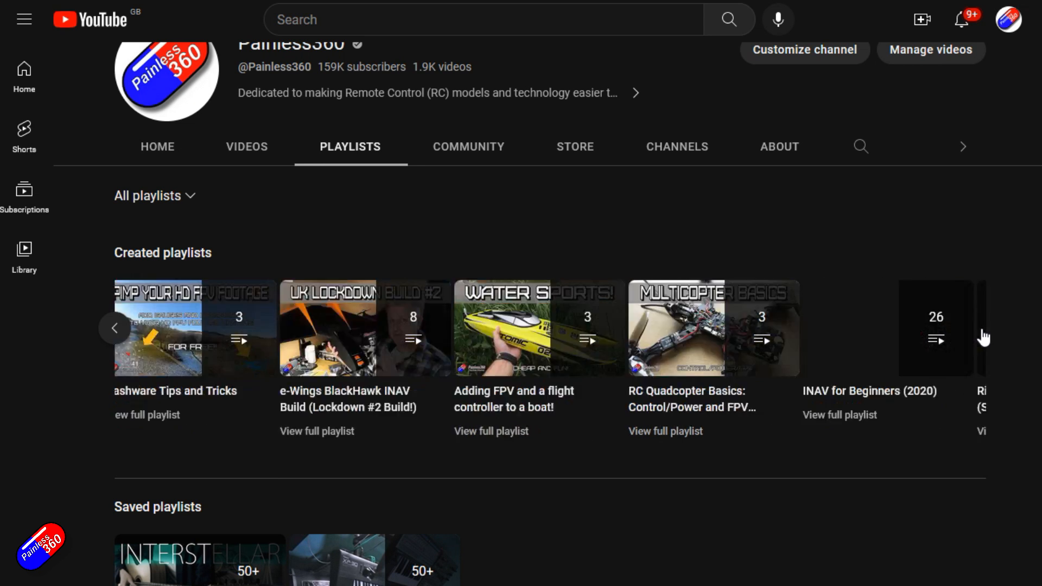
text(inav upgrade painless360)
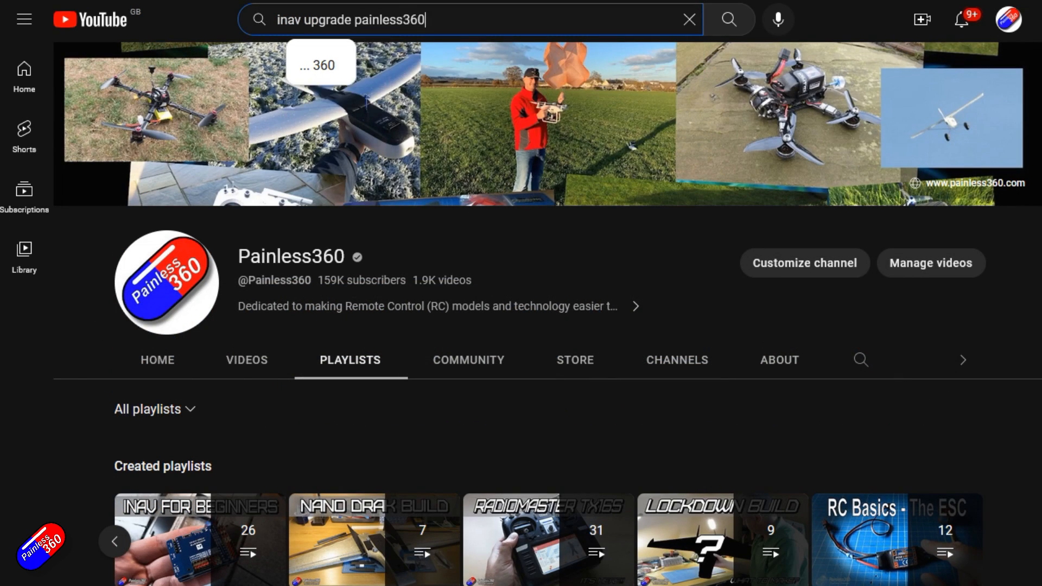